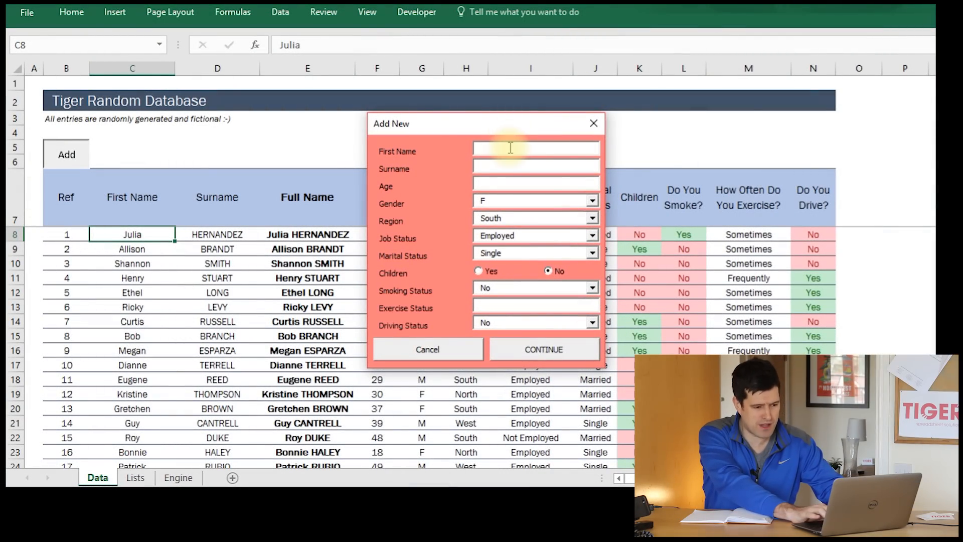
# - Move the Add New form aside and close it, leaving the Tiger Random Database sheet
pyautogui.click(592, 201)
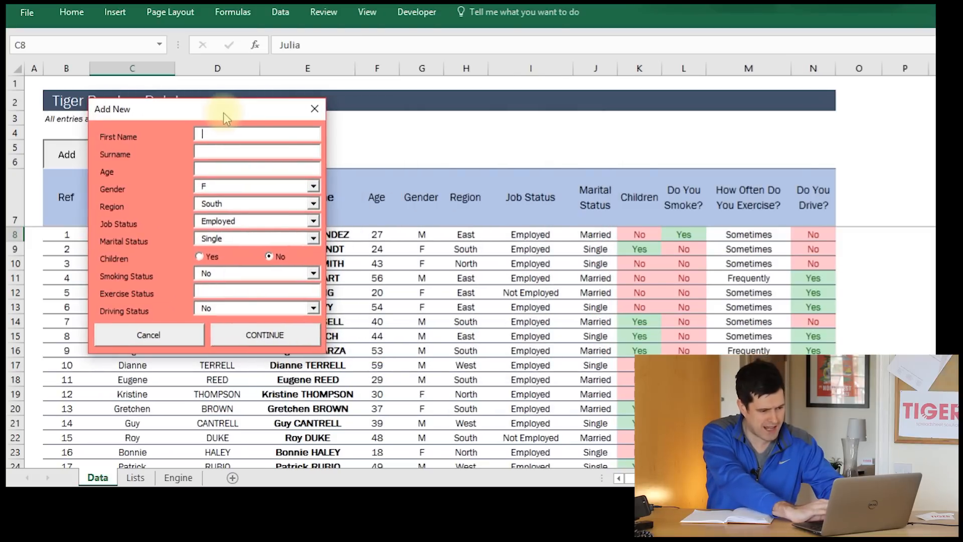
pyautogui.moveTo(282, 319)
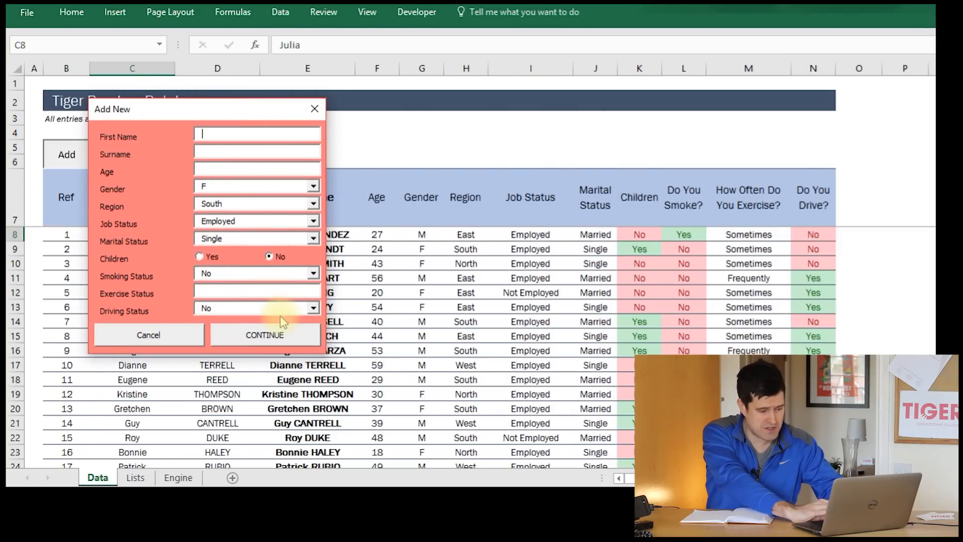
pyautogui.moveTo(479, 293)
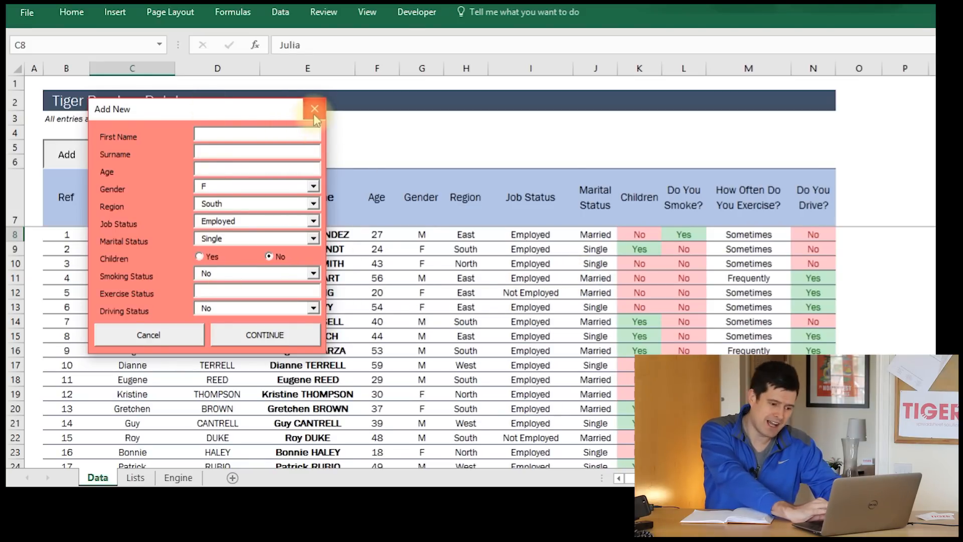
pyautogui.moveTo(315, 116)
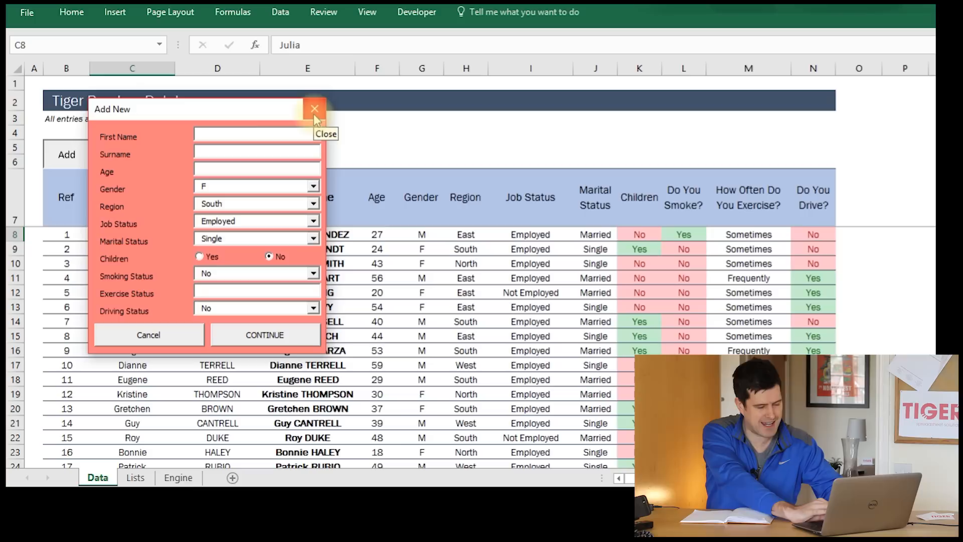
pyautogui.click(315, 109)
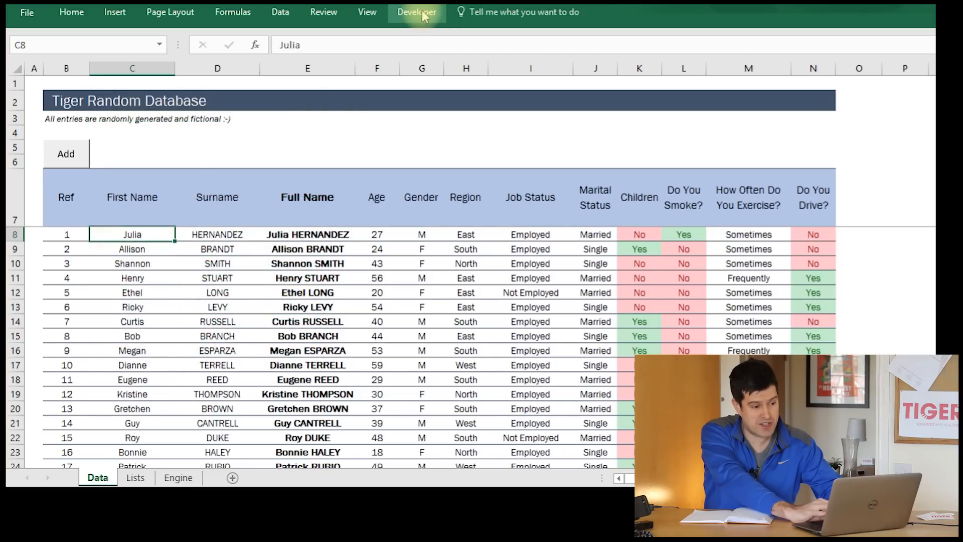
# - Open Data_UF in the Visual Basic Editor and review Txt_First, Txt_Surname, Txt_Age, Combo_Gender and the Children options
pyautogui.click(417, 11)
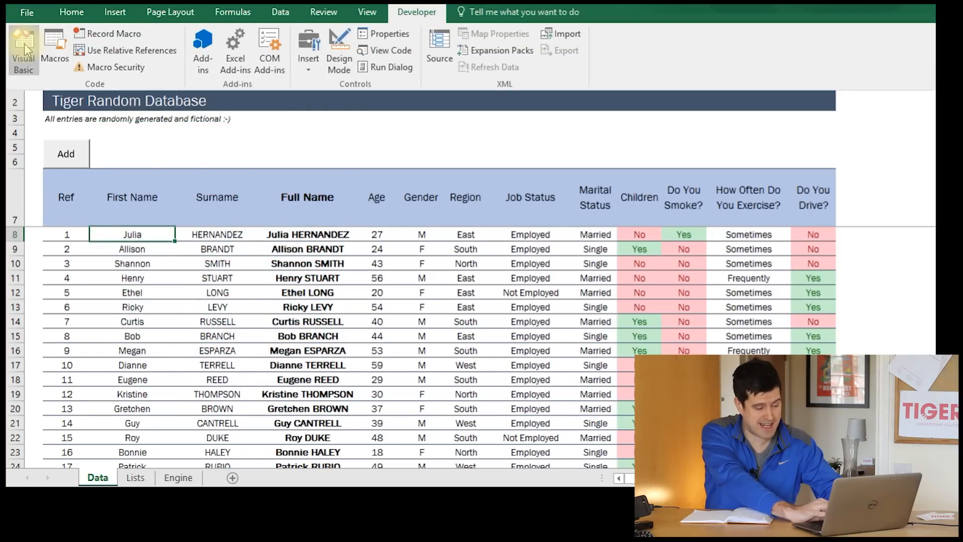
pyautogui.click(22, 49)
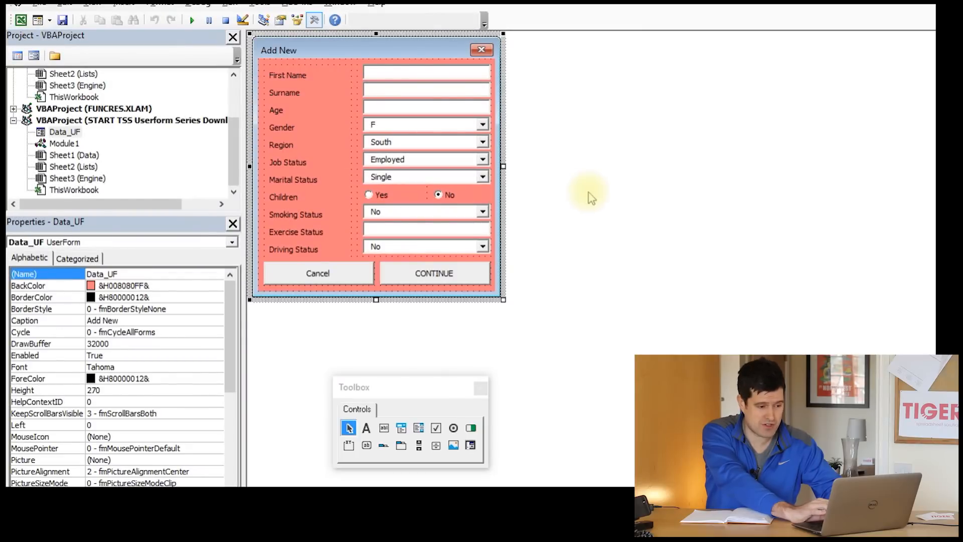
pyautogui.moveTo(414, 55)
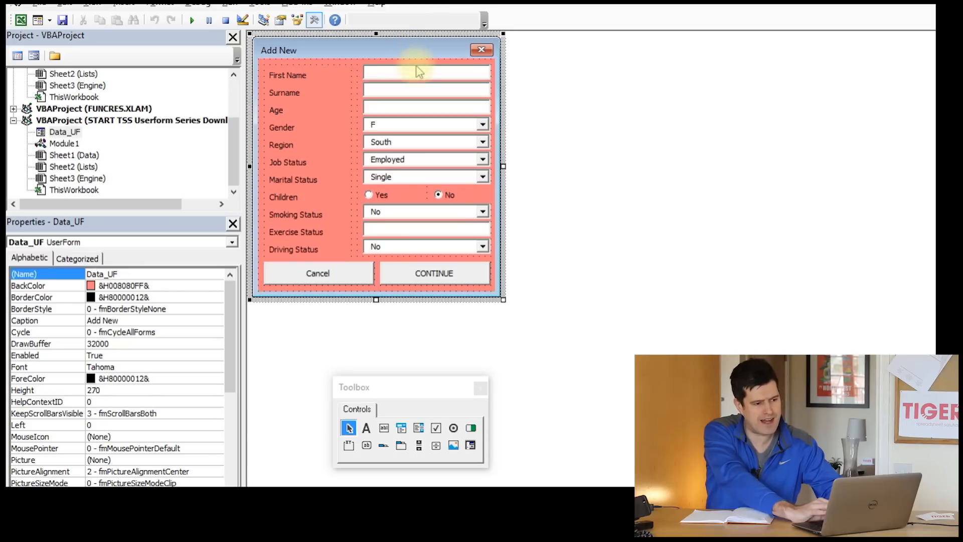
pyautogui.click(426, 74)
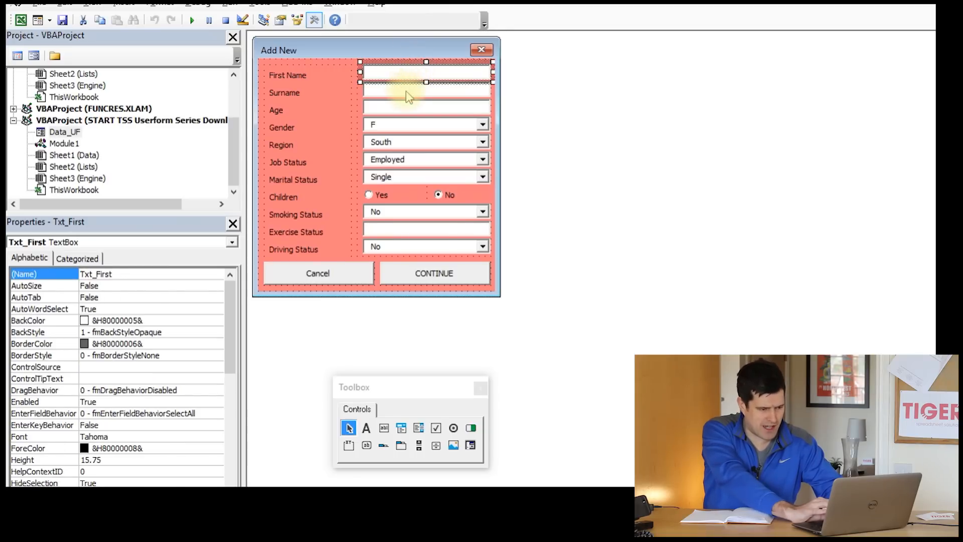
pyautogui.moveTo(398, 79)
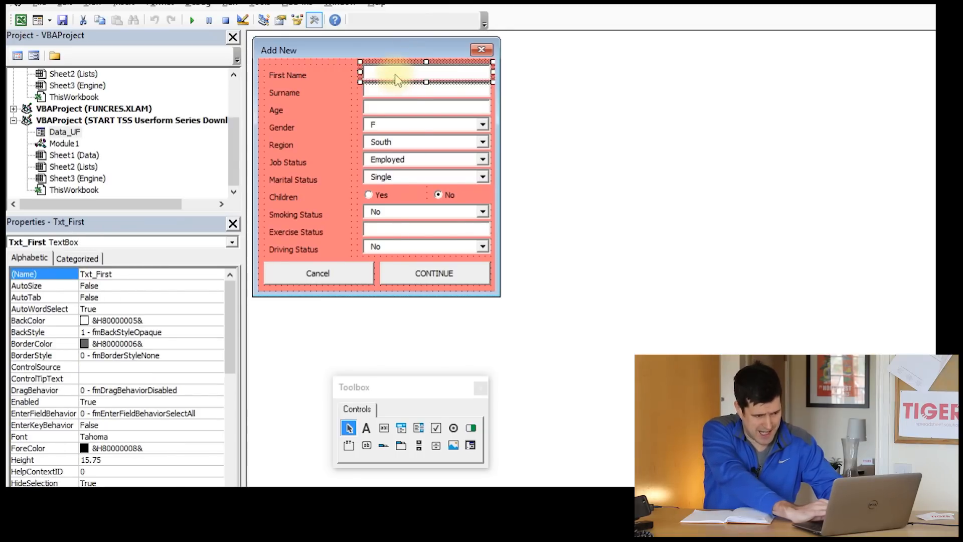
pyautogui.click(426, 86)
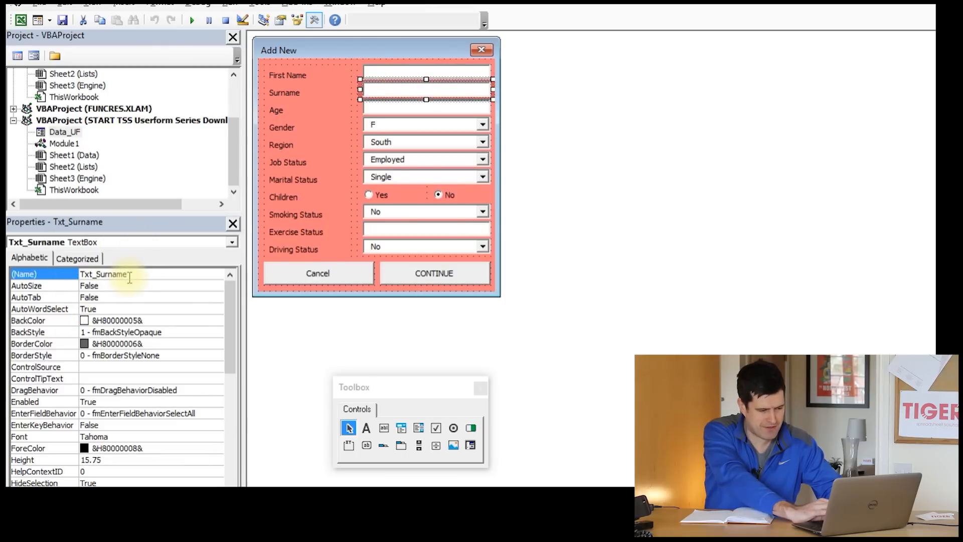
pyautogui.click(426, 117)
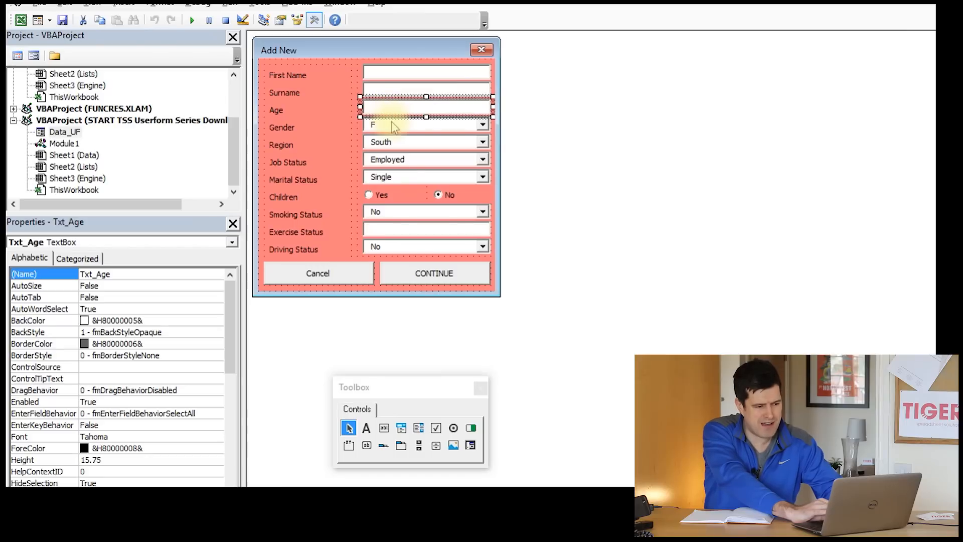
pyautogui.click(423, 125)
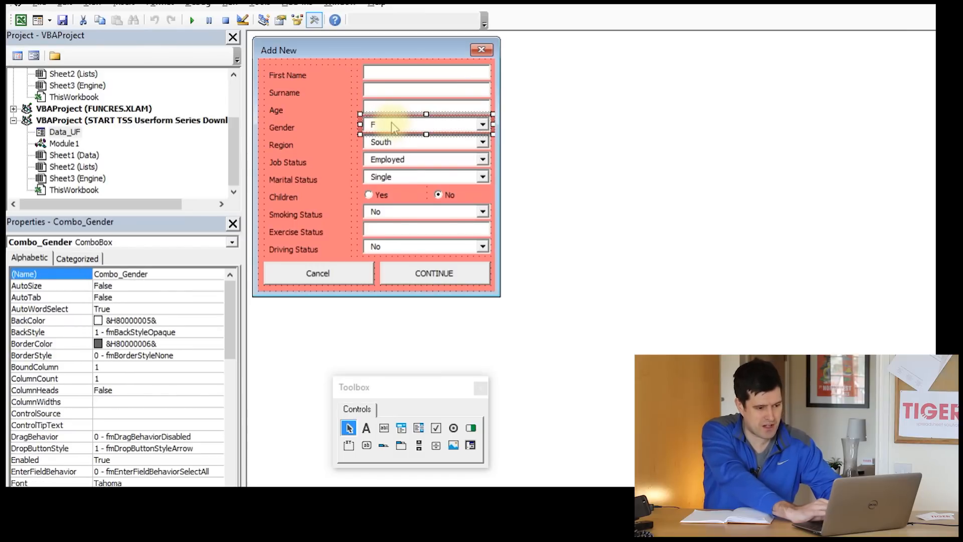
pyautogui.click(381, 142)
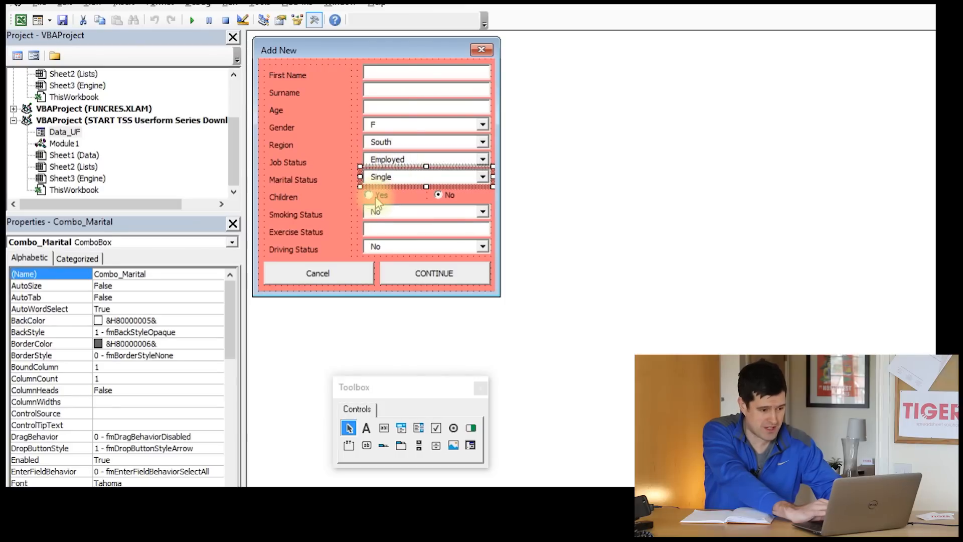
pyautogui.click(426, 232)
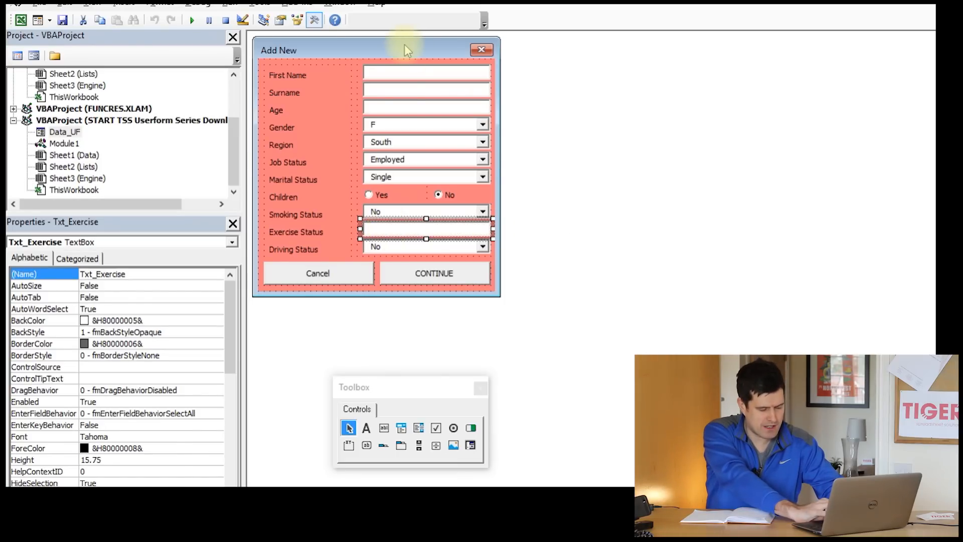
pyautogui.click(375, 51)
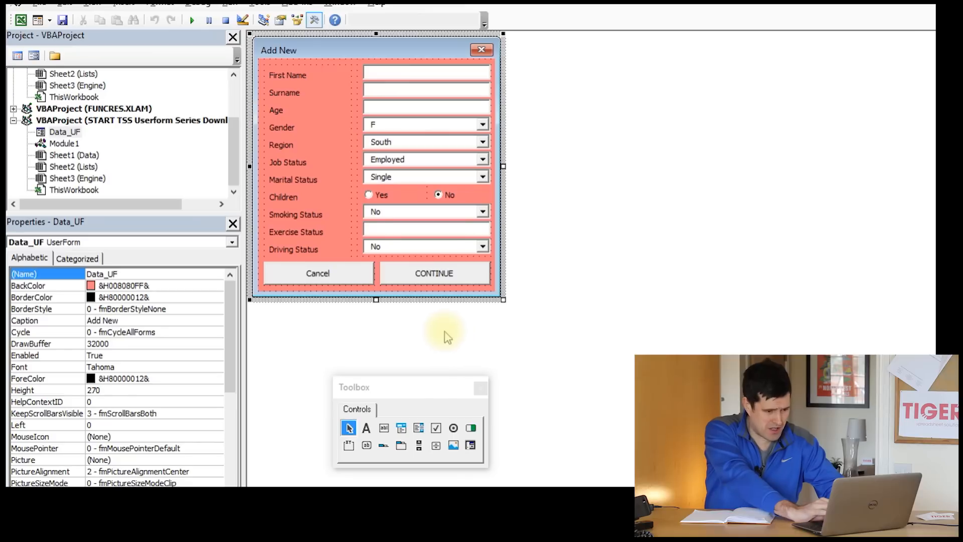
pyautogui.moveTo(310, 120)
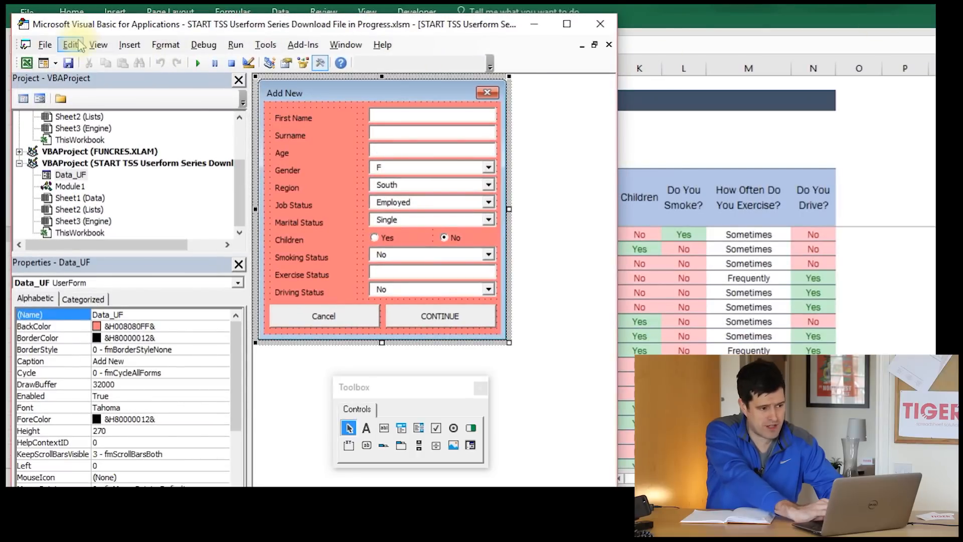
# - Show Data_UF's code, review the CommandButton routines, and run the Add New form
pyautogui.click(97, 44)
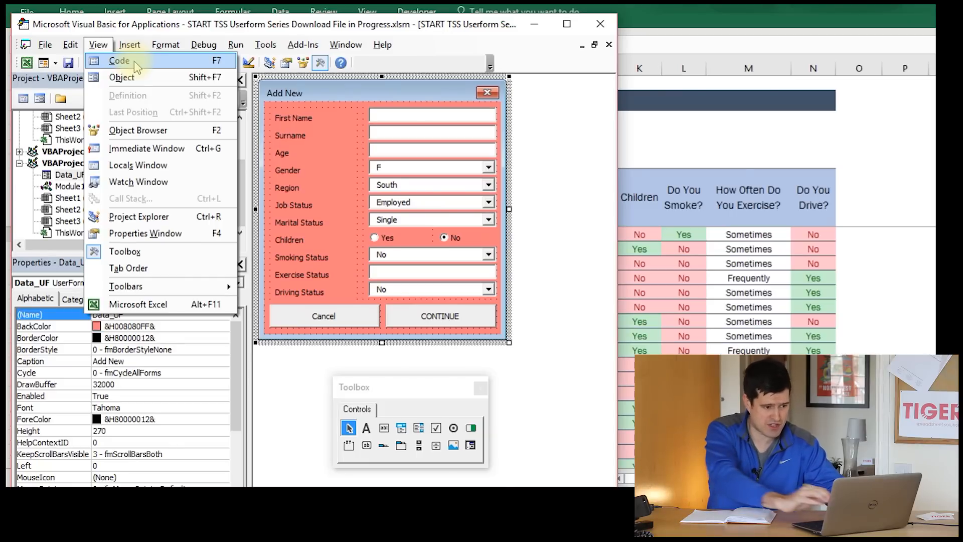
pyautogui.click(119, 60)
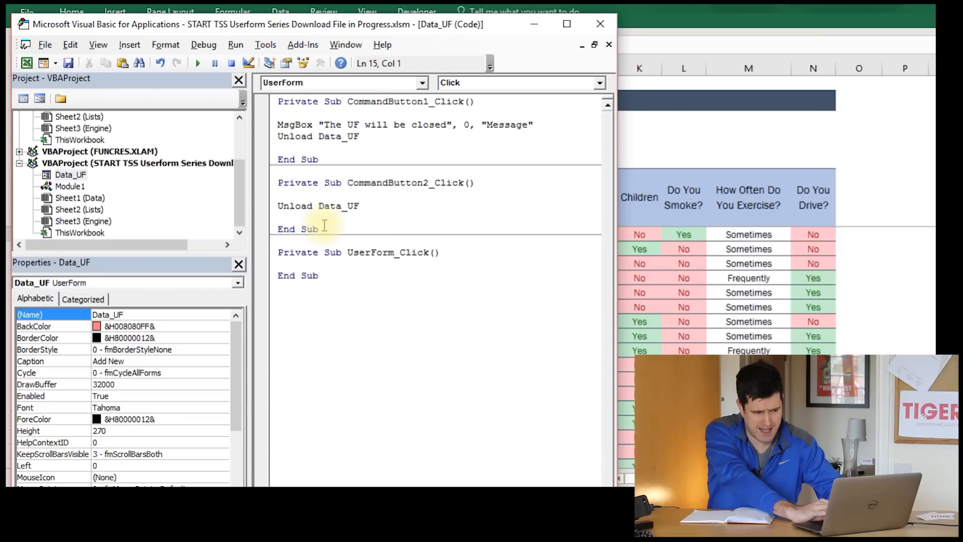
pyautogui.moveTo(280, 252); pyautogui.dragTo(324, 275)
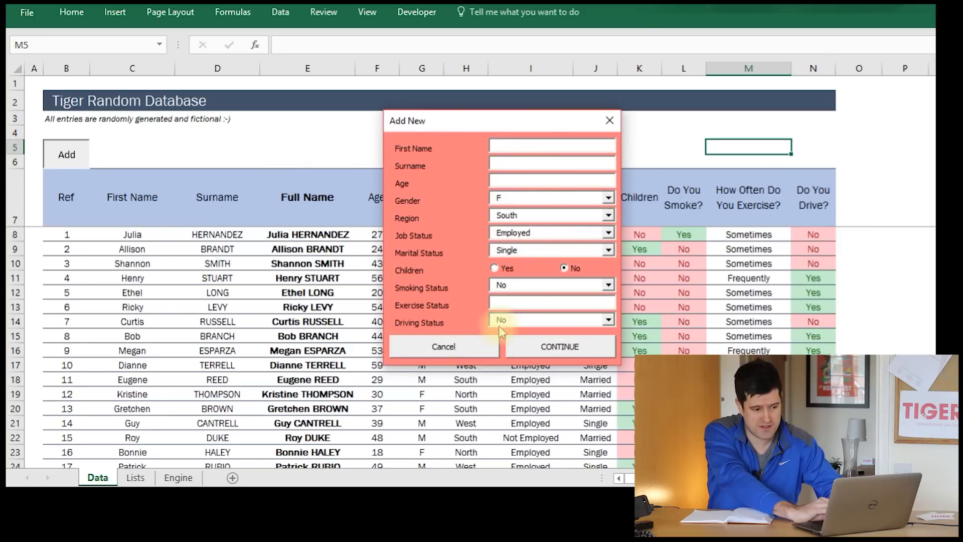
# - Close the running form, delete UserForm_Click, and add blank lines in CommandButton1_Click
pyautogui.click(443, 346)
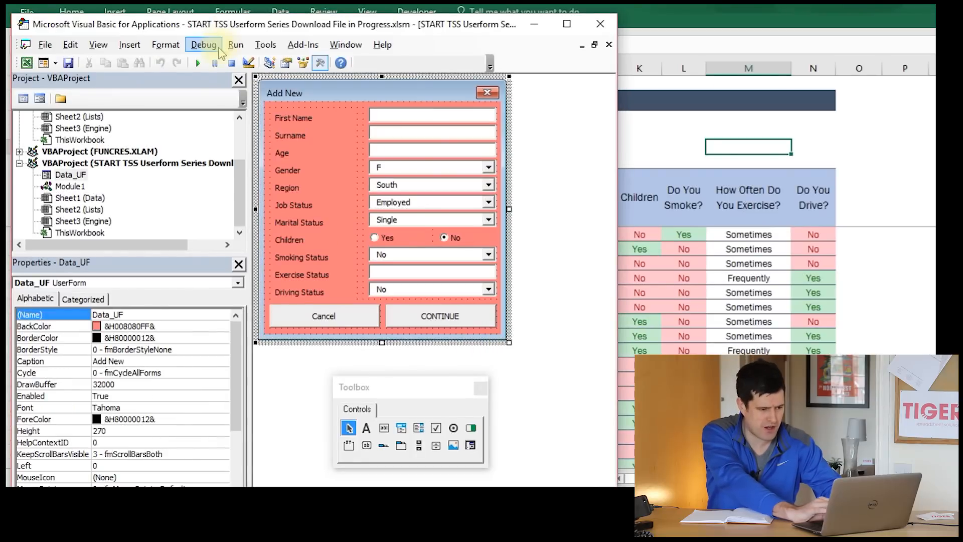
pyautogui.moveTo(136, 88)
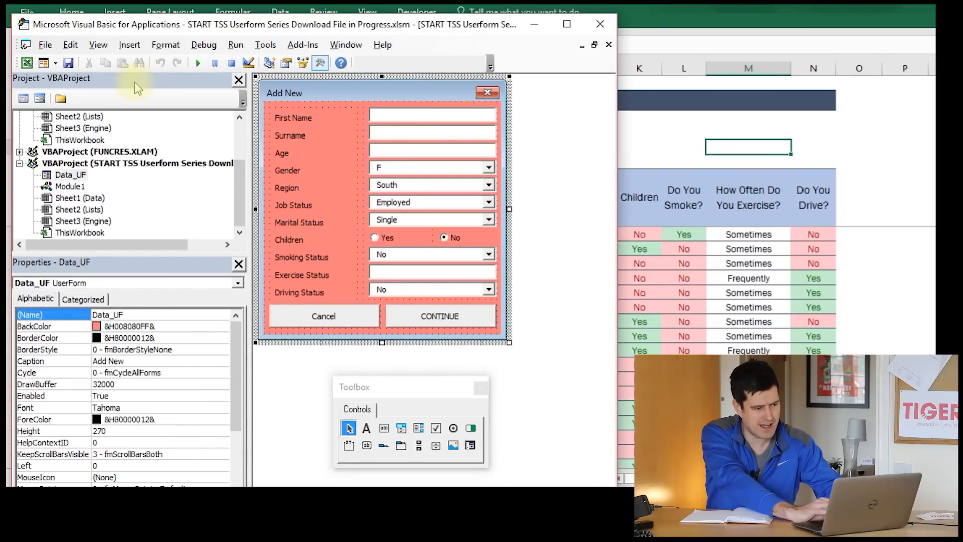
pyautogui.click(98, 44)
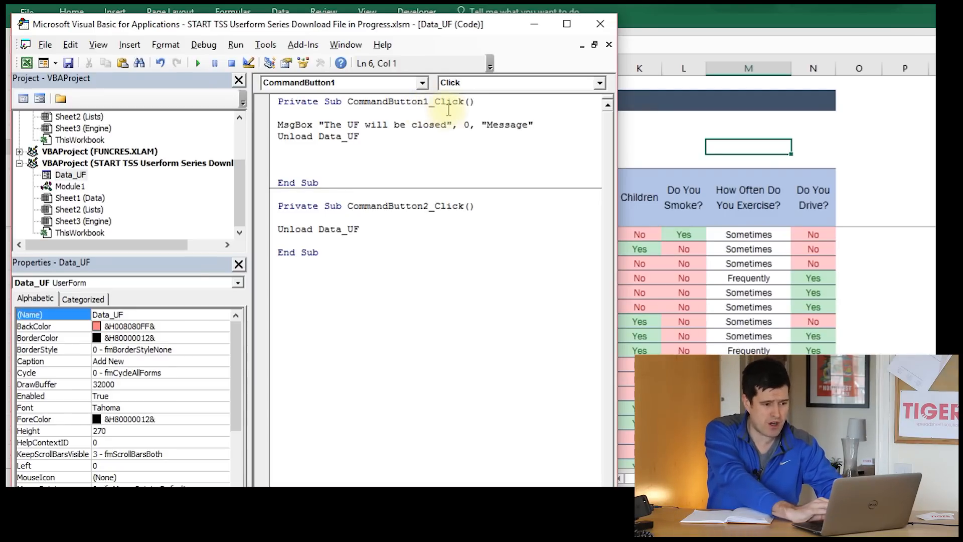
# - Add the comment 'when we click the continue button' in CommandButton1_Click and return to Excel
pyautogui.write("'when we click the continue button")
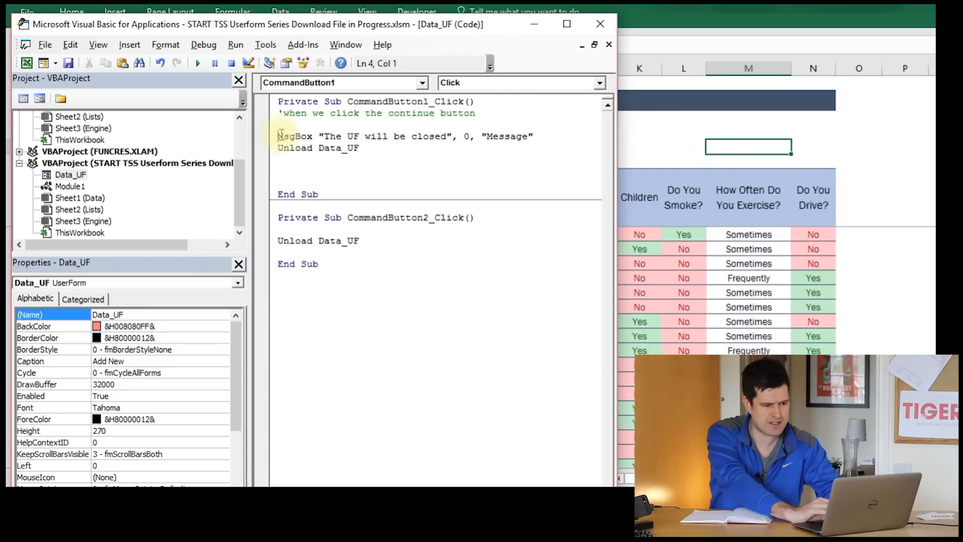
pyautogui.write("'")
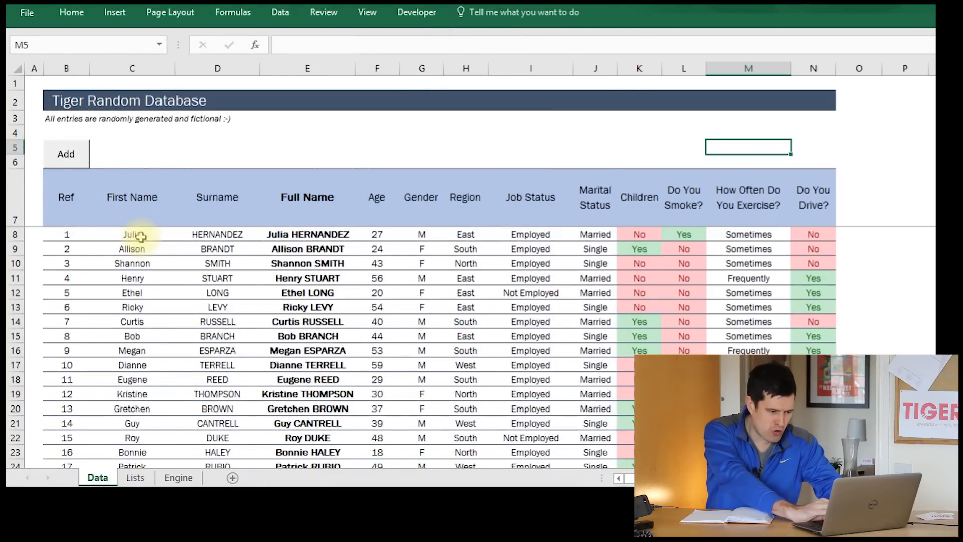
# - Select Julia's record, launch the Add New form, and comment out the MsgBox line
pyautogui.click(132, 234)
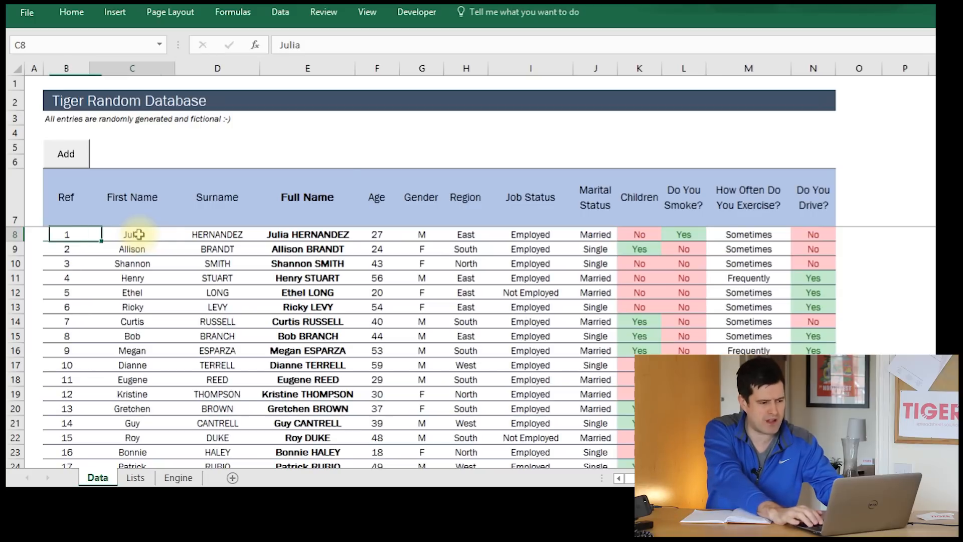
pyautogui.moveTo(132, 234); pyautogui.dragTo(66, 234)
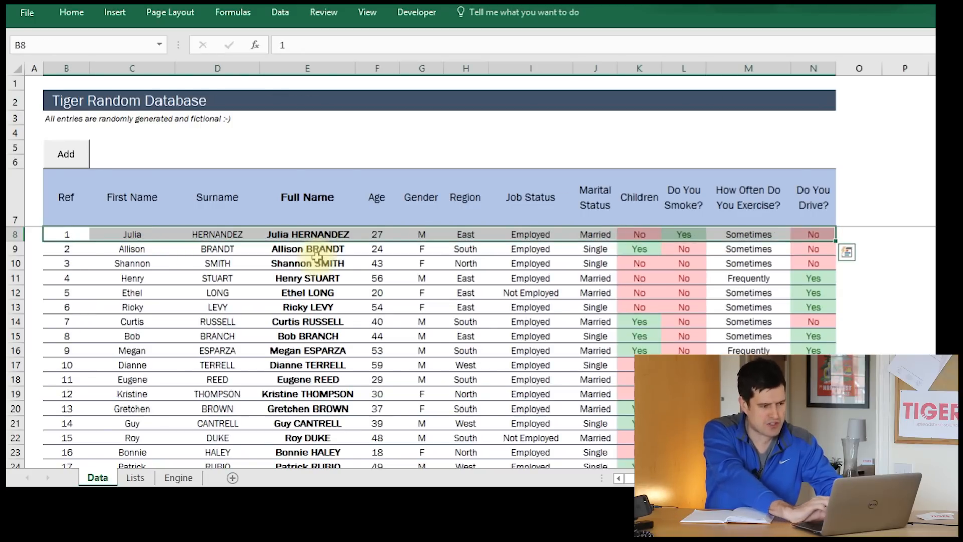
pyautogui.click(65, 153)
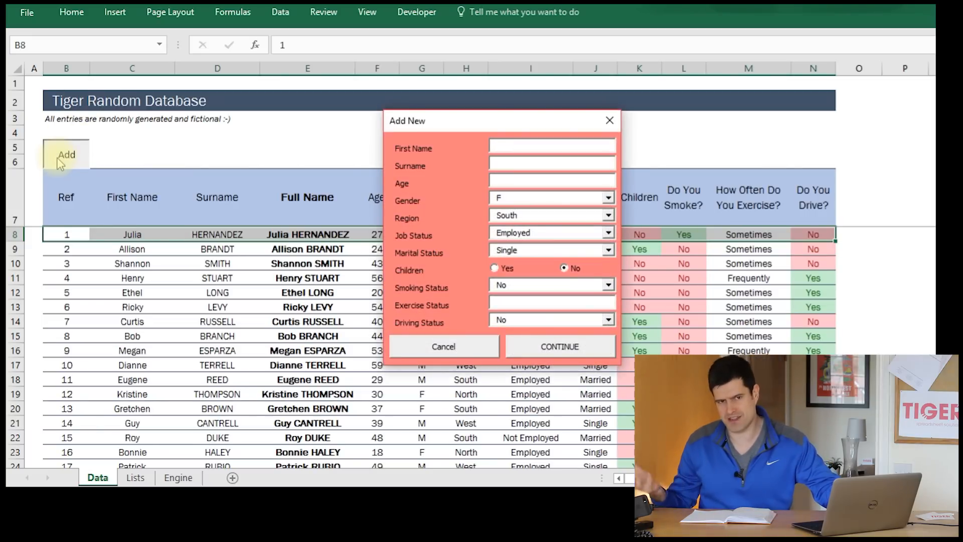
pyautogui.click(551, 145)
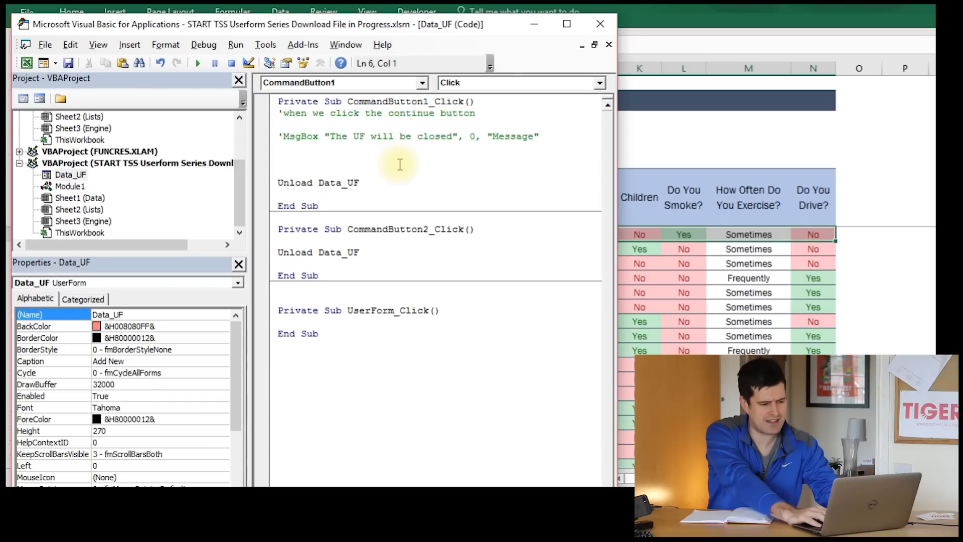
# - Check the First Name and other textbox names on Data_UF, then type Txt_First in its code
pyautogui.write('Txt')
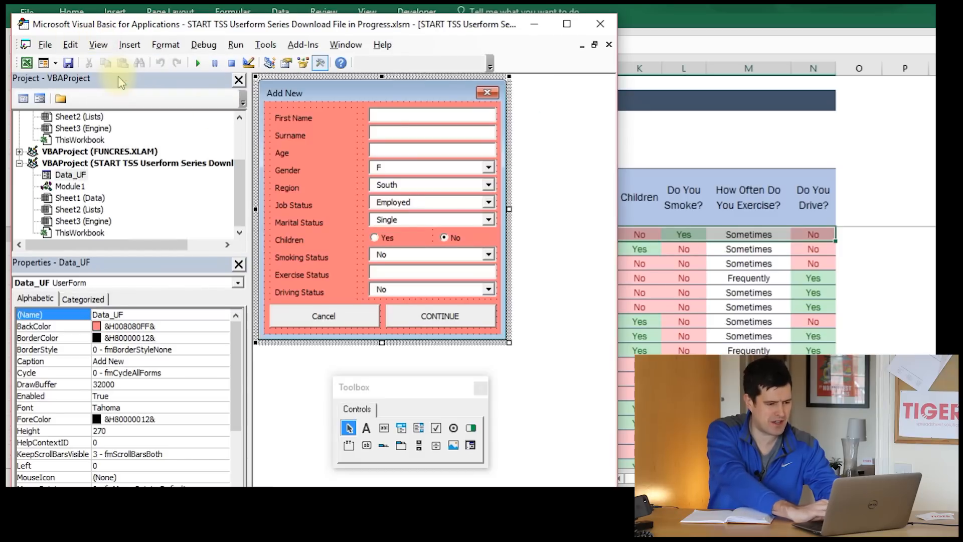
pyautogui.click(432, 118)
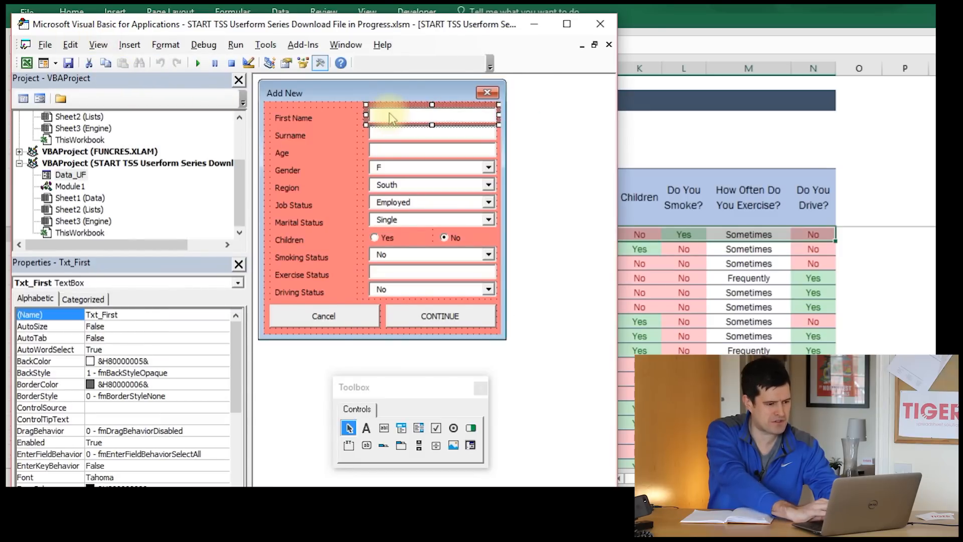
pyautogui.click(430, 132)
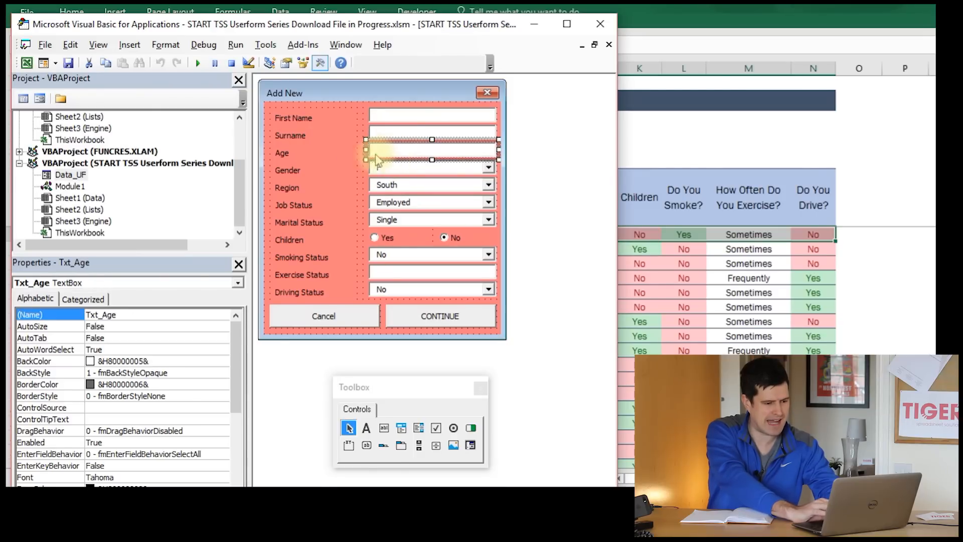
pyautogui.click(97, 44)
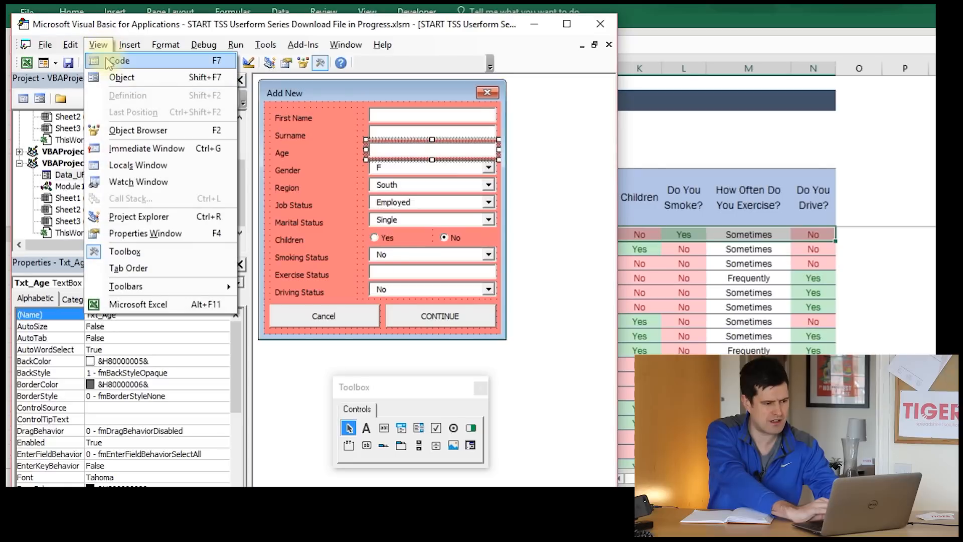
pyautogui.click(119, 60)
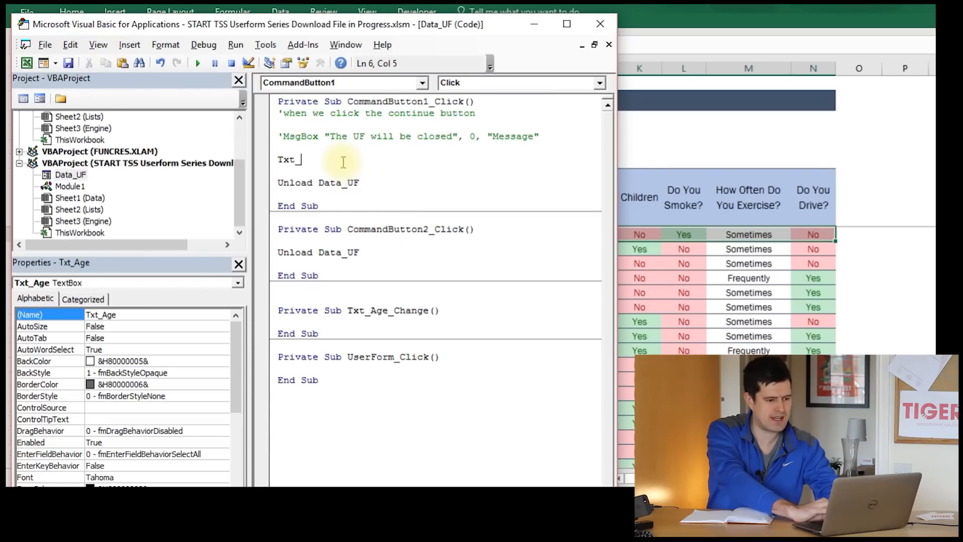
pyautogui.write('First')
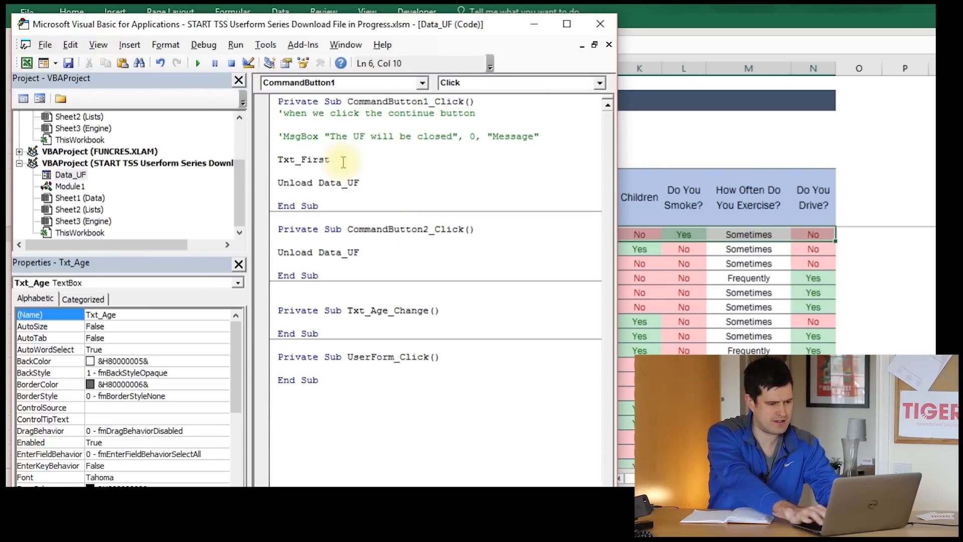
pyautogui.write('Txt')
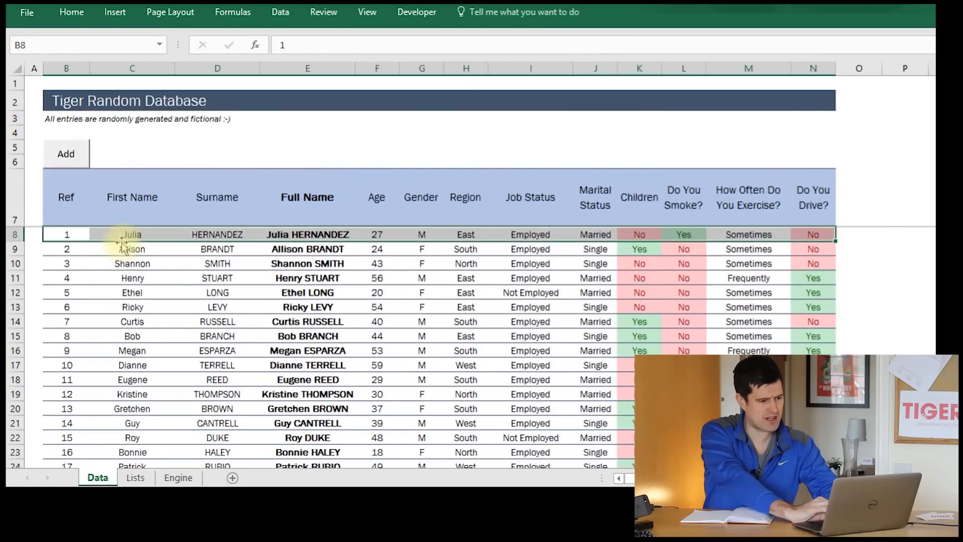
# - Write Sheets("Data").Range("C8") = Txt_First, listing Txt_Surname and Txt_Age below
pyautogui.click(131, 235)
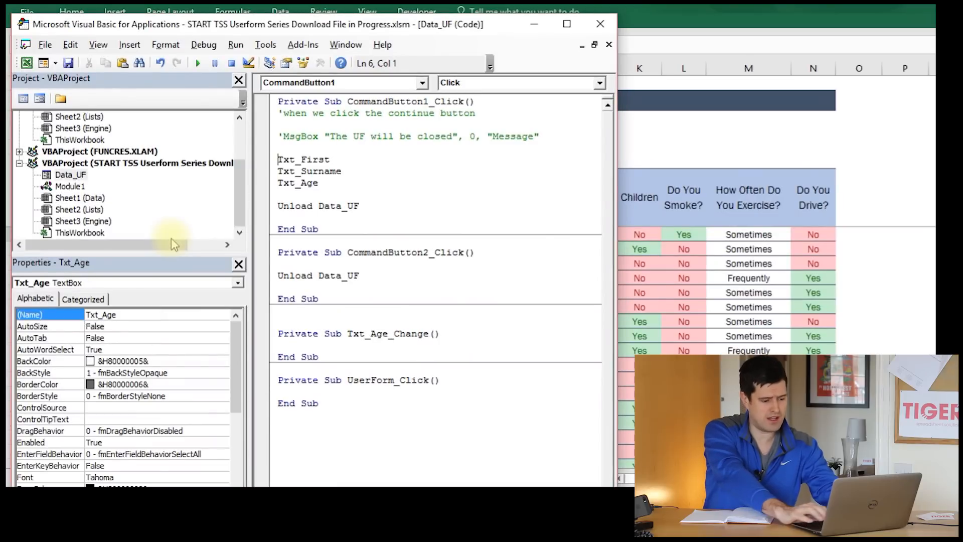
pyautogui.write('Range (')
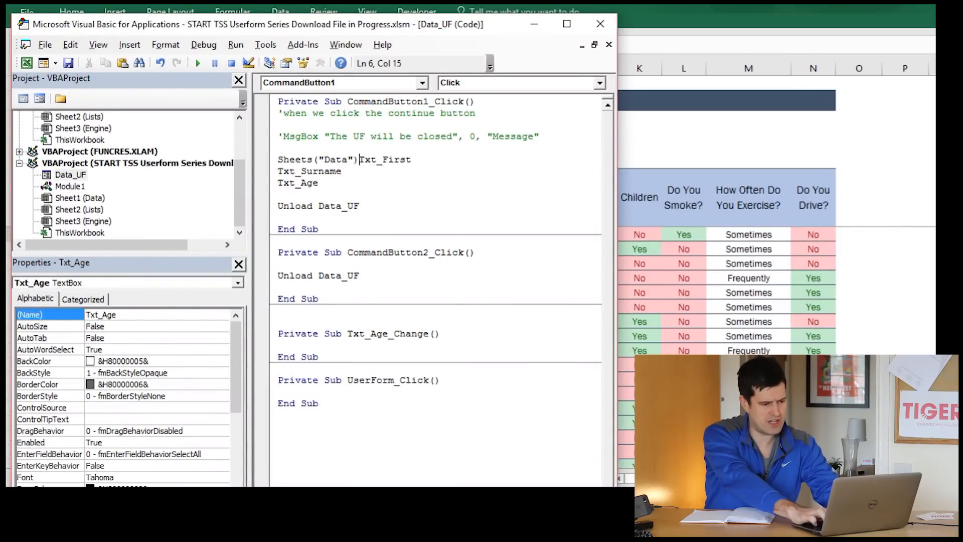
pyautogui.write('.Range("C8')
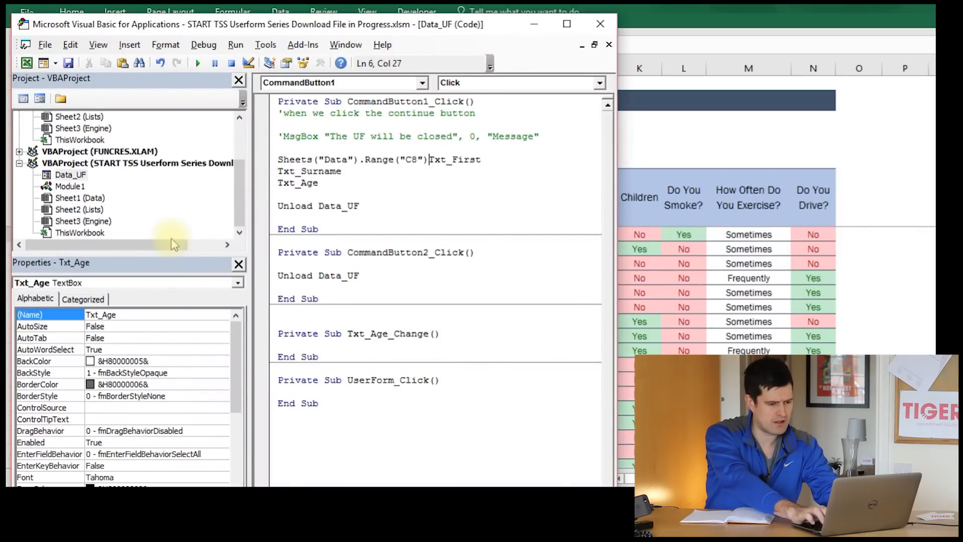
pyautogui.write('=')
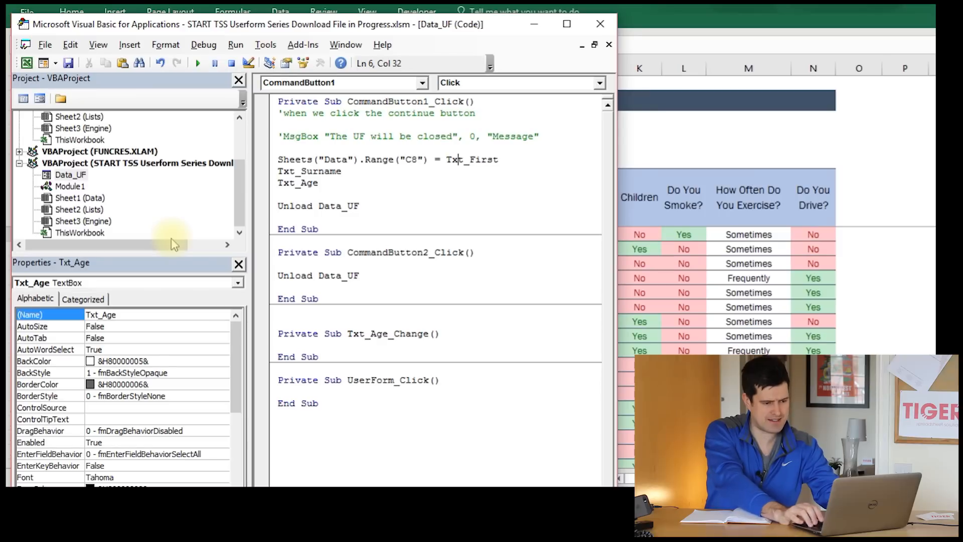
pyautogui.write('3')
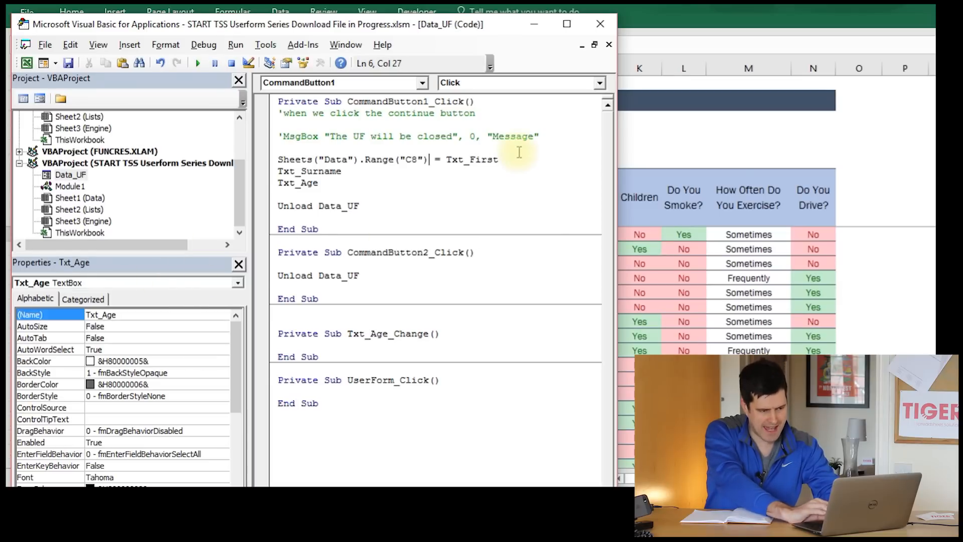
pyautogui.click(280, 171)
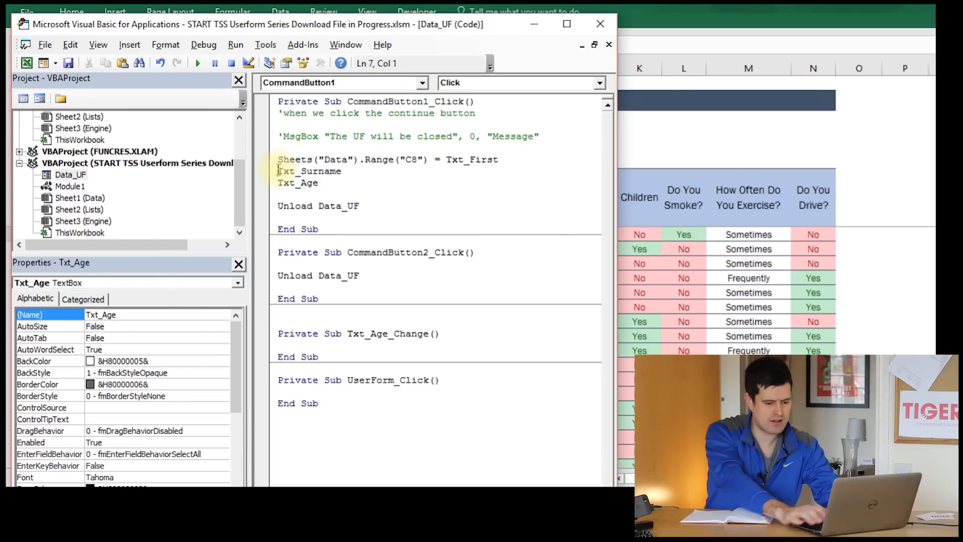
pyautogui.write("'")
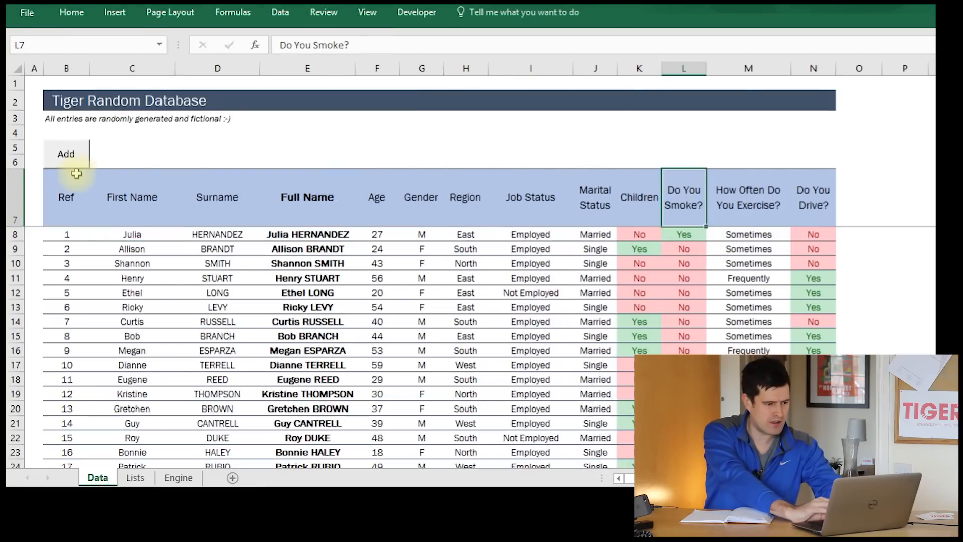
# - Test the form by submitting first names Chri, John, then Julia, checking cell C8 each time
pyautogui.click(65, 153)
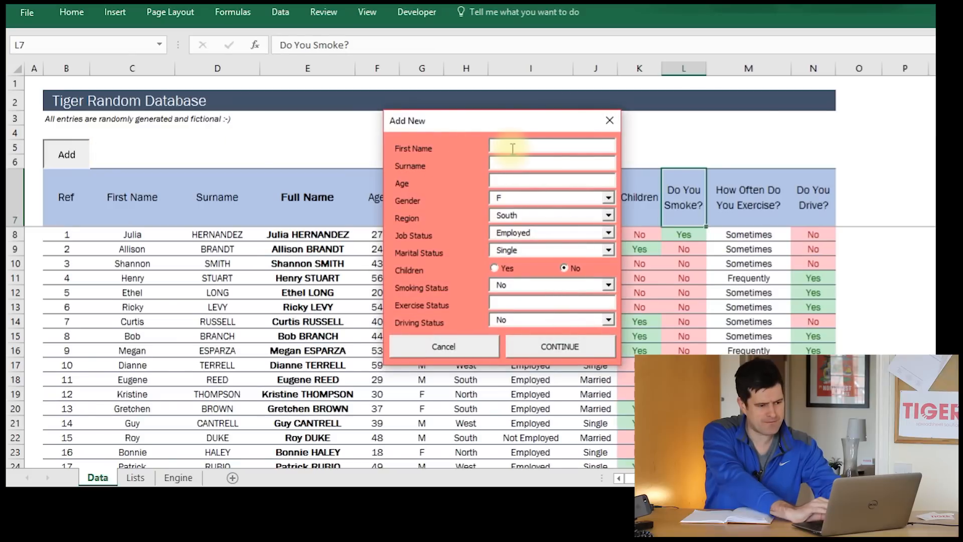
pyautogui.write('Chris')
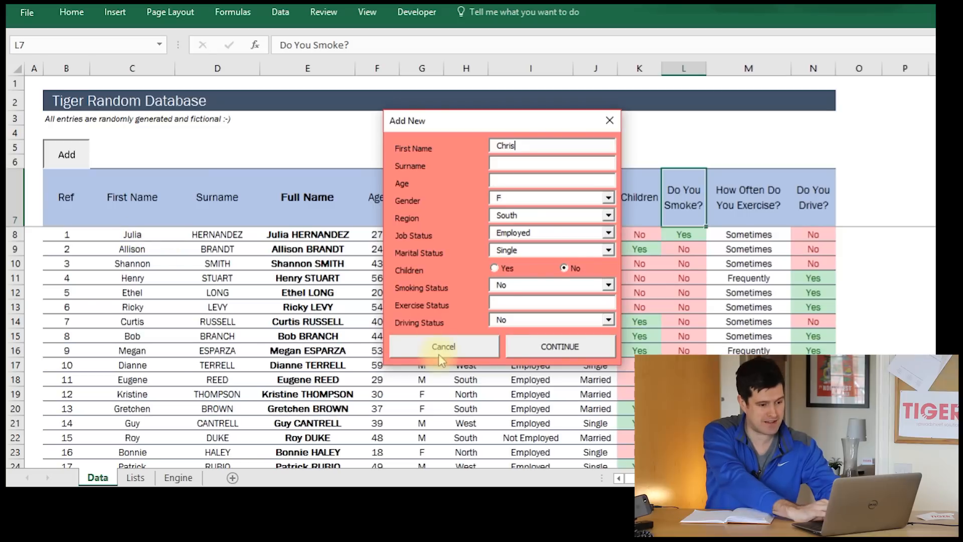
pyautogui.click(442, 346)
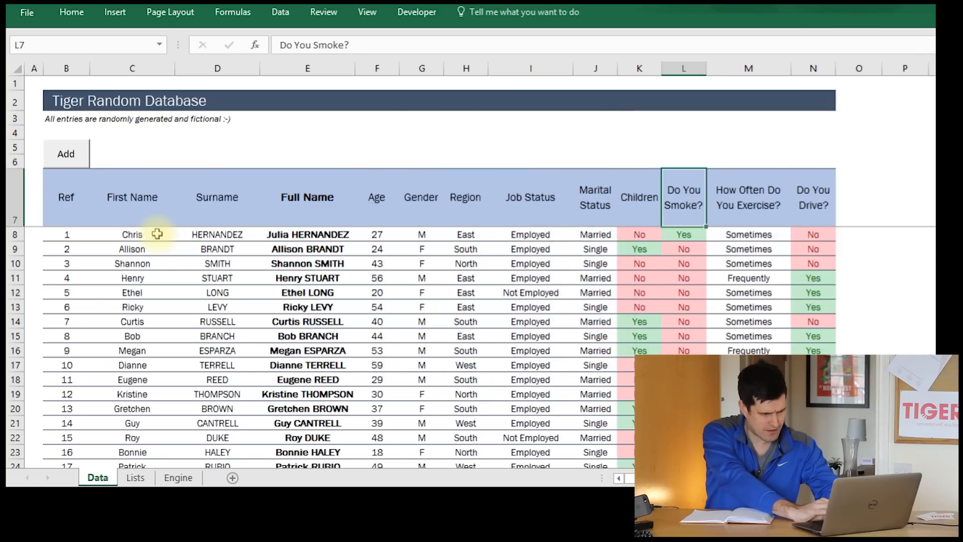
pyautogui.click(66, 153)
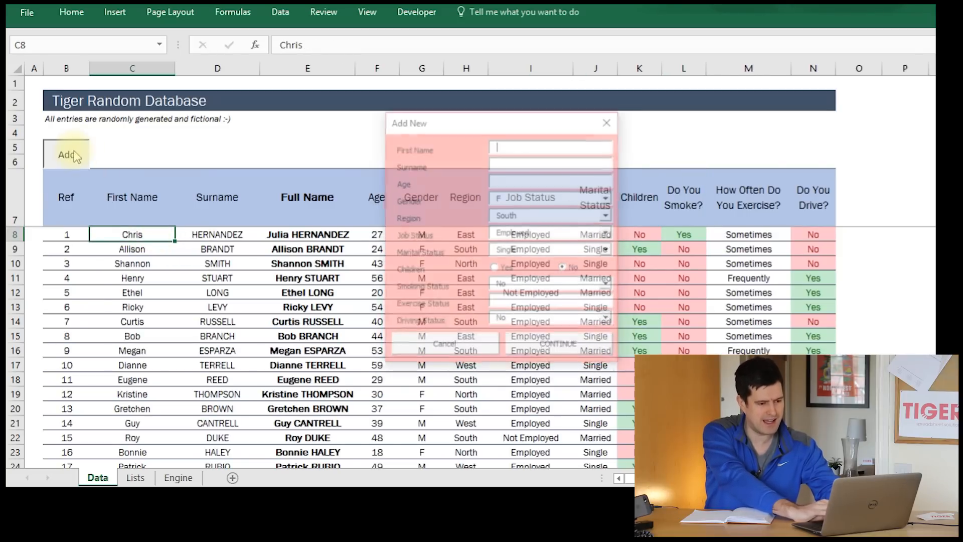
pyautogui.write('John')
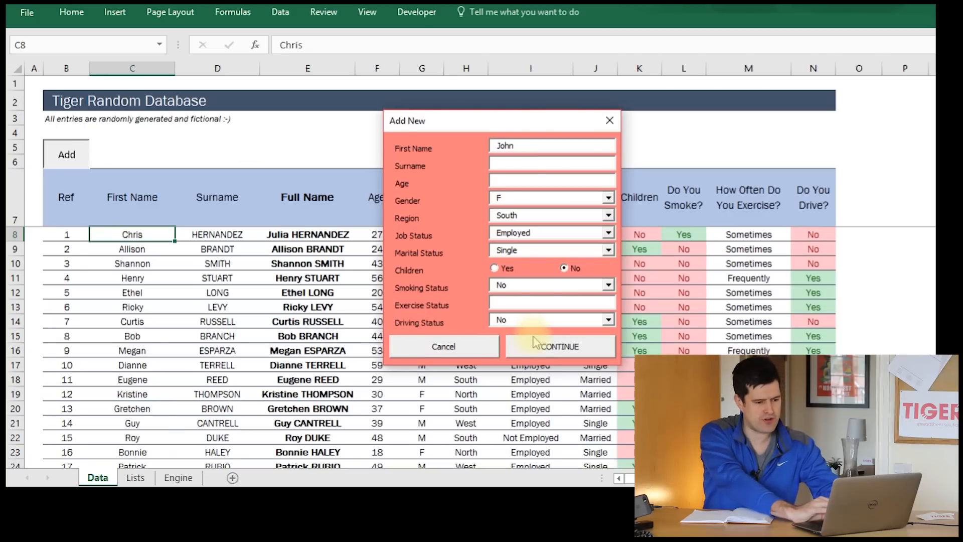
pyautogui.click(558, 346)
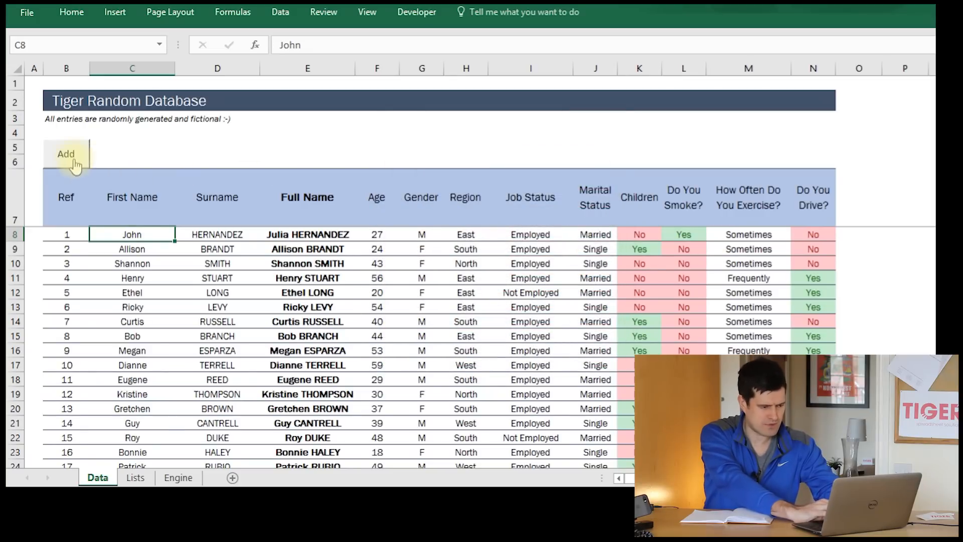
pyautogui.click(65, 154)
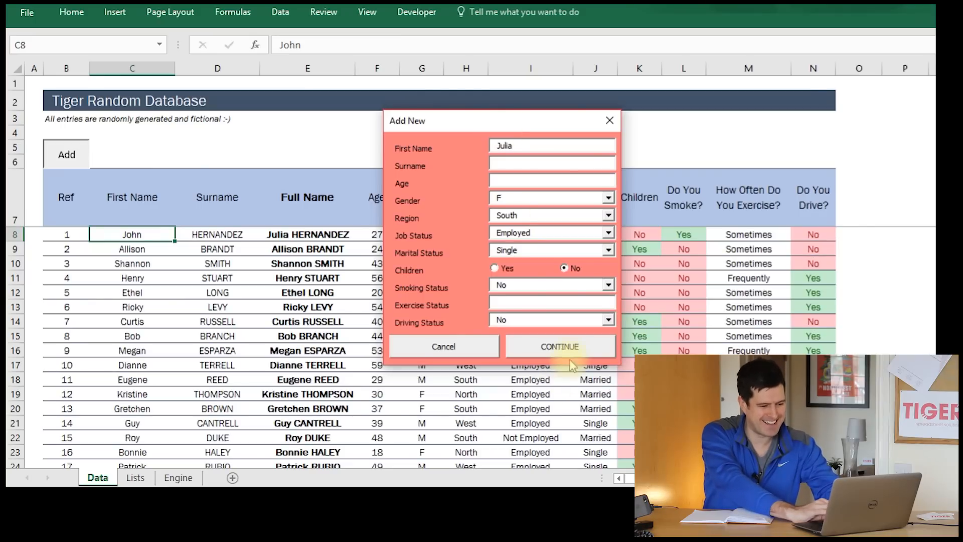
pyautogui.click(559, 345)
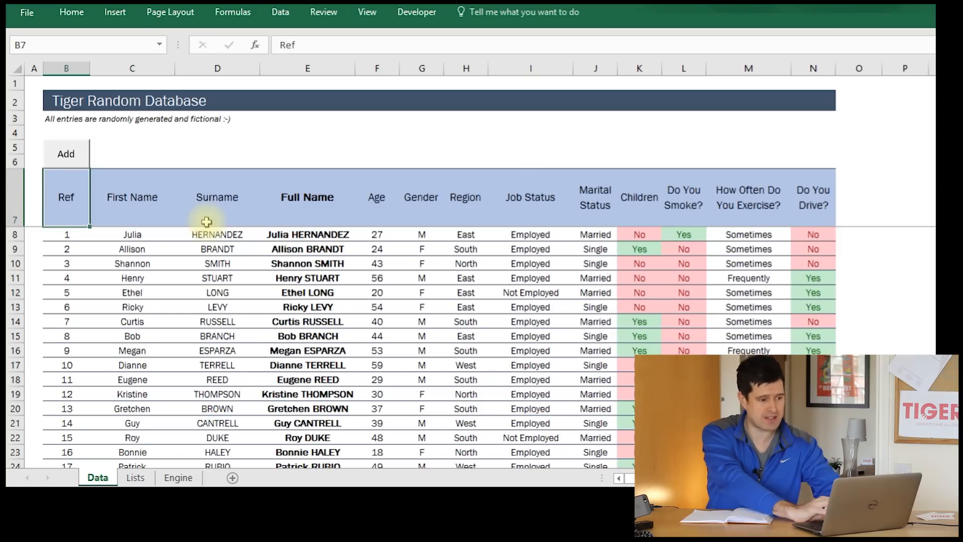
# - Switch to the Formulas ribbon to reach the defined-name tools
pyautogui.click(232, 11)
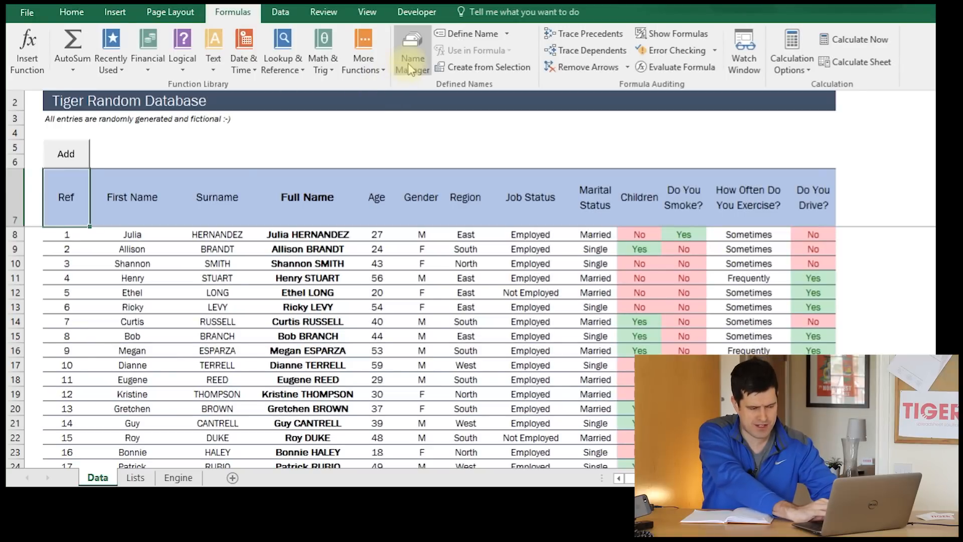
# - Create the workbook-scoped name Data_Start referring to Data!$B$7, then close Name Manager
pyautogui.click(411, 52)
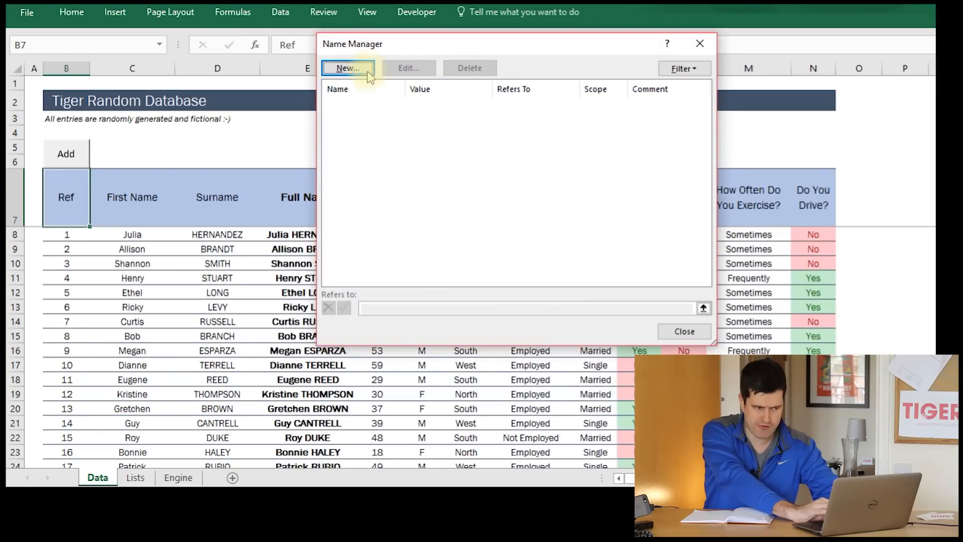
pyautogui.moveTo(462, 49)
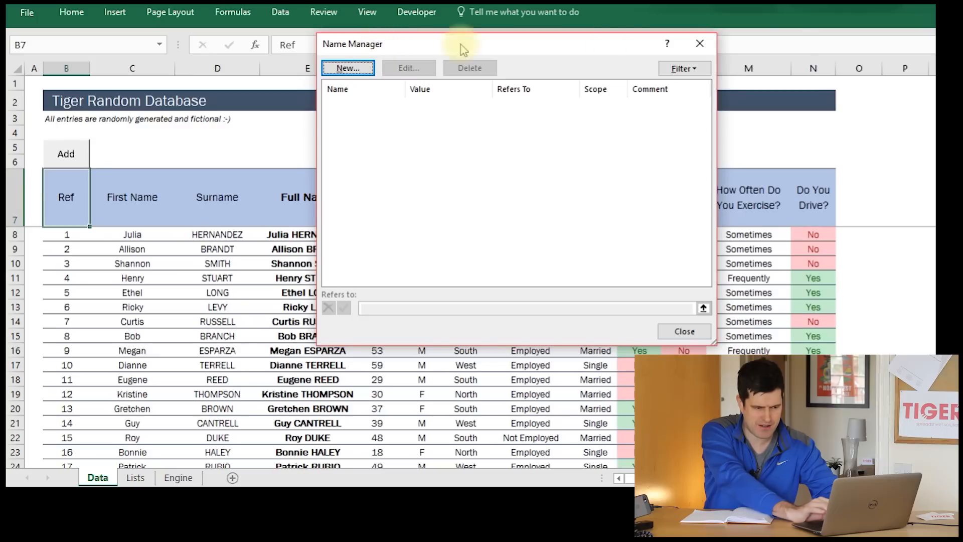
pyautogui.click(683, 331)
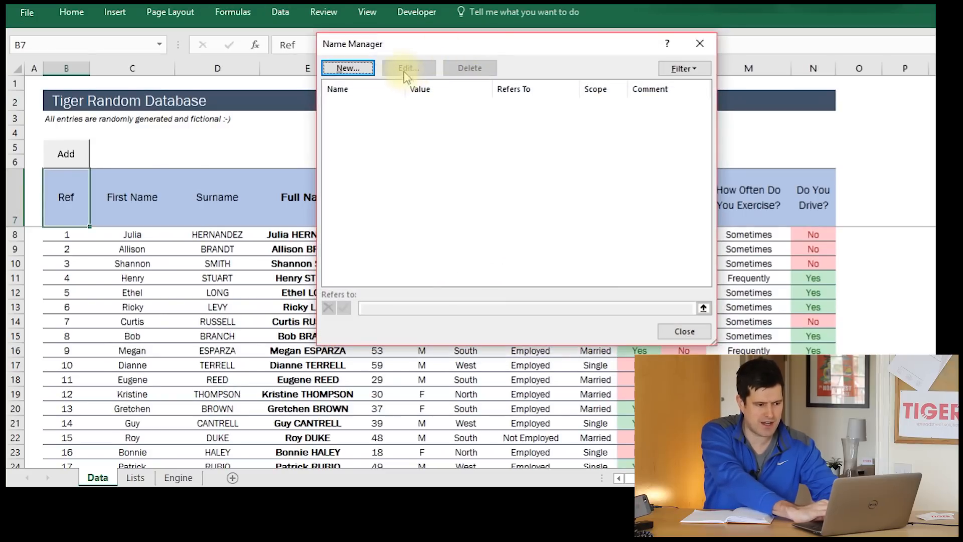
pyautogui.click(347, 68)
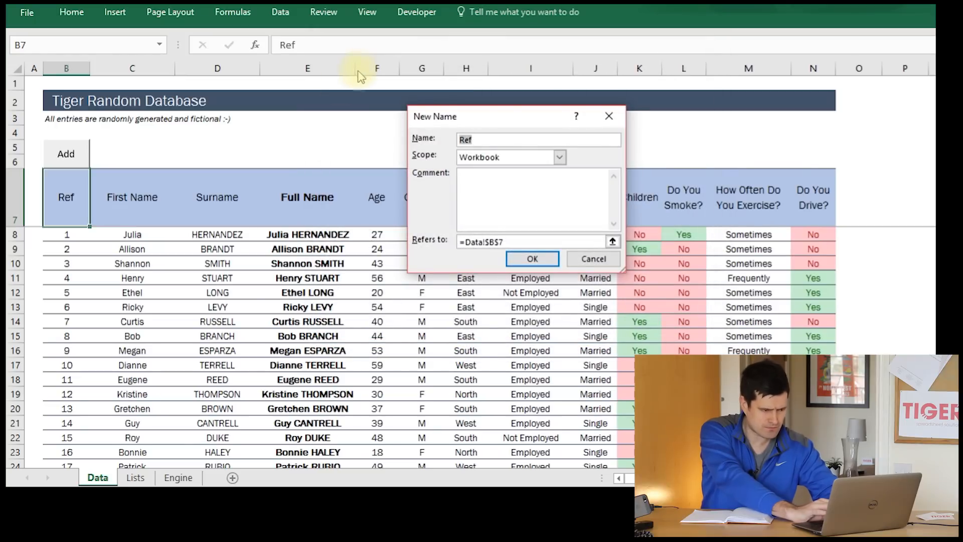
pyautogui.moveTo(80, 196)
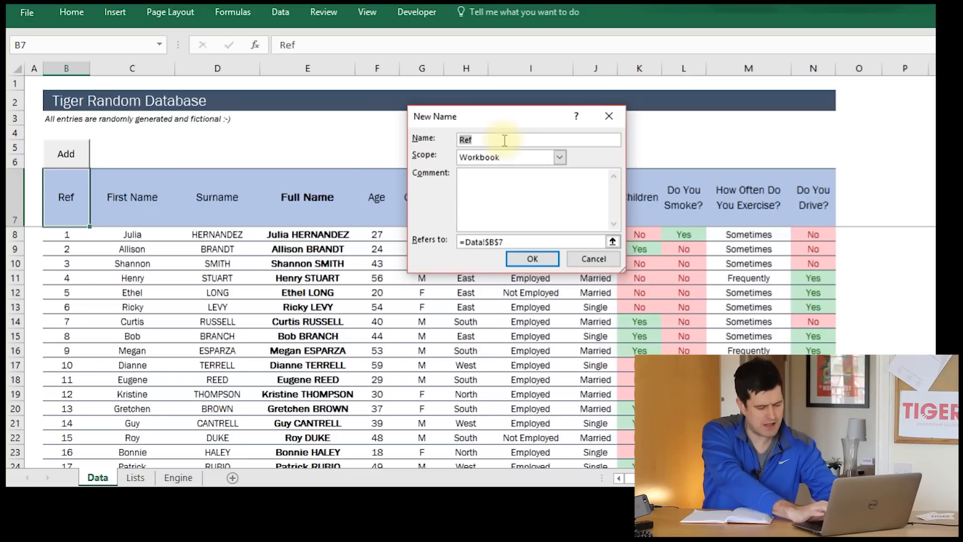
pyautogui.press('Backspace')
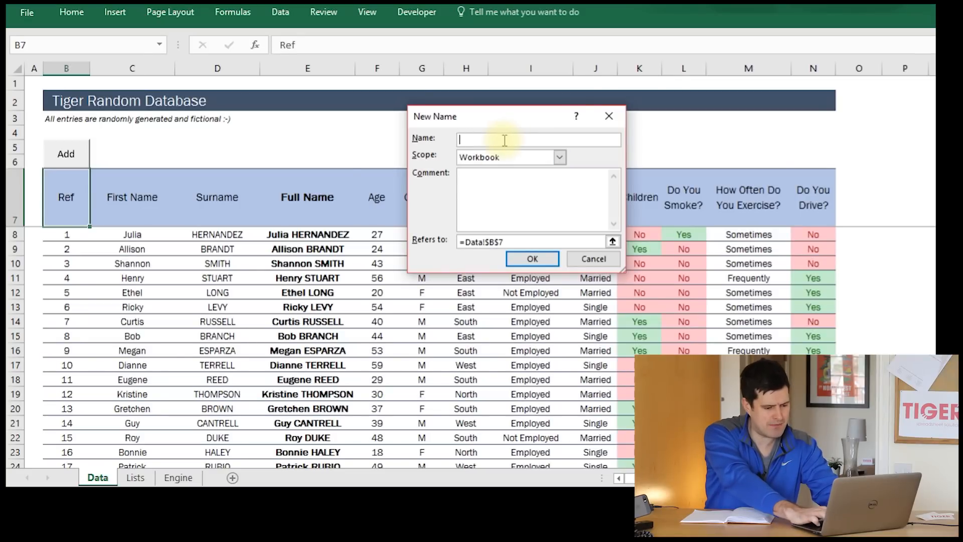
pyautogui.write('Data_Start')
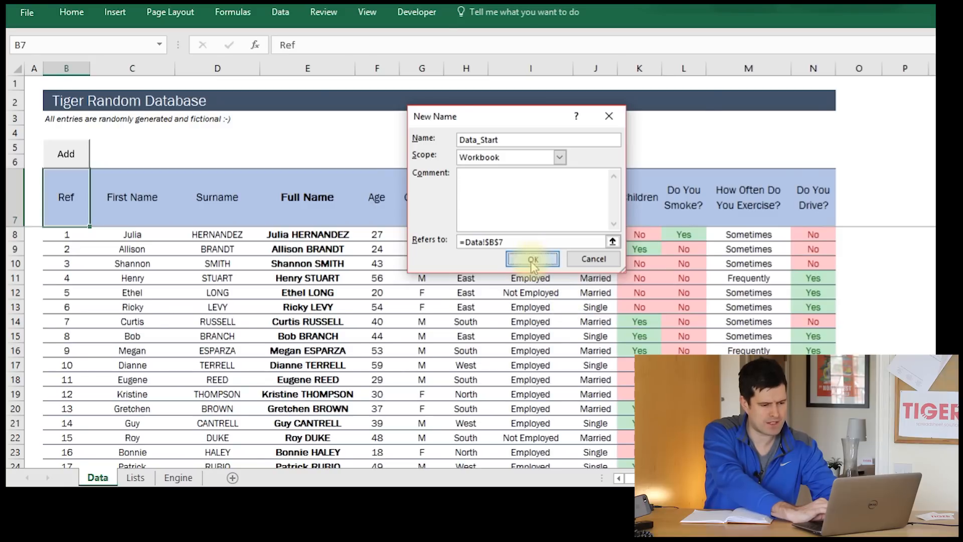
pyautogui.click(532, 259)
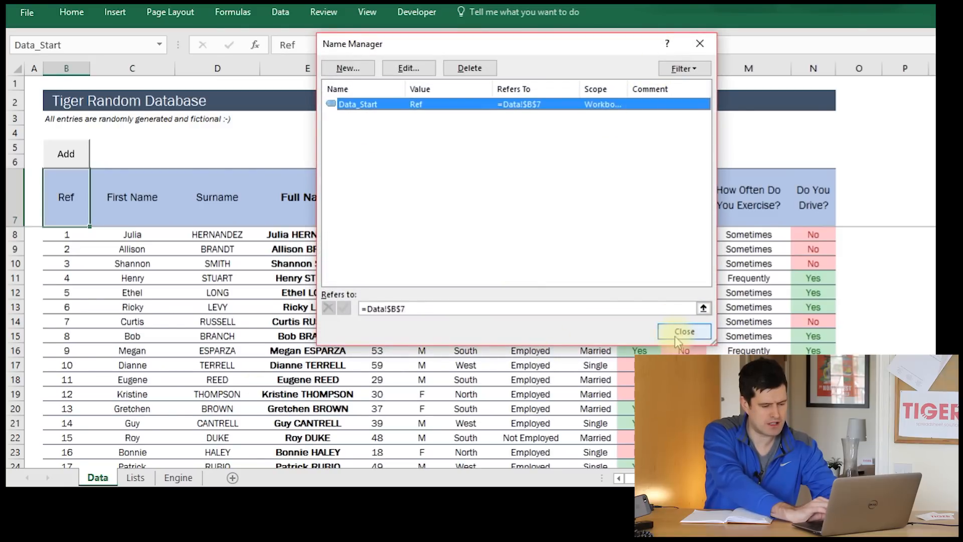
pyautogui.click(684, 331)
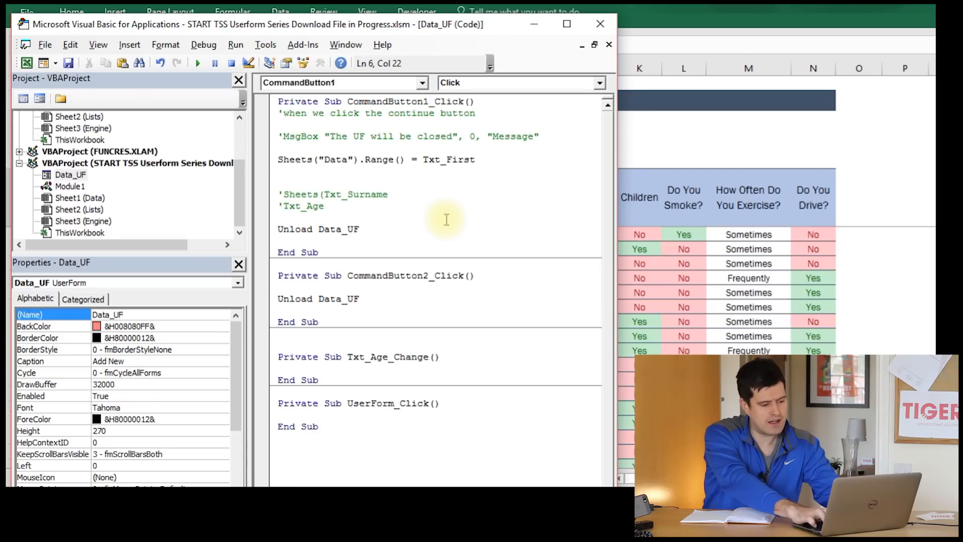
# - Change the first-name line to Sheets("Data").Range("Data_Start").Offset(1,1).Value = Txt_First
pyautogui.write('Data_Start"')
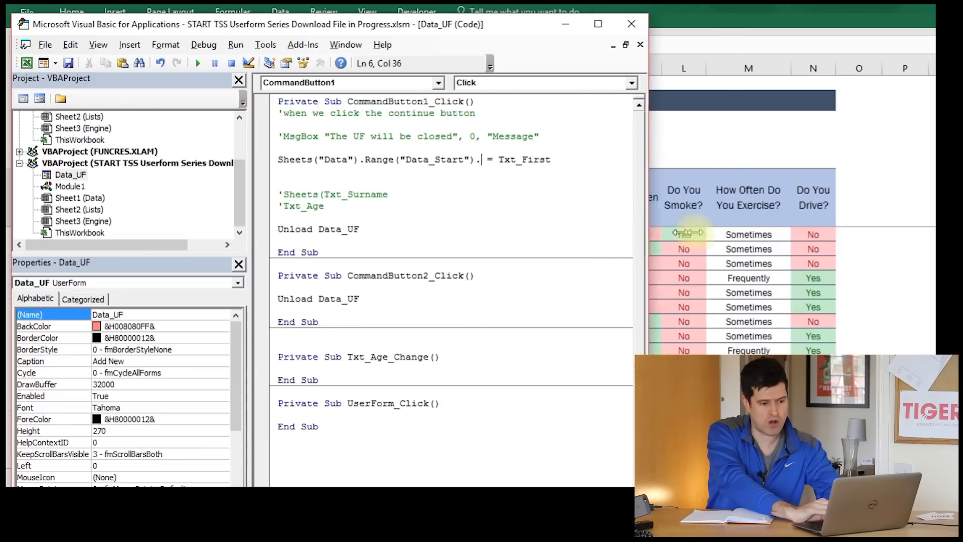
pyautogui.write('offset(')
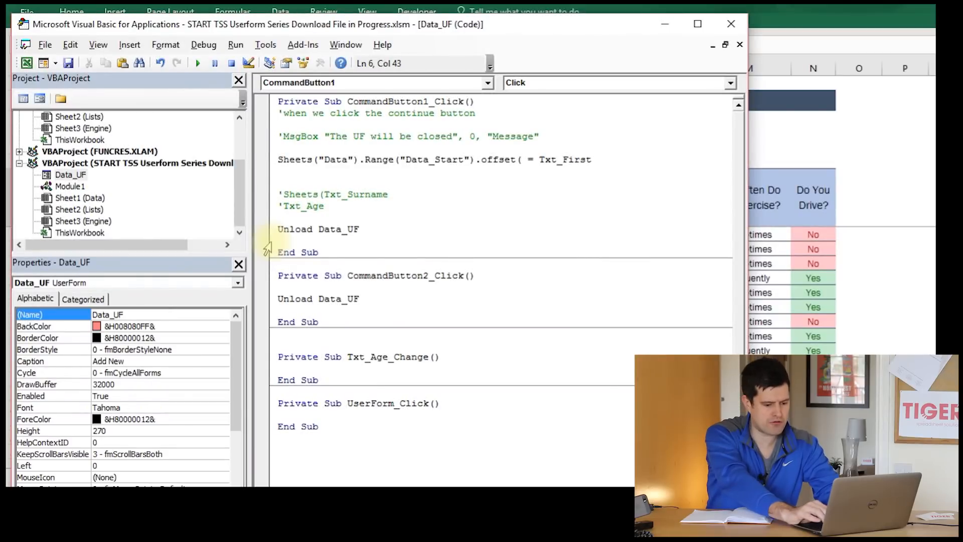
pyautogui.write('1,1)')
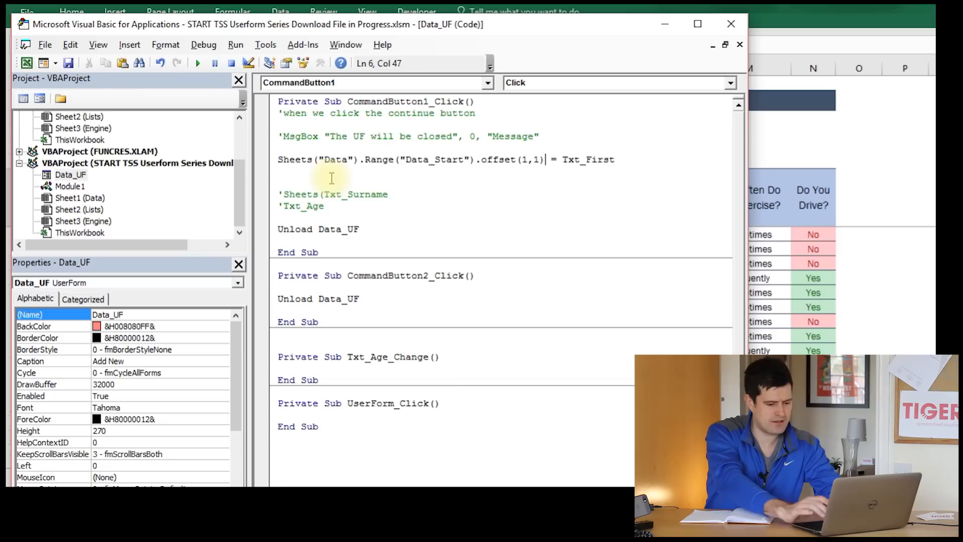
pyautogui.write('.value')
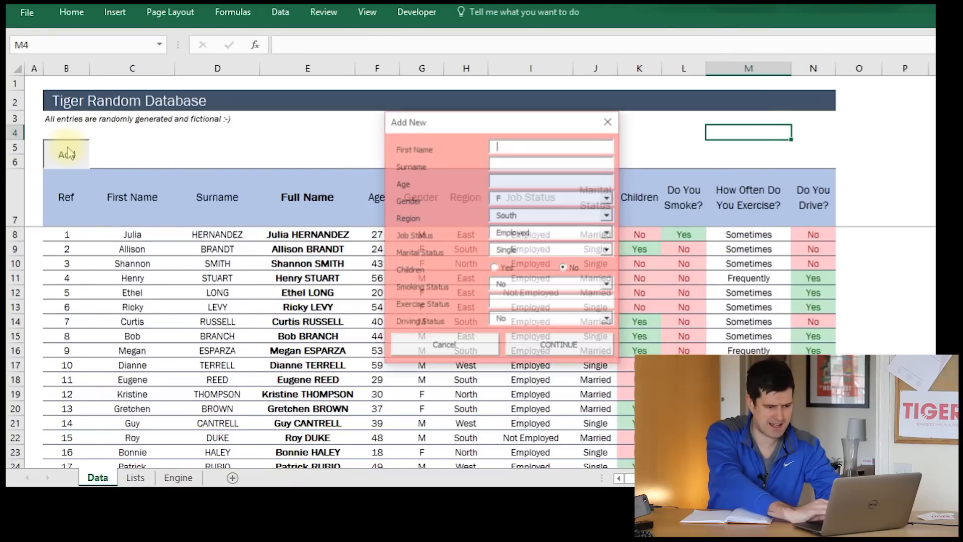
# - Submit first name Chris via the form, verify C8 and Data_Start, then return to VBA
pyautogui.write('Chris')
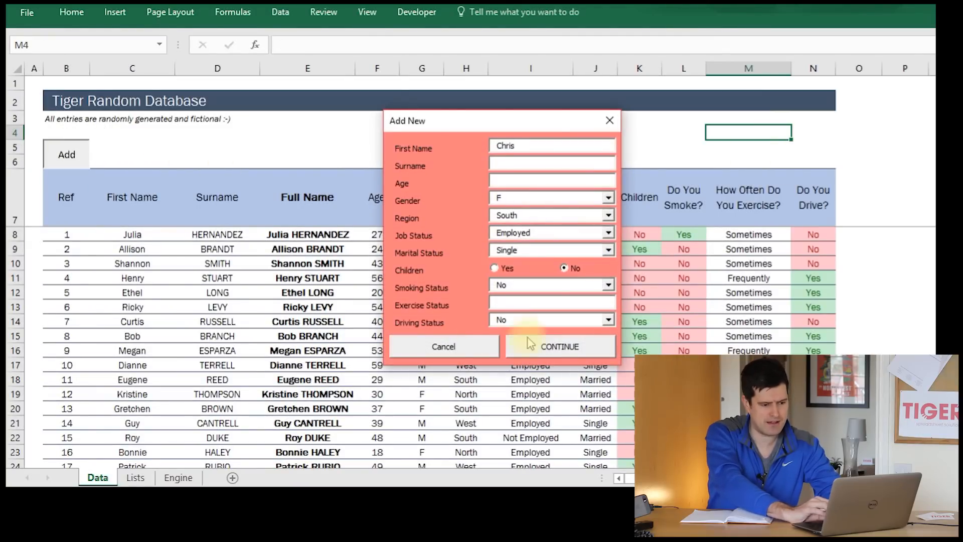
pyautogui.click(559, 346)
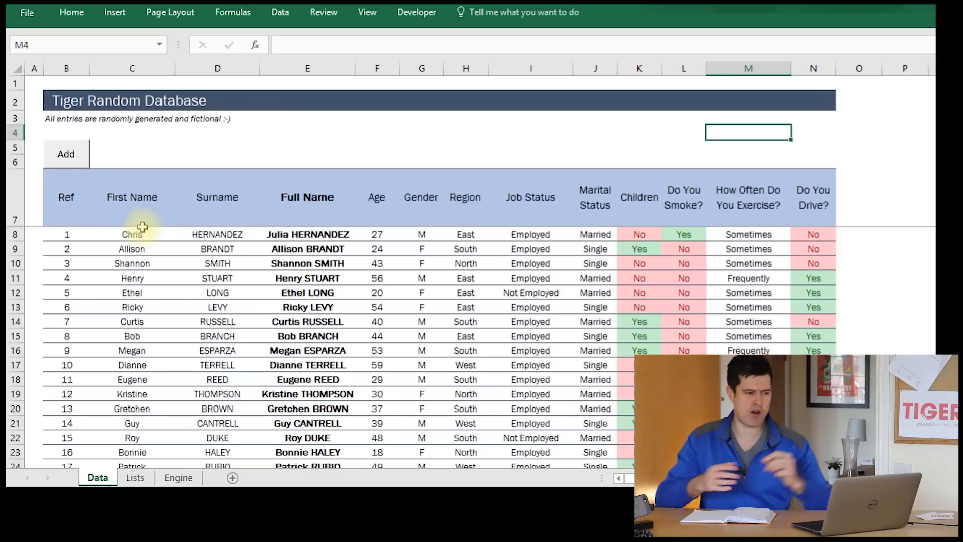
pyautogui.click(66, 197)
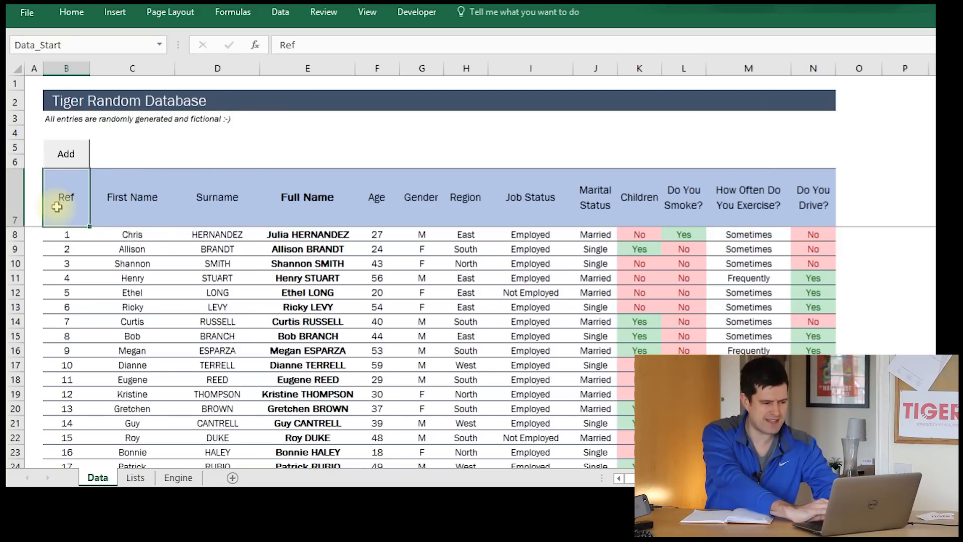
pyautogui.click(132, 235)
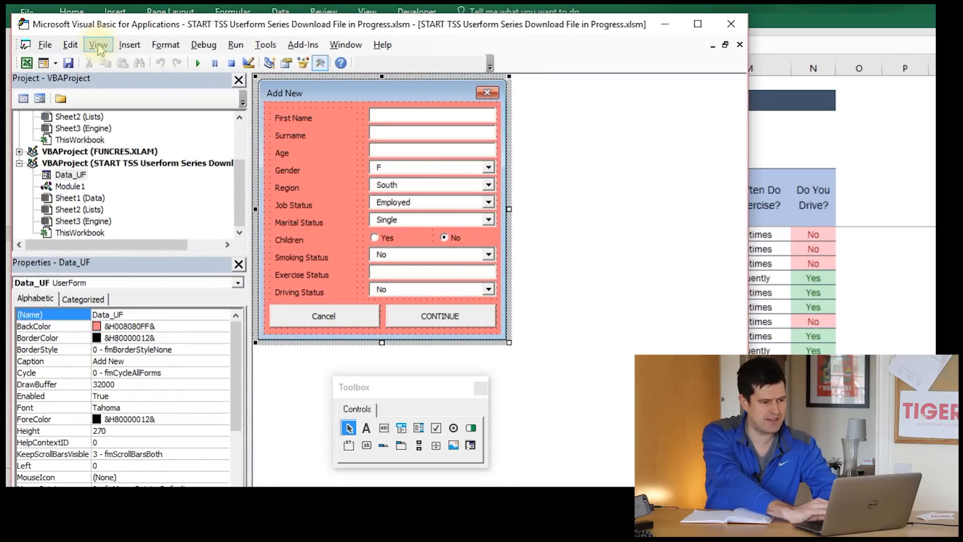
# - Duplicate the Offset(1, 1).Value = Txt_First line in CommandButton1_Click
pyautogui.click(98, 44)
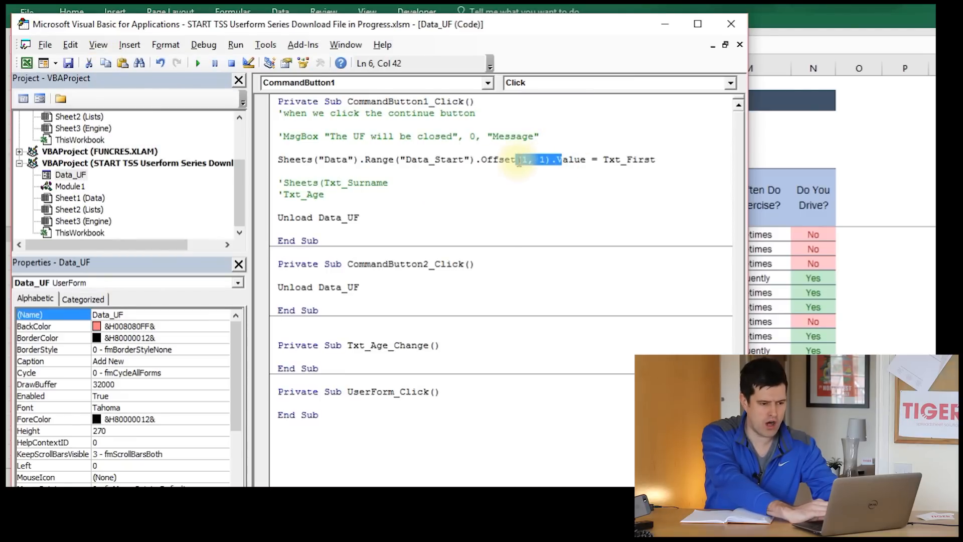
pyautogui.click(656, 159)
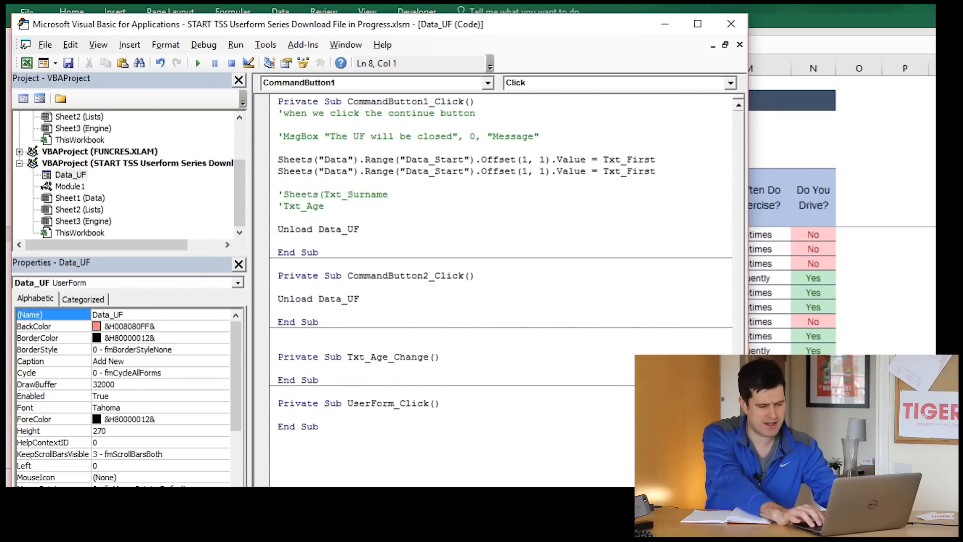
pyautogui.press('ctrl+f')
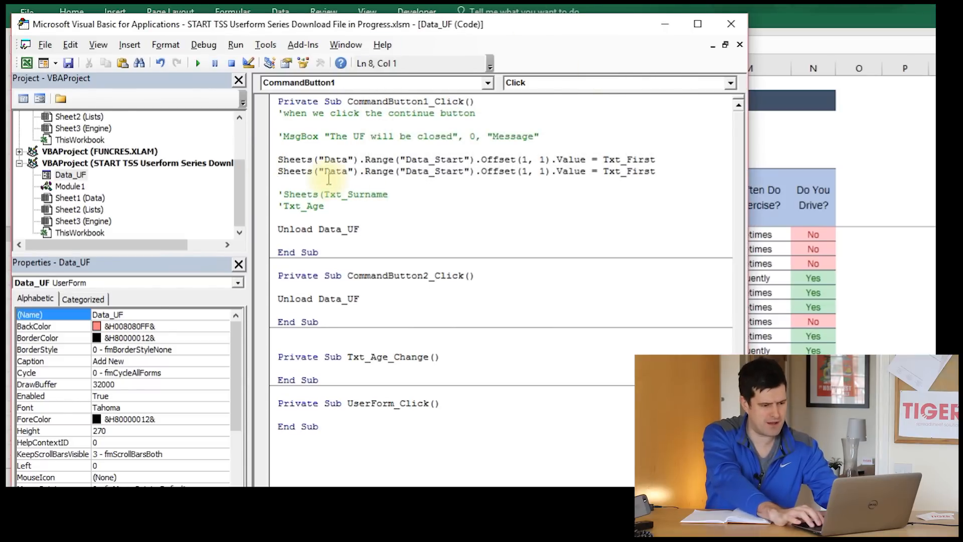
pyautogui.write('Sheets("Data").Range("Data_Start").Offset(1, 1).Value = Txt_First')
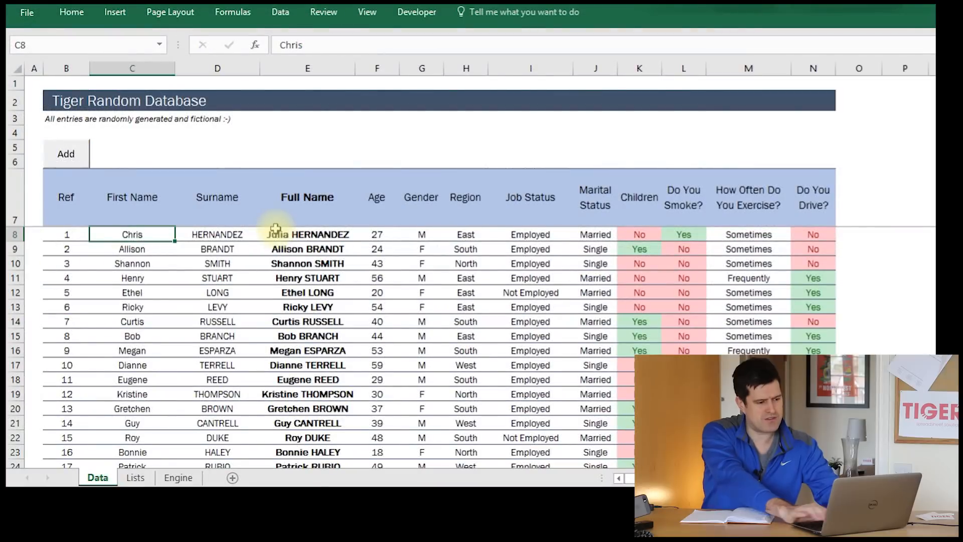
# - Add lines writing Txt_Surname to Offset(1,2) and Txt_Age to Offset(1,4)
pyautogui.click(216, 234)
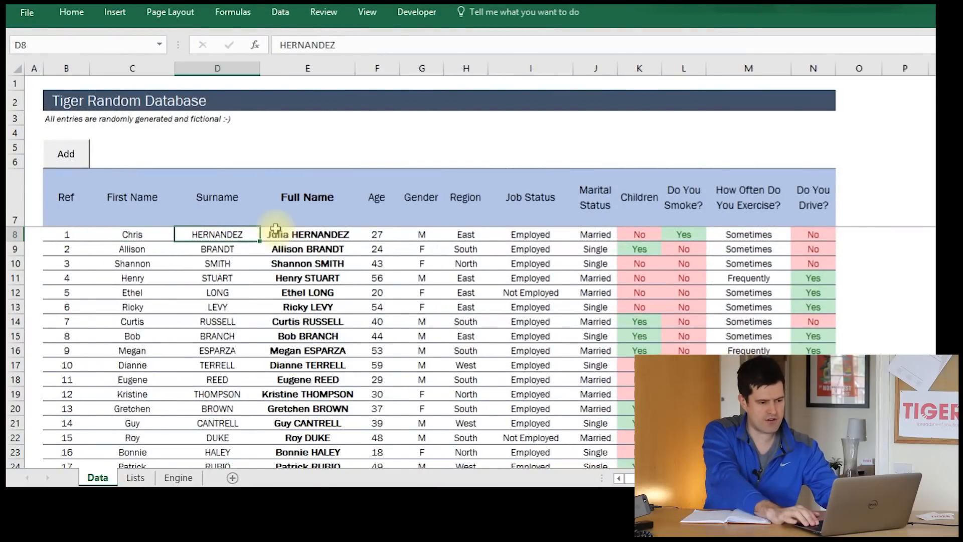
pyautogui.click(377, 234)
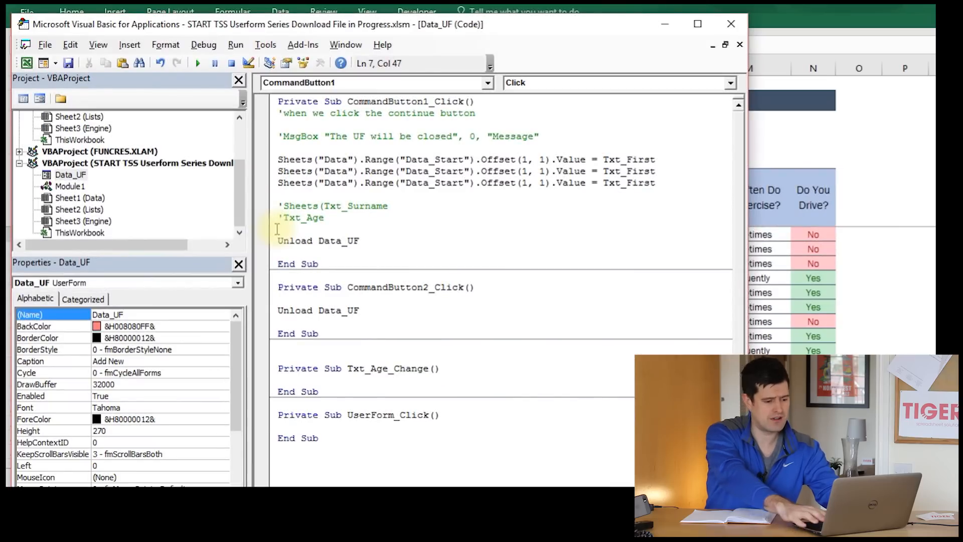
pyautogui.write('2')
pyautogui.click(466, 182)
pyautogui.write('4')
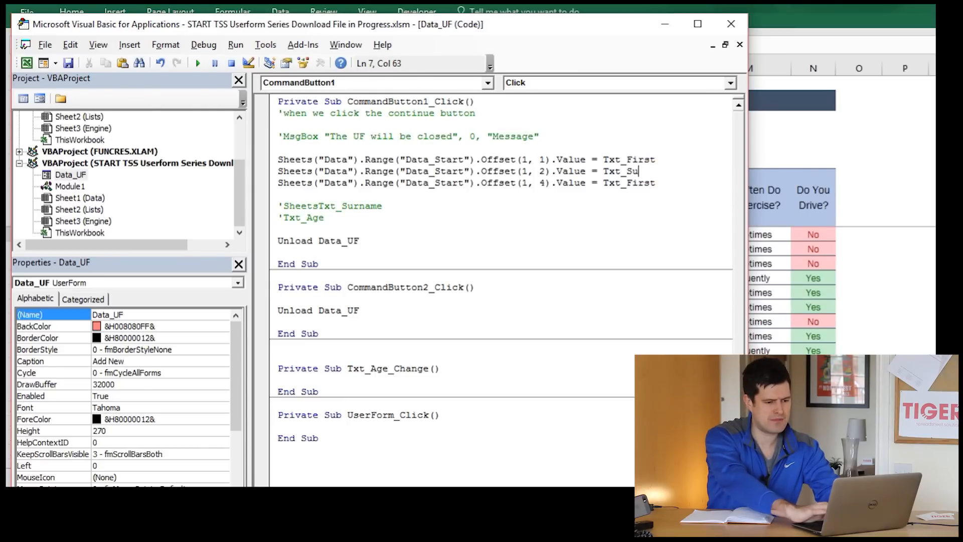
pyautogui.write('rname')
pyautogui.click(469, 183)
pyautogui.write('Ag')
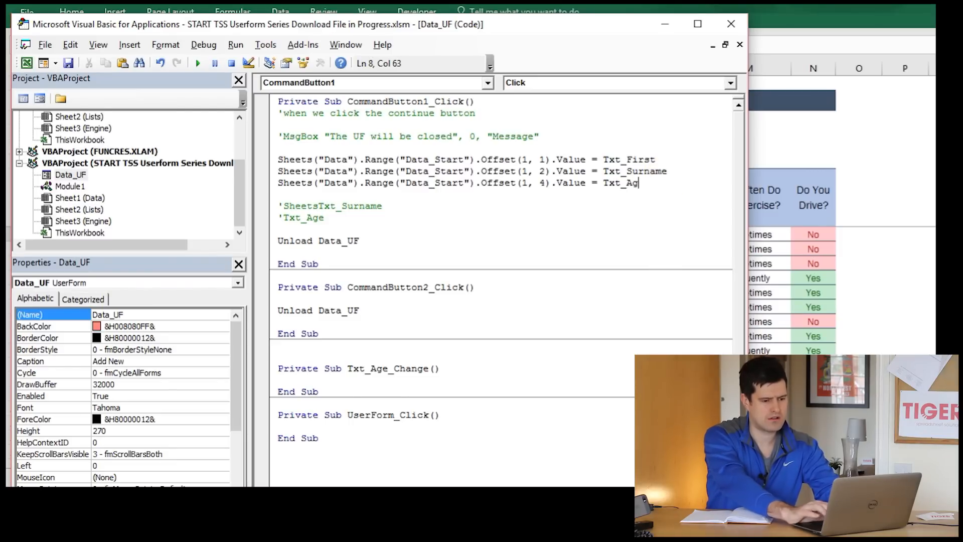
pyautogui.moveTo(278, 205); pyautogui.dragTo(330, 217)
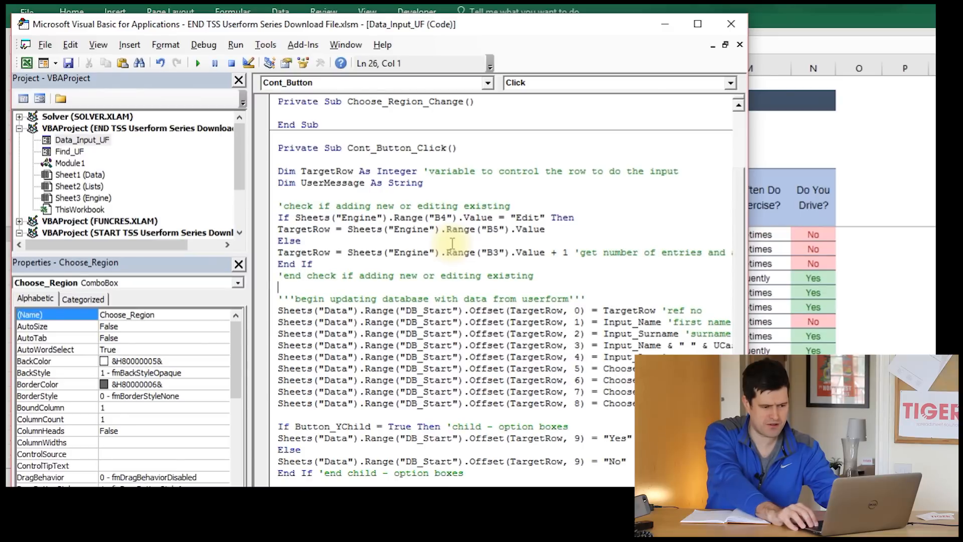
# - Scroll through the finished workbook's Cont_Button_Click data-writing lines
pyautogui.scroll(-3)
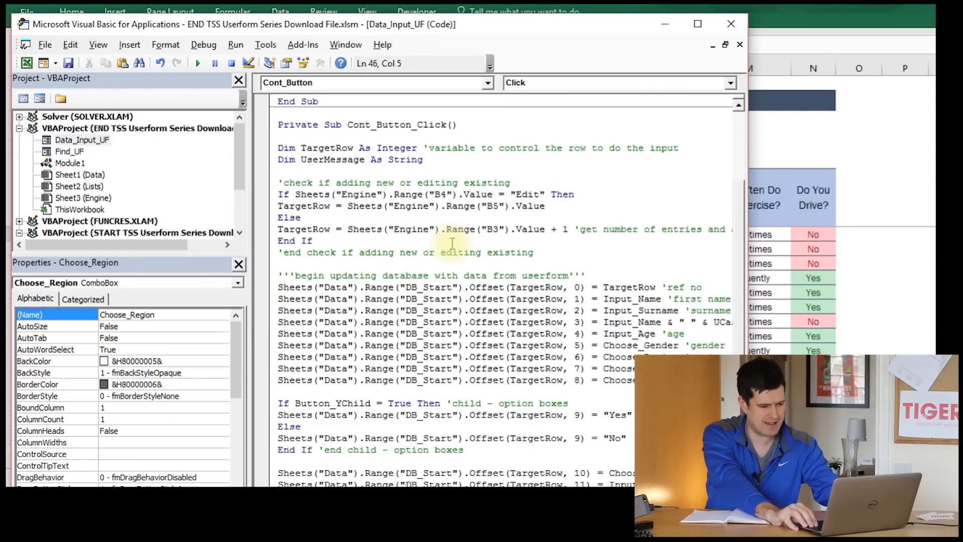
pyautogui.scroll(-3)
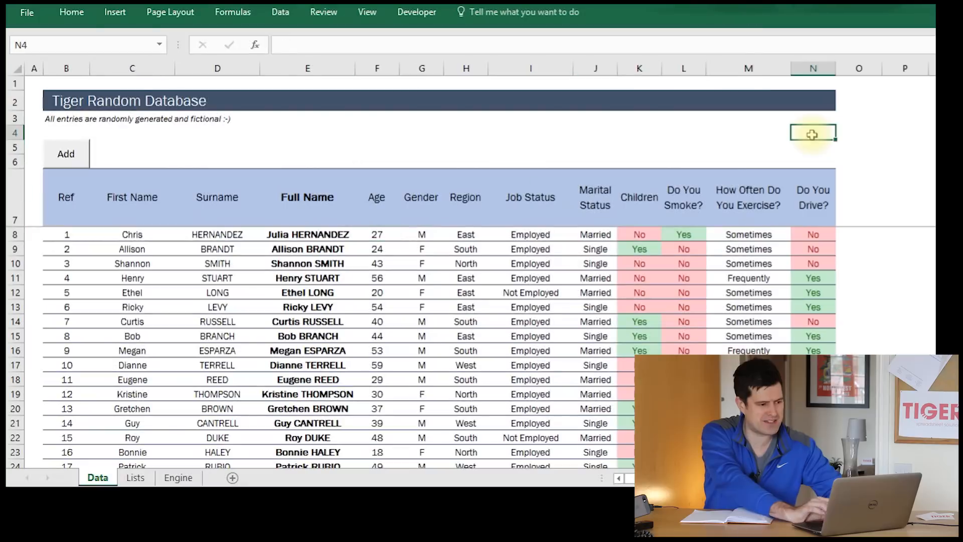
# - Enter Chris, Tiger and age 34 in the Add New form and submit
pyautogui.click(65, 154)
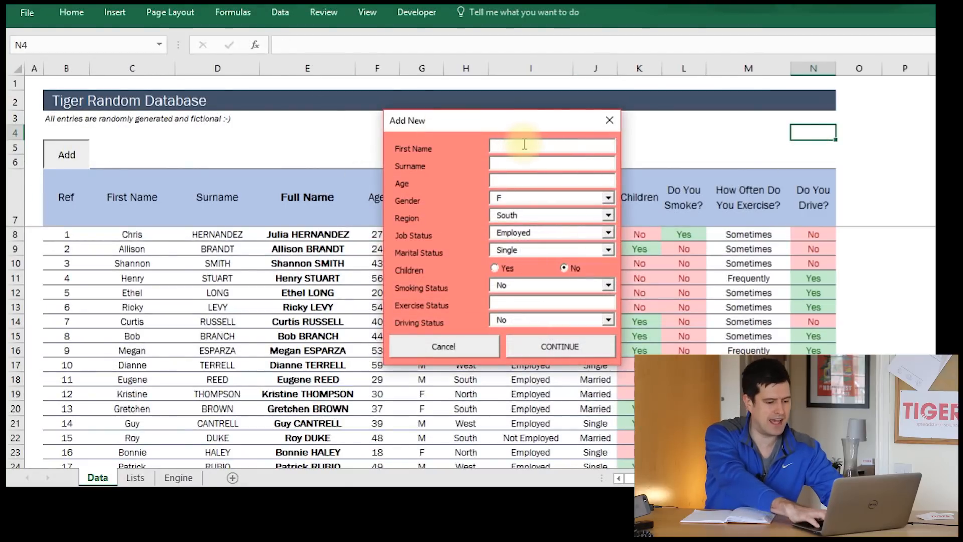
pyautogui.write('Tiger')
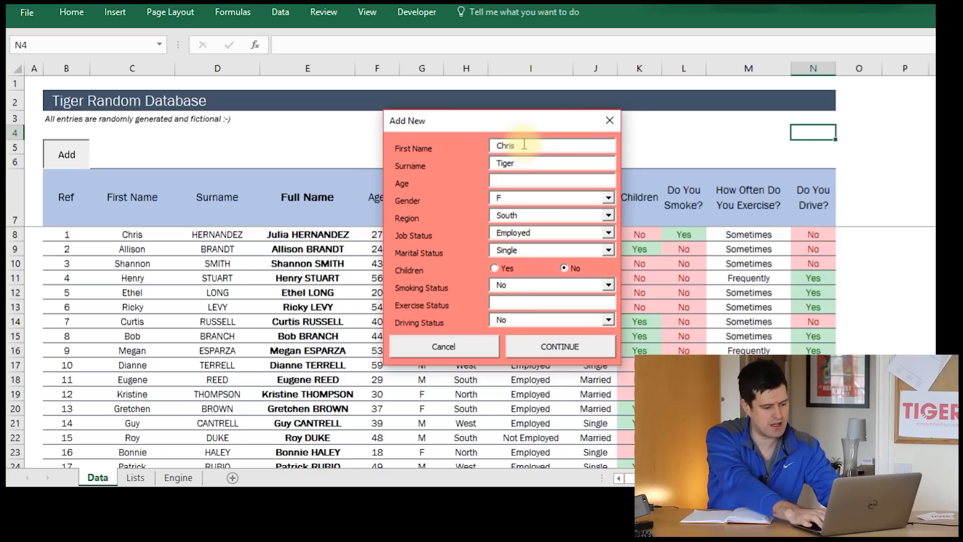
pyautogui.click(549, 180)
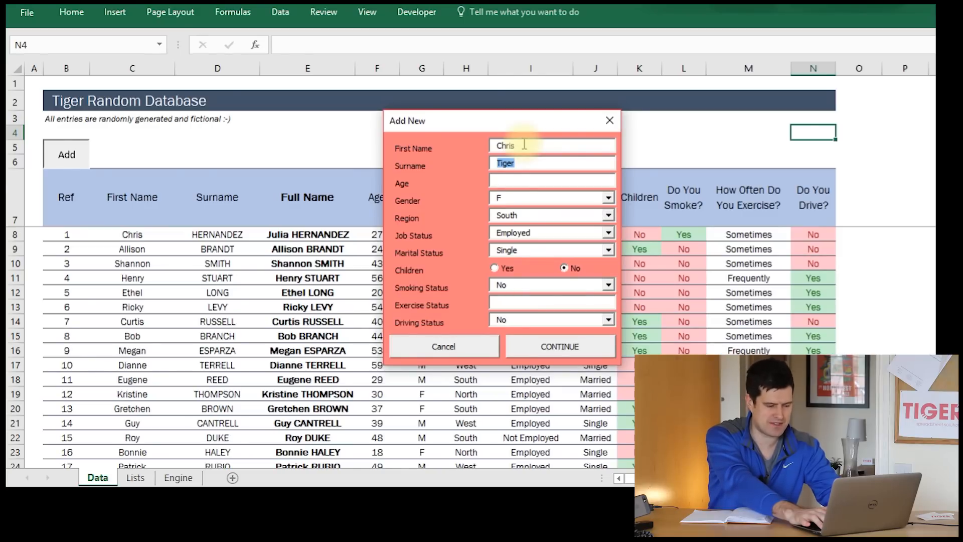
pyautogui.click(549, 180)
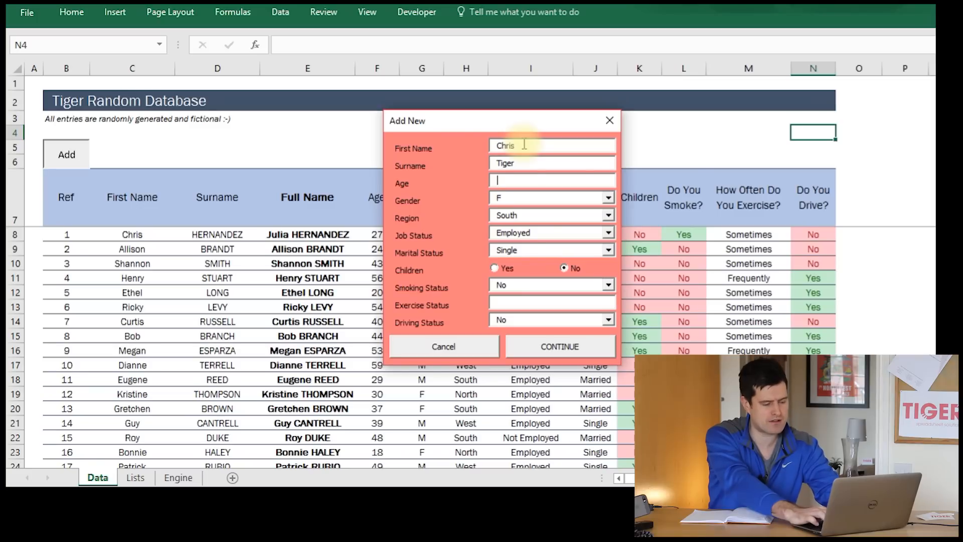
pyautogui.write('34')
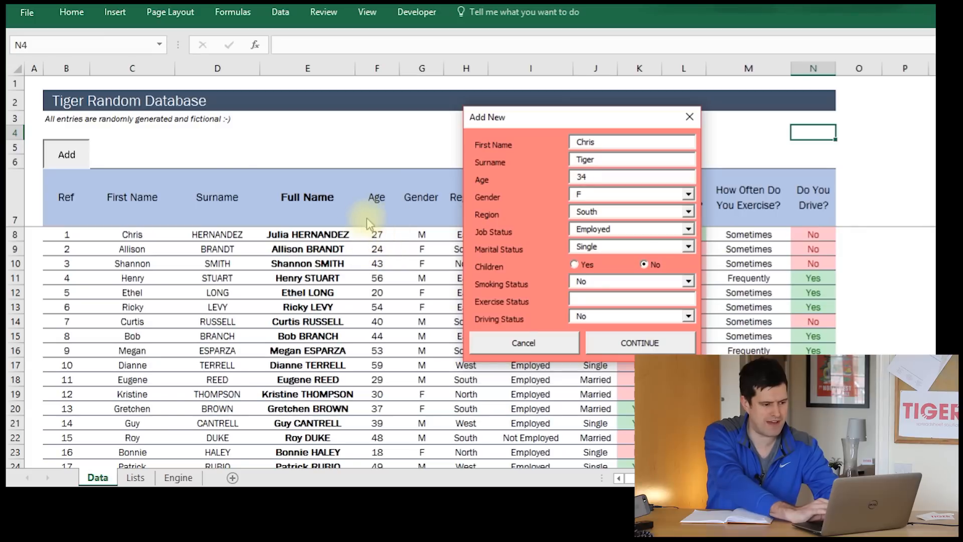
pyautogui.moveTo(378, 243)
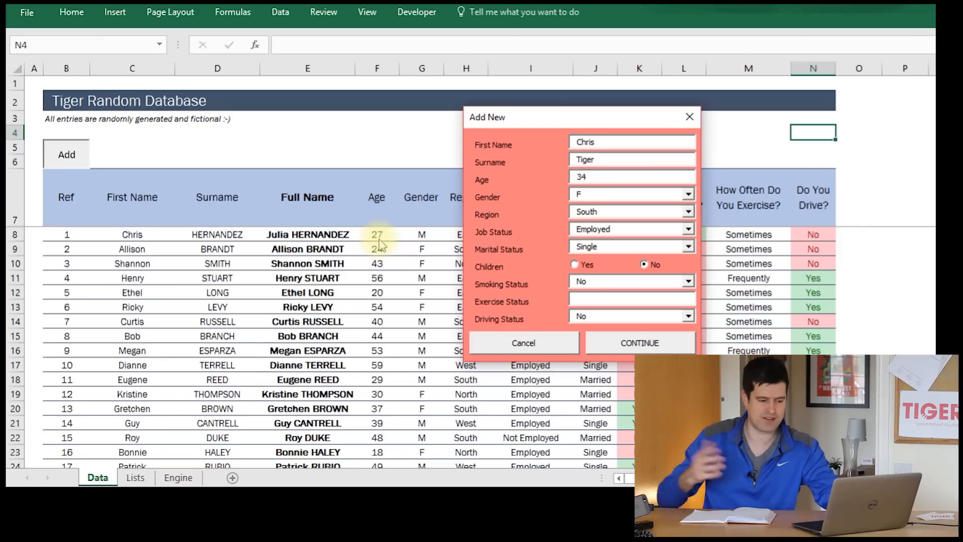
pyautogui.click(639, 343)
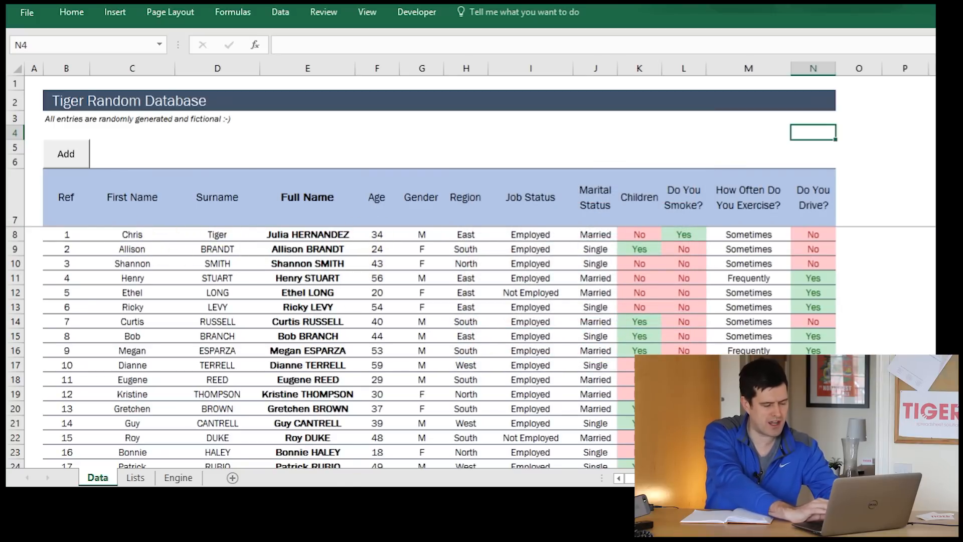
# - Check cell E8, then add an Offset(1, 3) line assigning Txt_First, shifting age to Offset(1, 4)
pyautogui.click(307, 235)
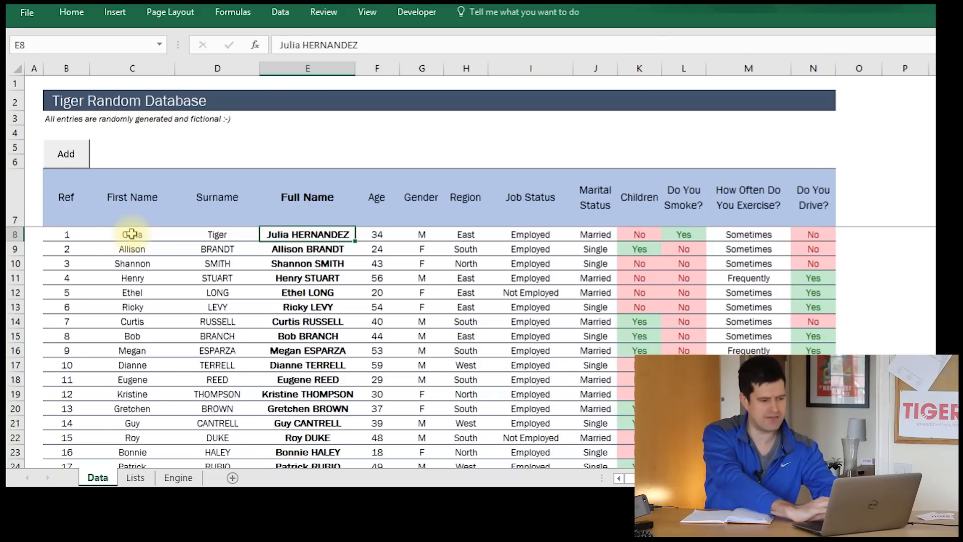
pyautogui.write('Chris')
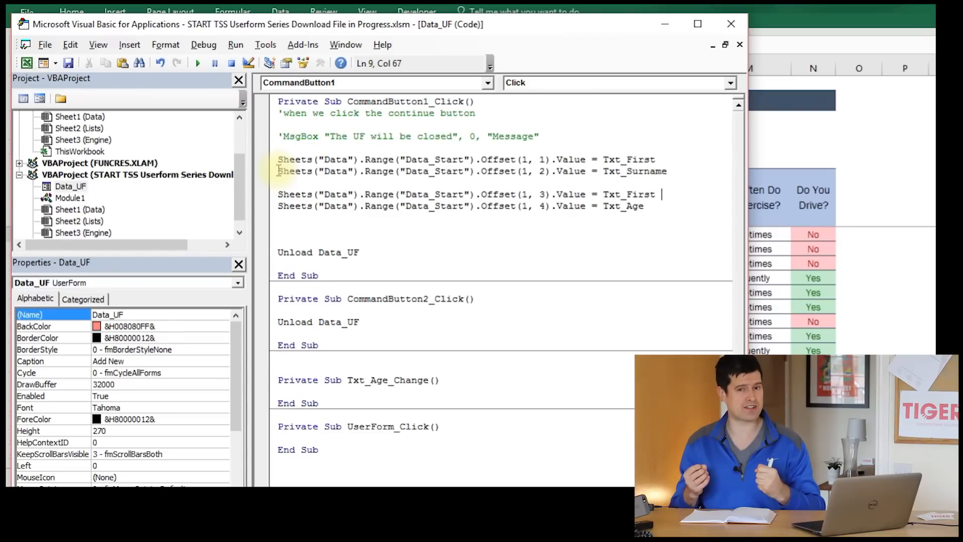
# - Append & " " & Txt_Surname to the Offset(1, 3) Full Name line and dismiss the compile error
pyautogui.write('&')
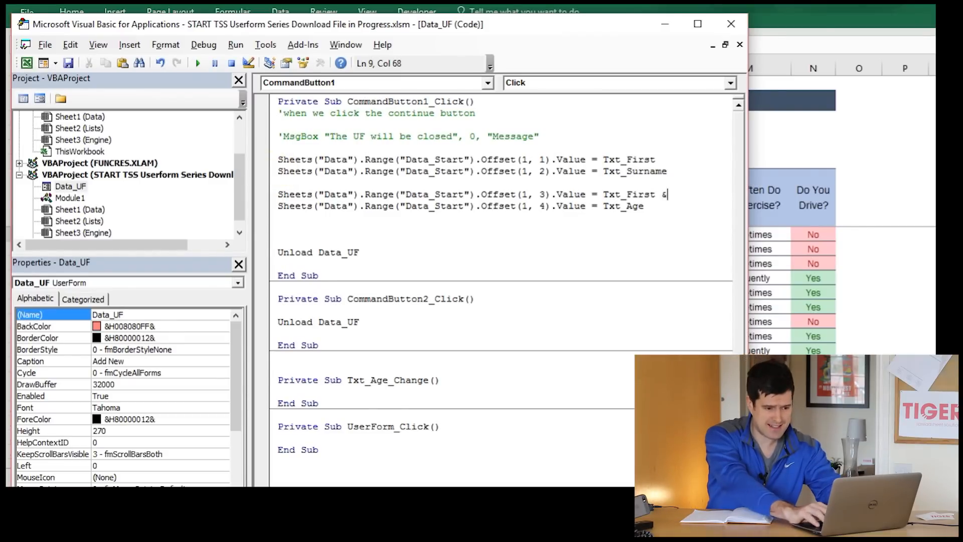
pyautogui.write('" "')
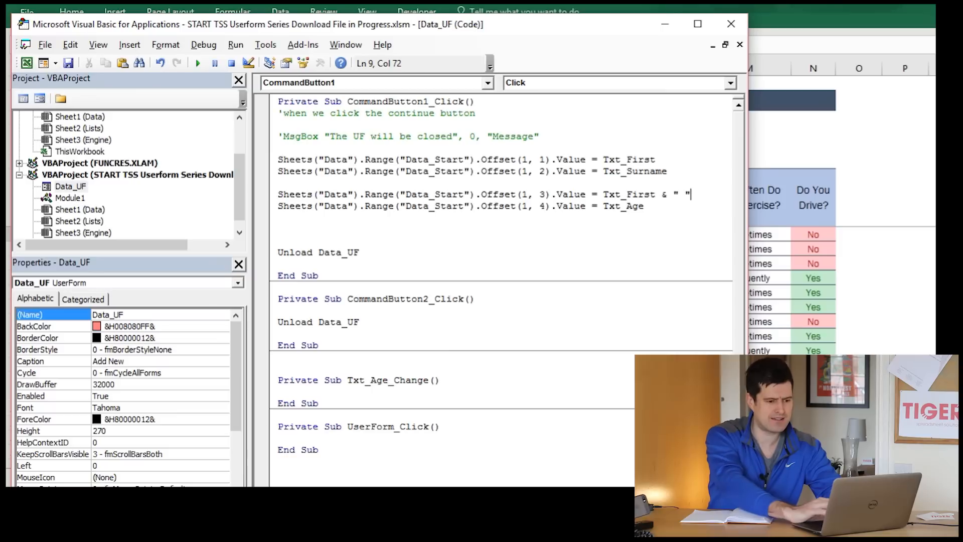
pyautogui.moveTo(249, 300)
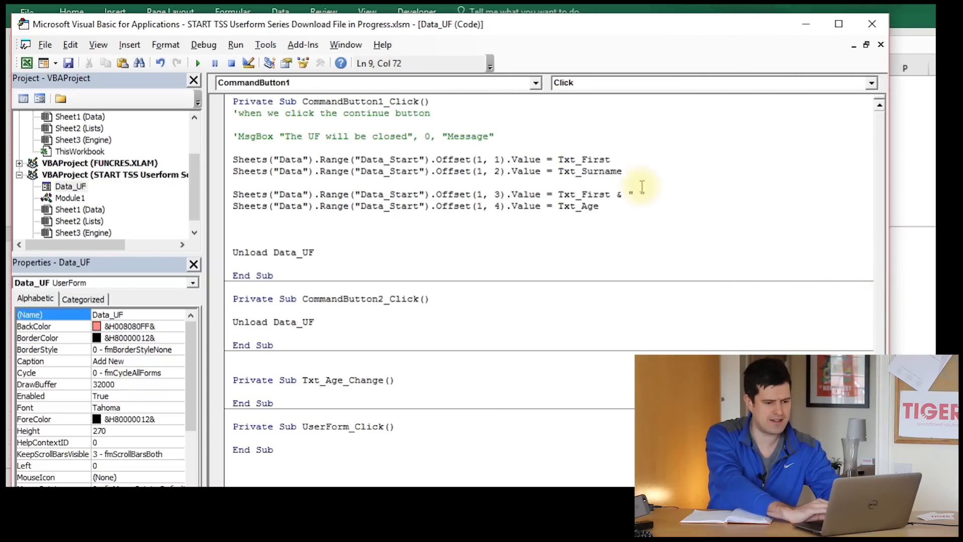
pyautogui.doubleClick(590, 172)
pyautogui.write(' " Txt_Surname')
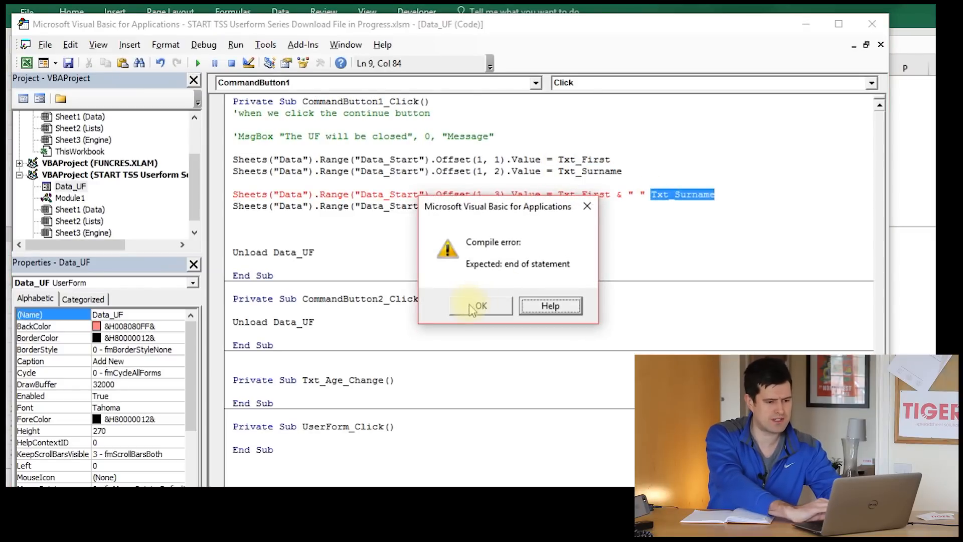
pyautogui.click(480, 306)
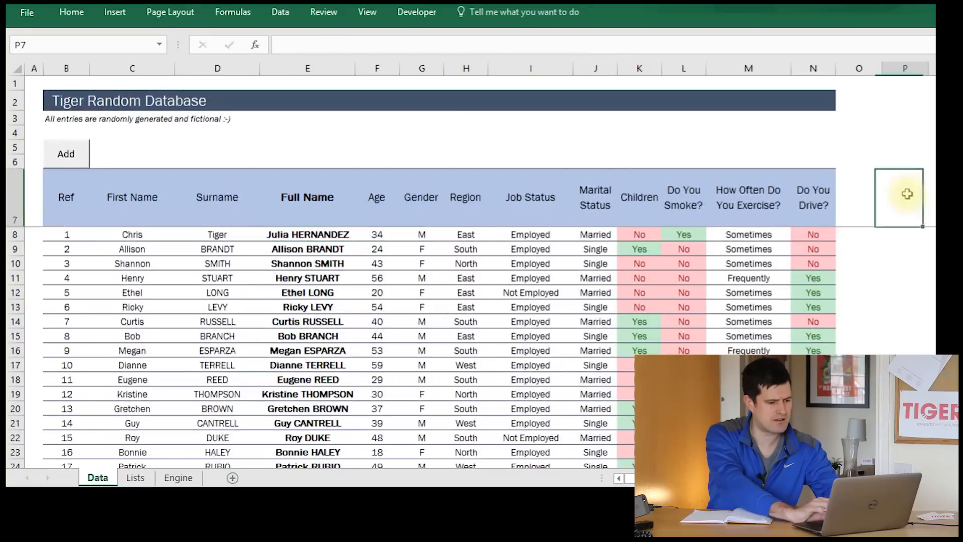
# - Submit a test entry of Chris, Tiger and 34 through the Add New form
pyautogui.click(66, 154)
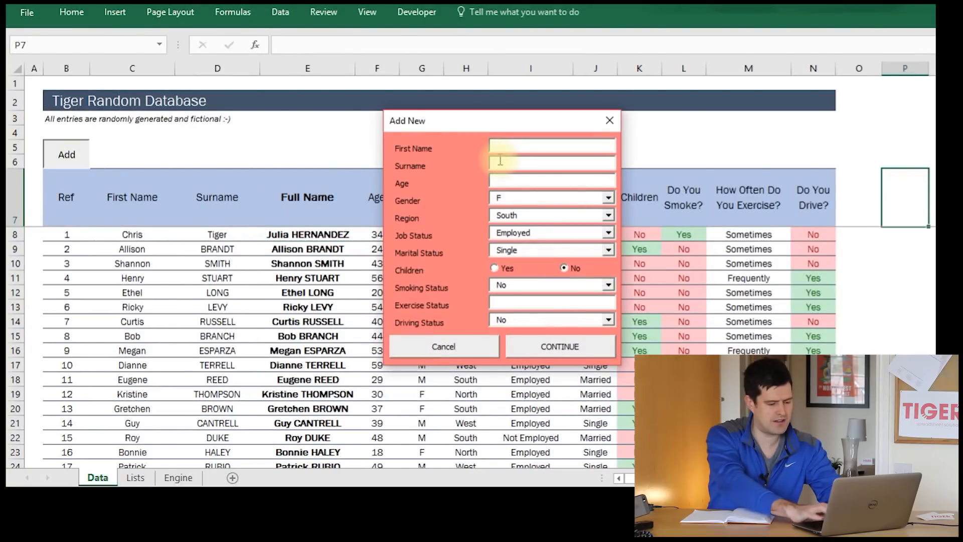
pyautogui.write('MOrti')
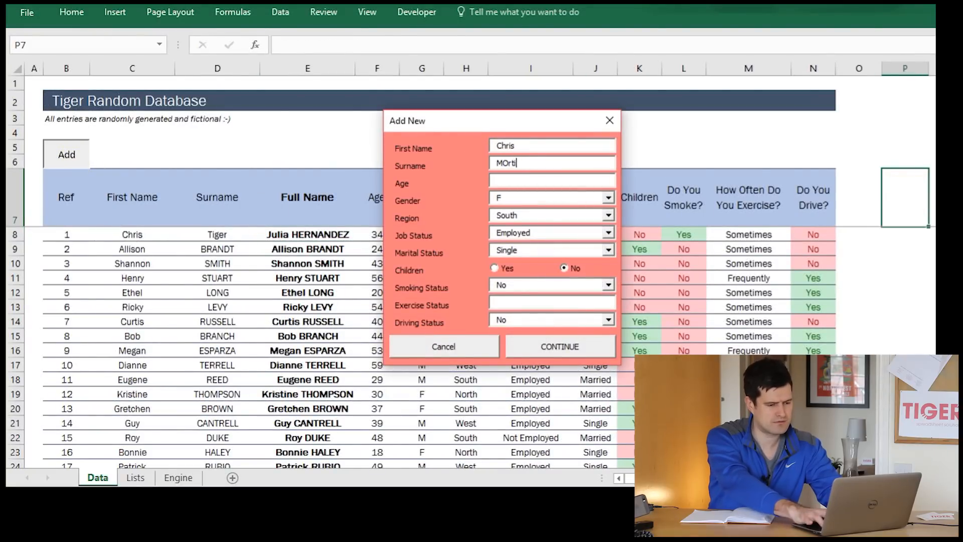
pyautogui.write('Tige')
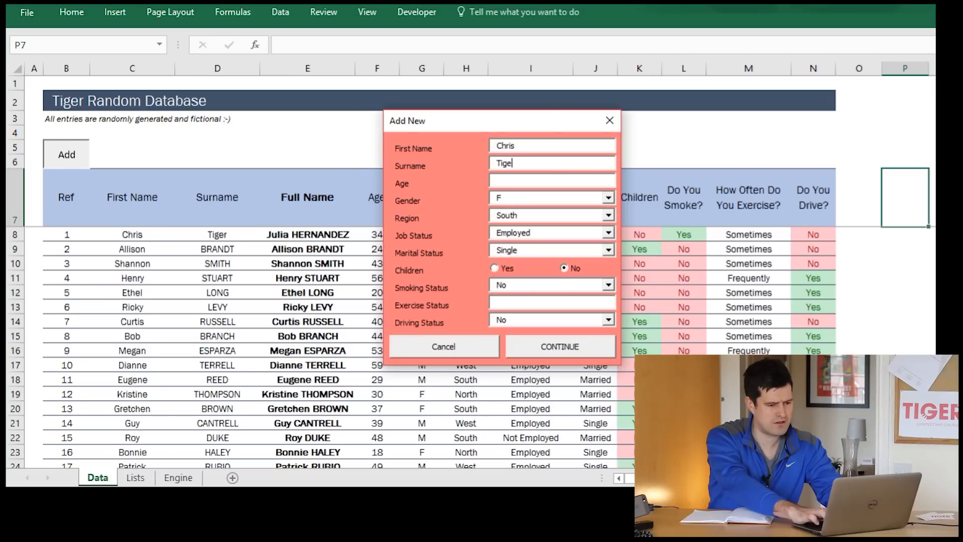
pyautogui.write('34')
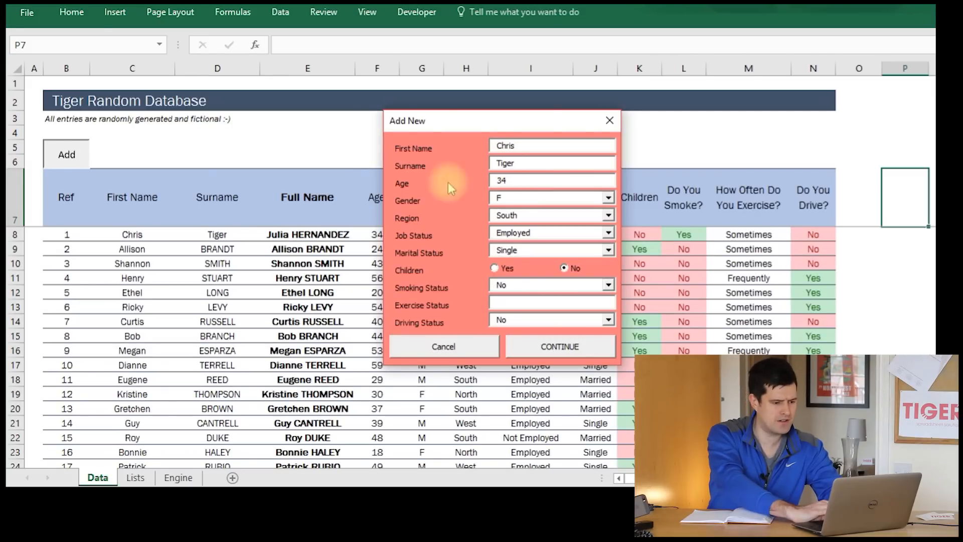
pyautogui.moveTo(337, 213)
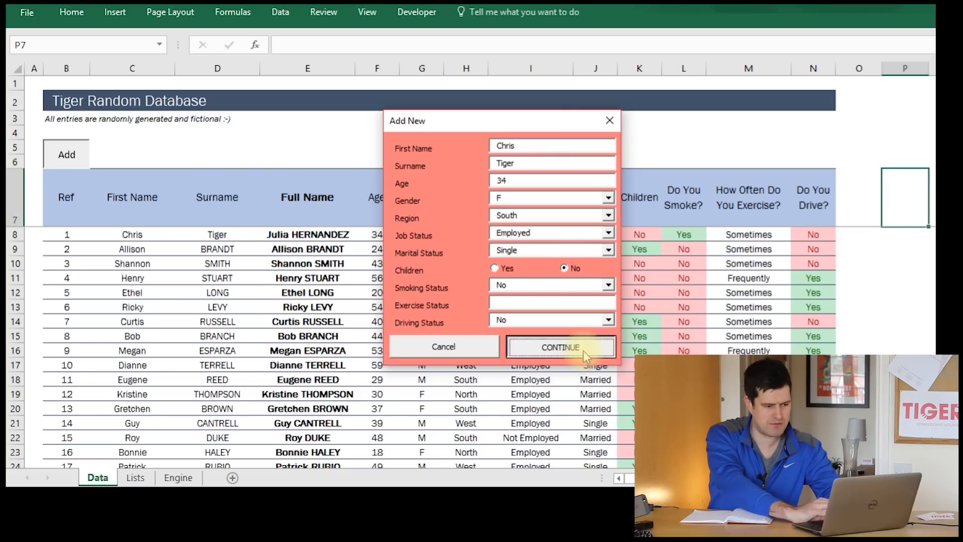
pyautogui.click(560, 347)
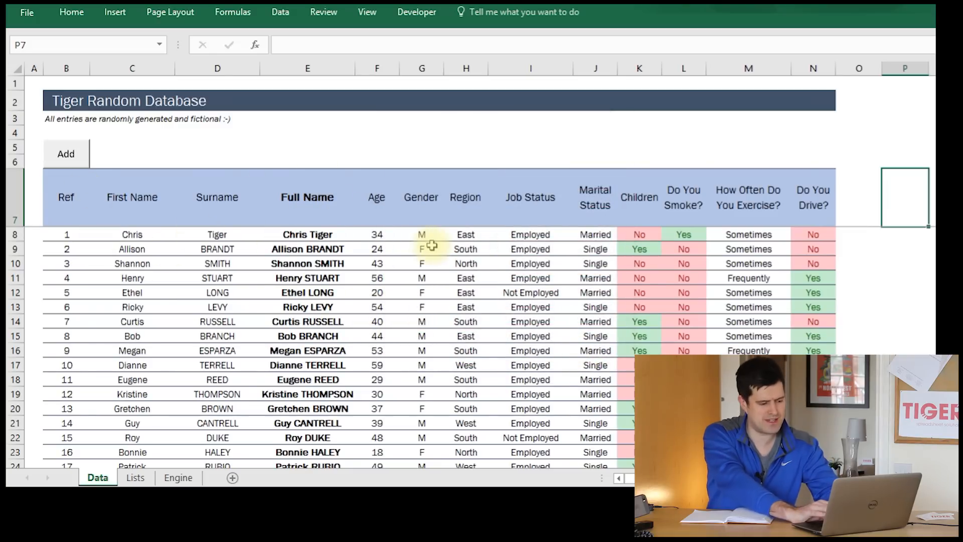
pyautogui.moveTo(326, 300)
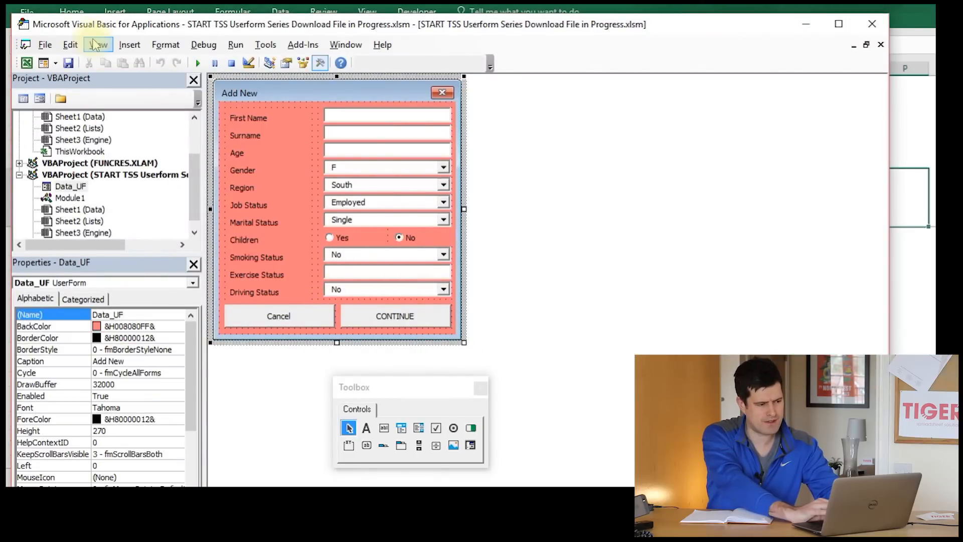
# - Switch to the form's code and wrap Txt_Surname in UCase( ) on the Full Name line
pyautogui.click(98, 44)
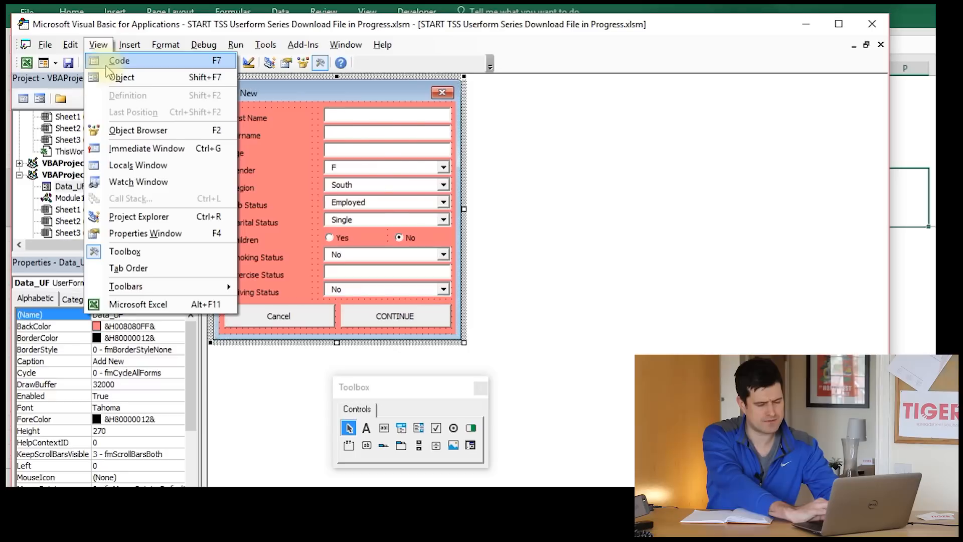
pyautogui.click(120, 60)
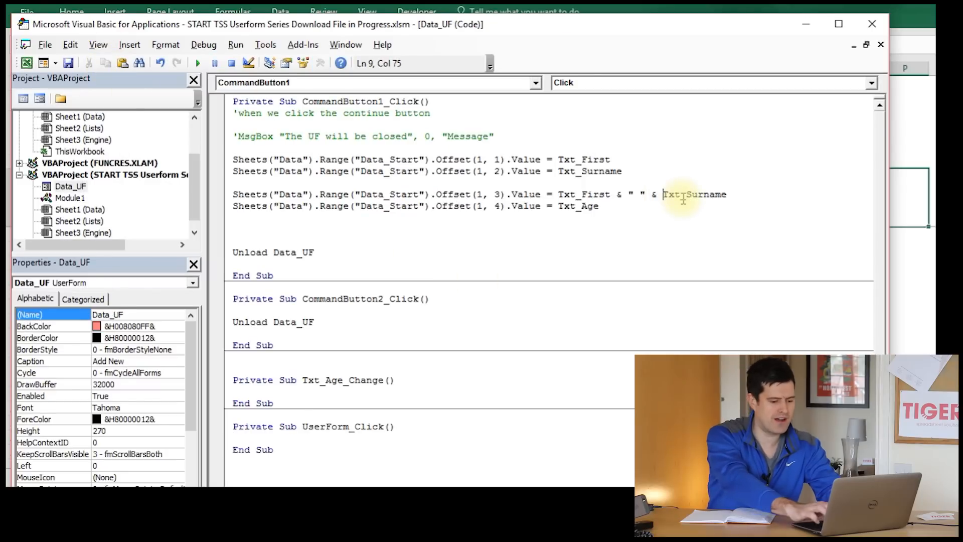
pyautogui.write('UCase(')
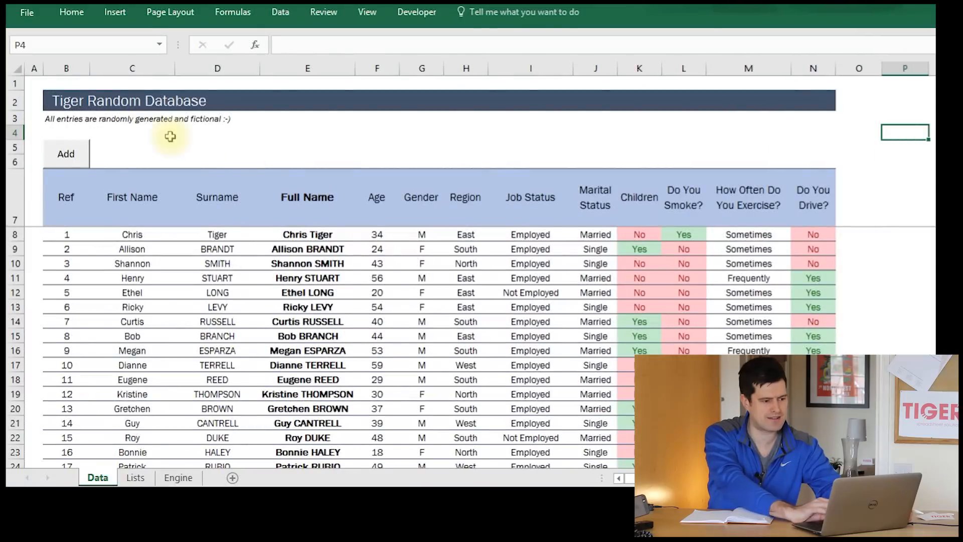
pyautogui.click(66, 154)
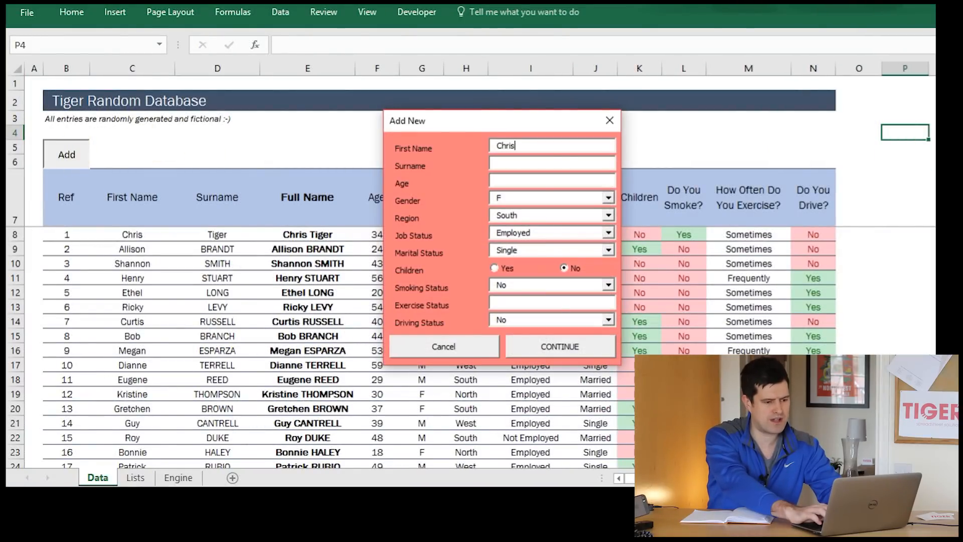
pyautogui.write('Tiger')
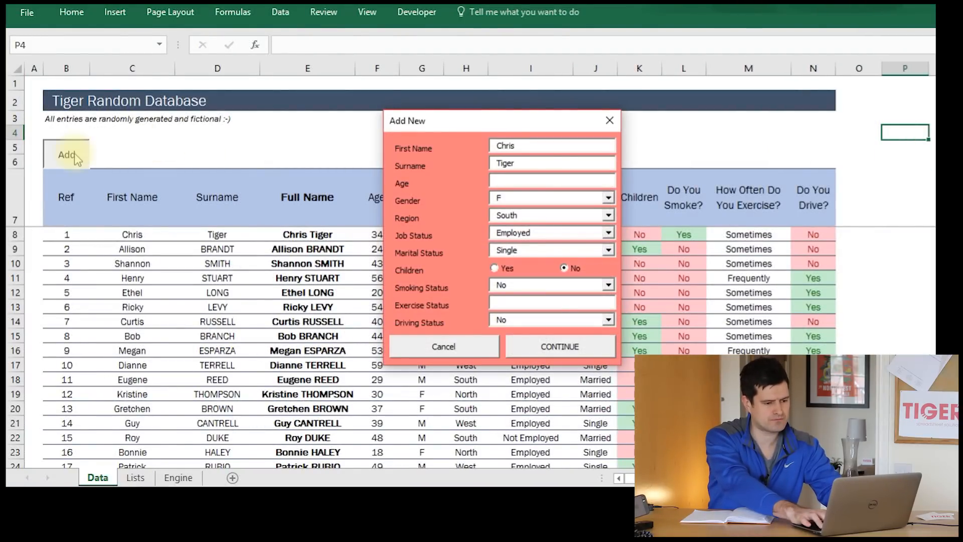
pyautogui.write('34')
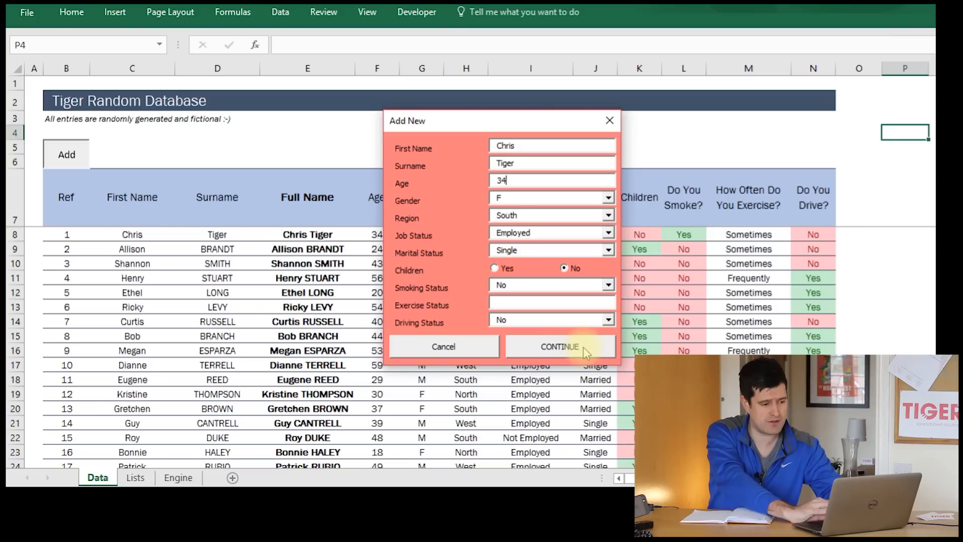
pyautogui.click(558, 346)
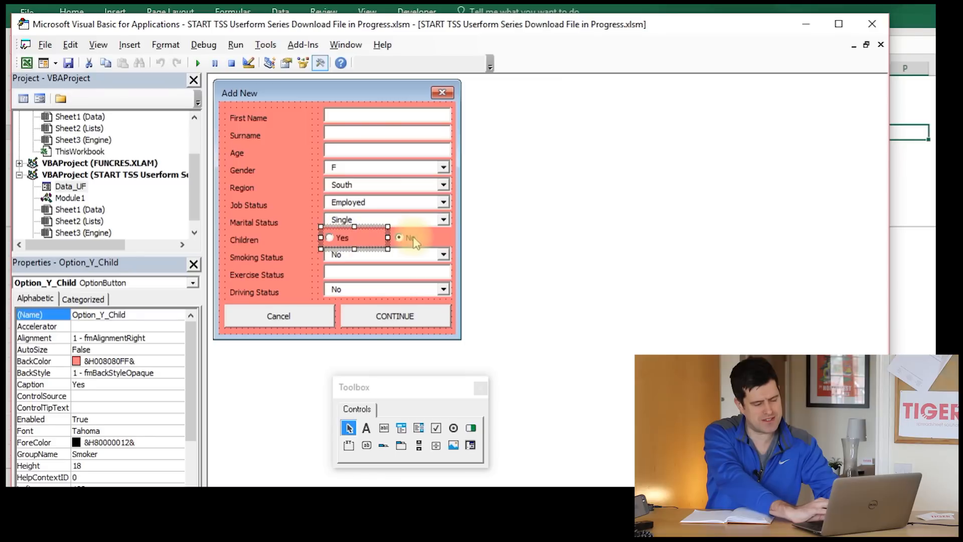
# - Inspect the Yes and No children option buttons: Option_Y_Child and Option_N_Child
pyautogui.click(411, 238)
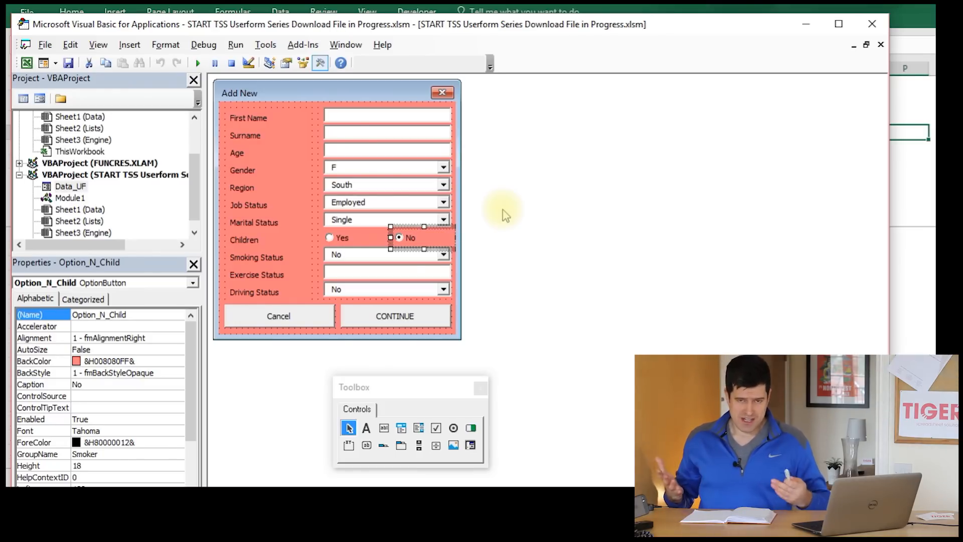
pyautogui.moveTo(260, 172)
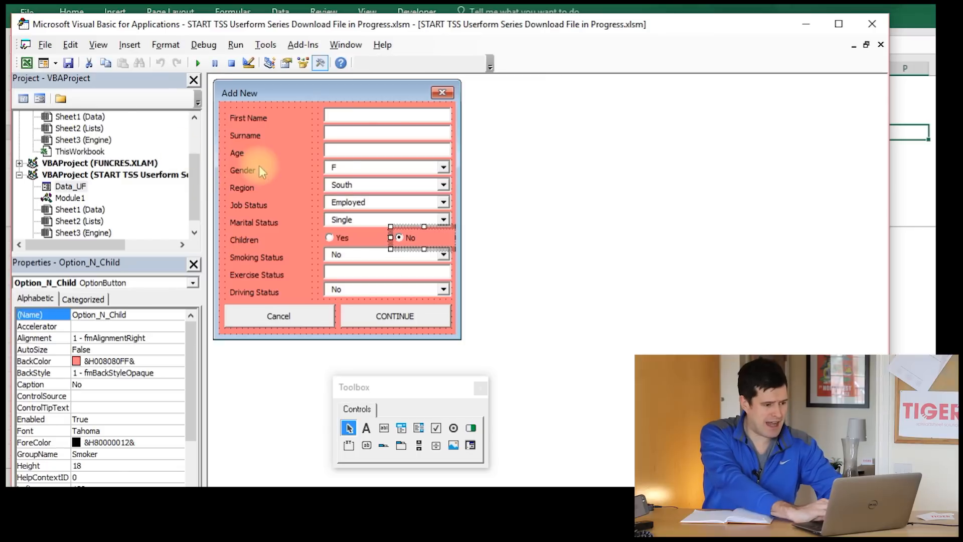
pyautogui.click(71, 175)
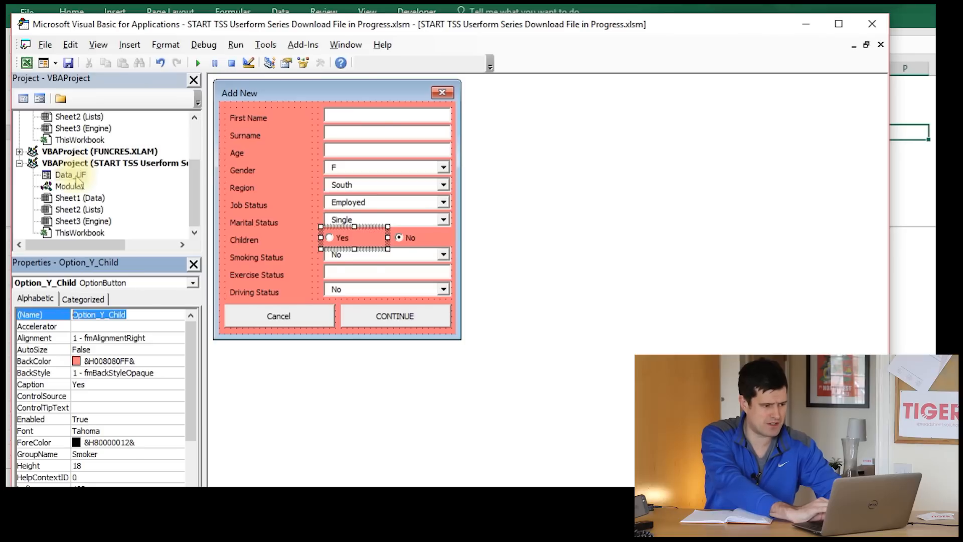
# - Add an 'If Option_Y_Child = True Then' block with Else and End If to the Continue code
pyautogui.click(97, 44)
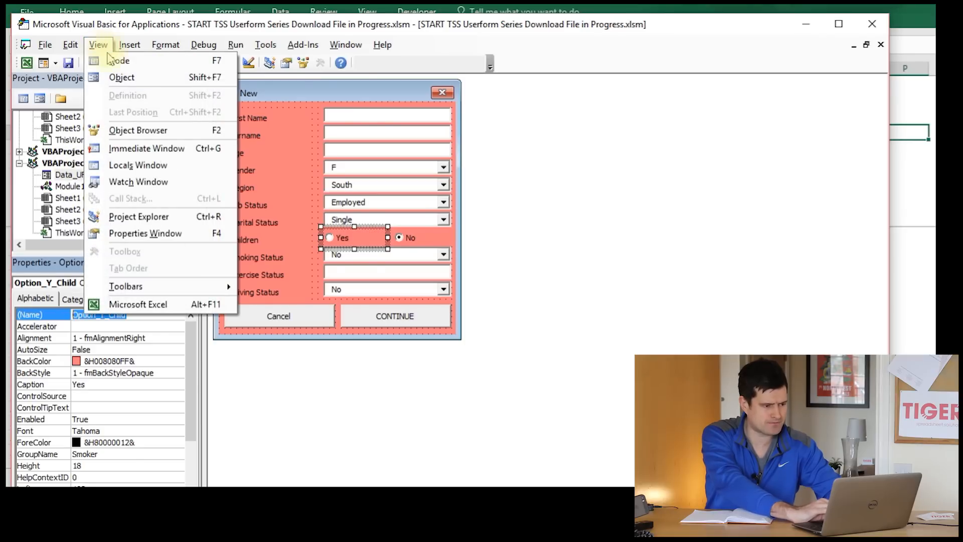
pyautogui.click(116, 60)
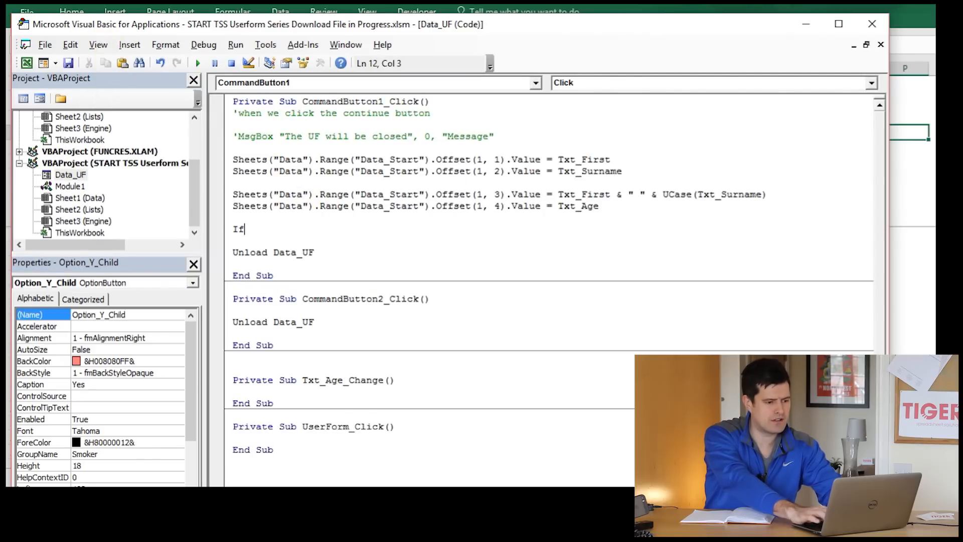
pyautogui.write('Option_Y_Child')
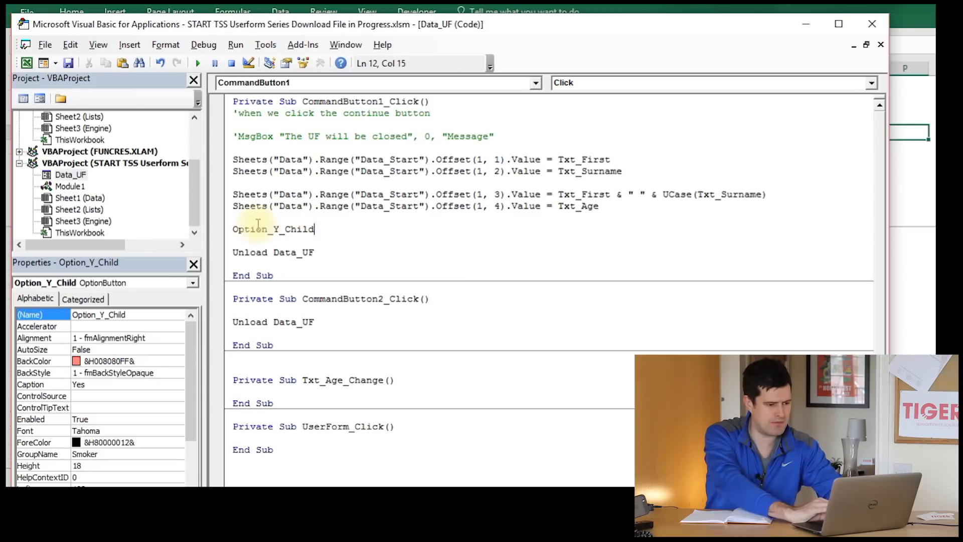
pyautogui.write('If')
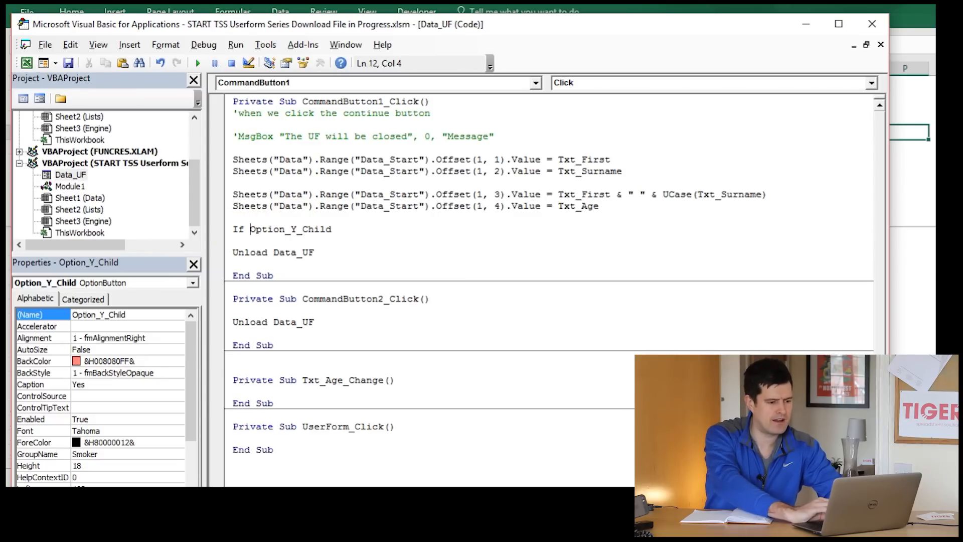
pyautogui.write('= True')
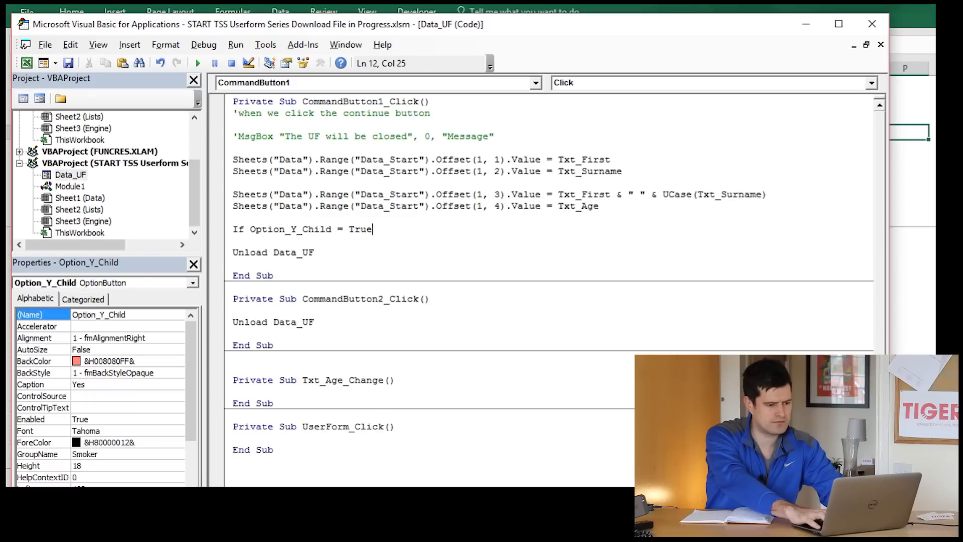
pyautogui.write('then')
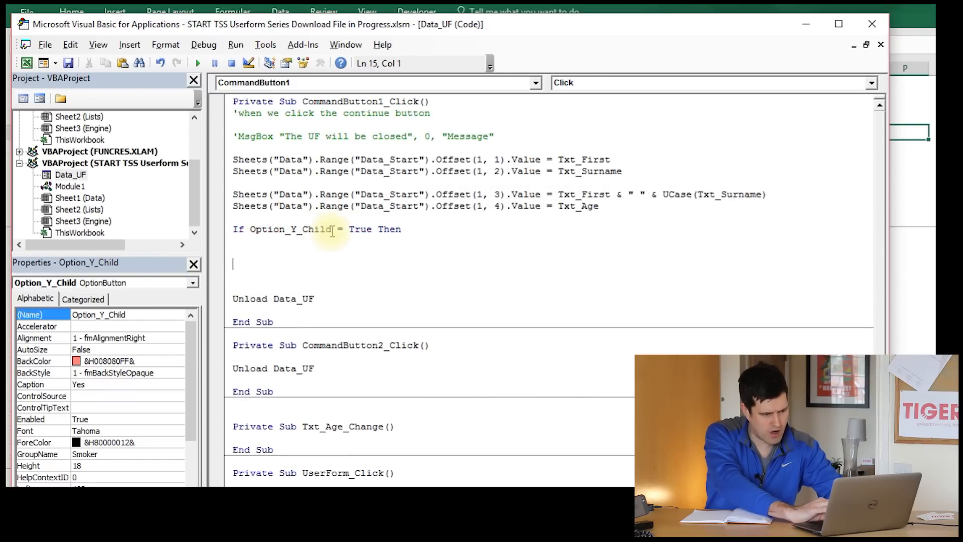
pyautogui.doubleClick(290, 229)
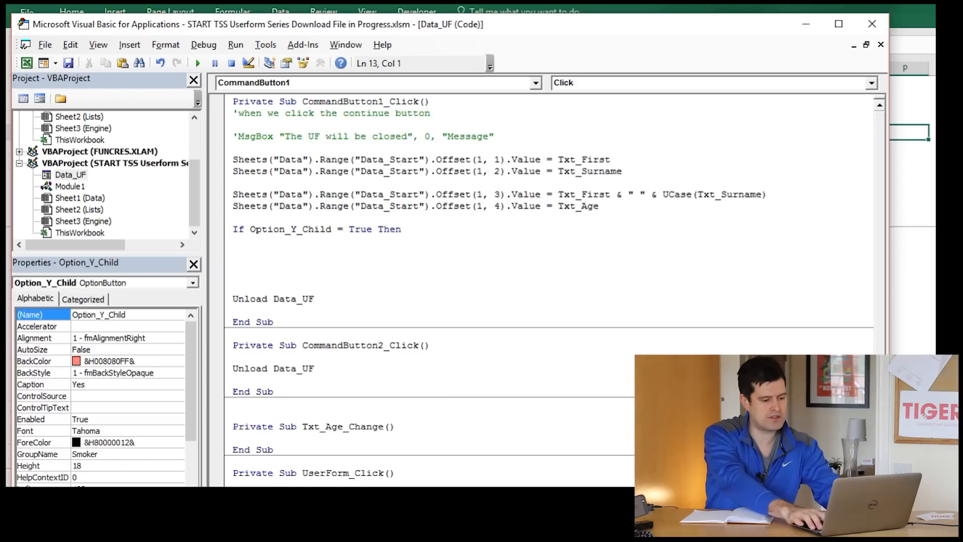
pyautogui.write('Else')
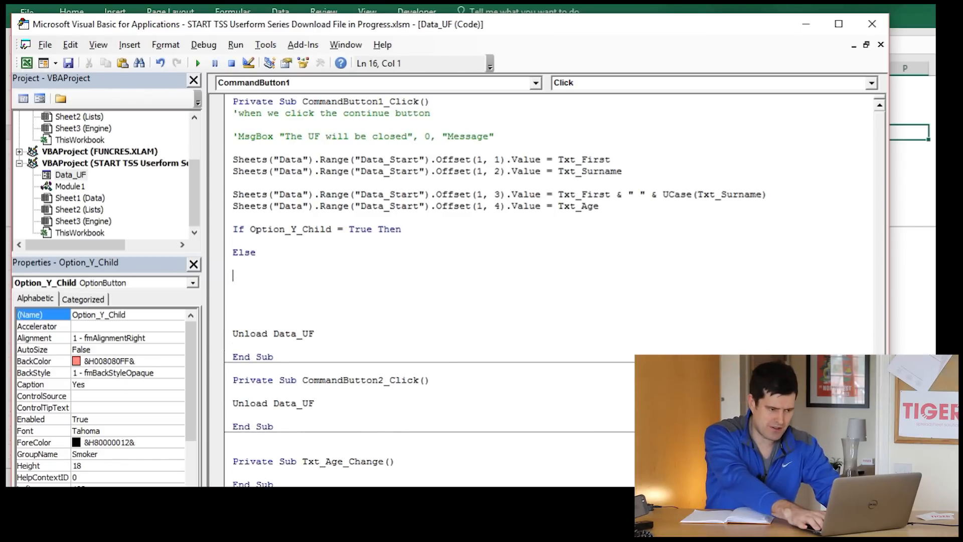
pyautogui.write('Endi')
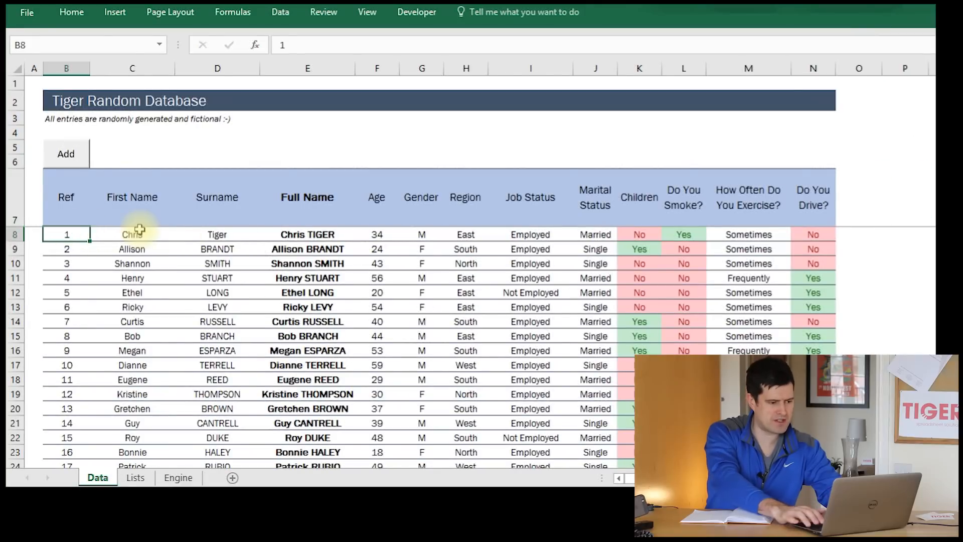
# - Count columns along the first record in row 8 to find the Children column
pyautogui.click(422, 234)
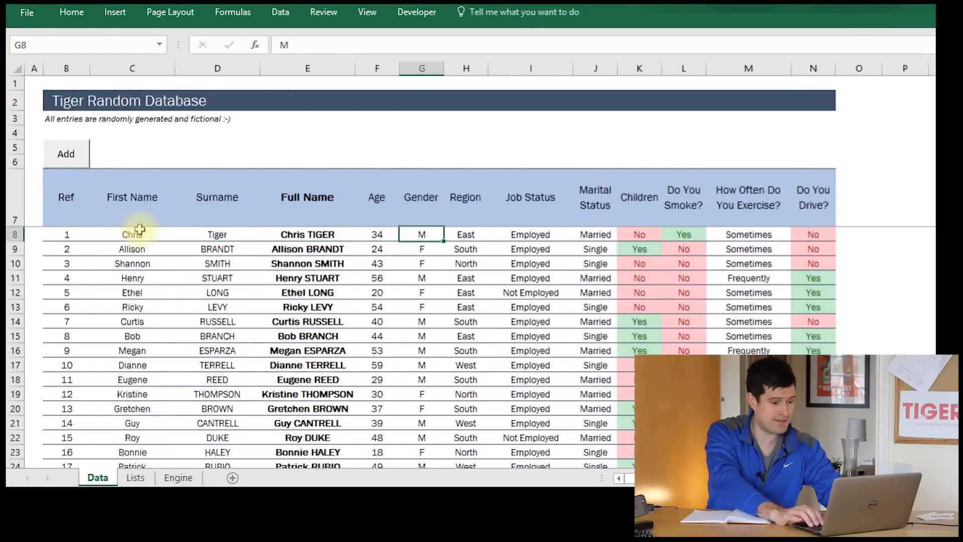
pyautogui.click(638, 235)
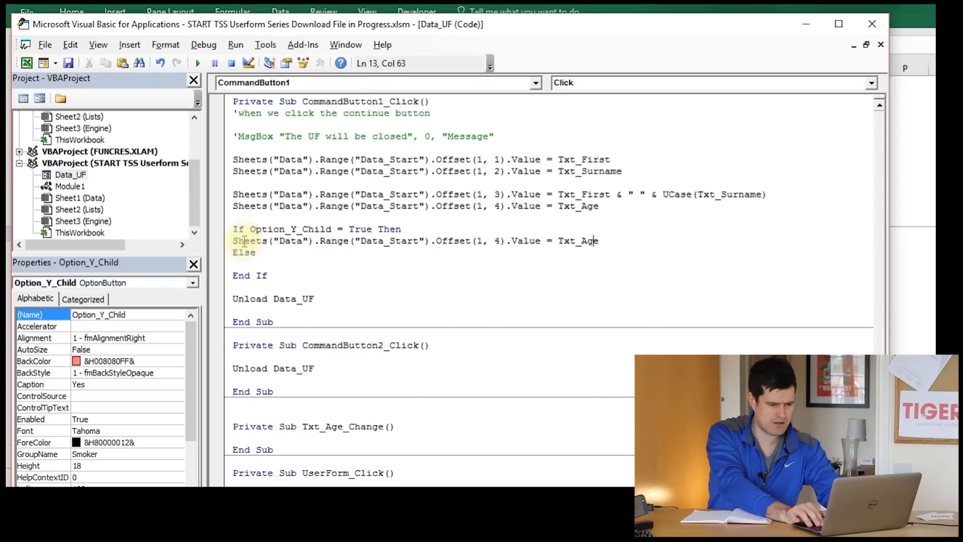
# - Make the If branch write "Yes" at Offset(1, 9) and the Else branch write "No"
pyautogui.press('Backspace')
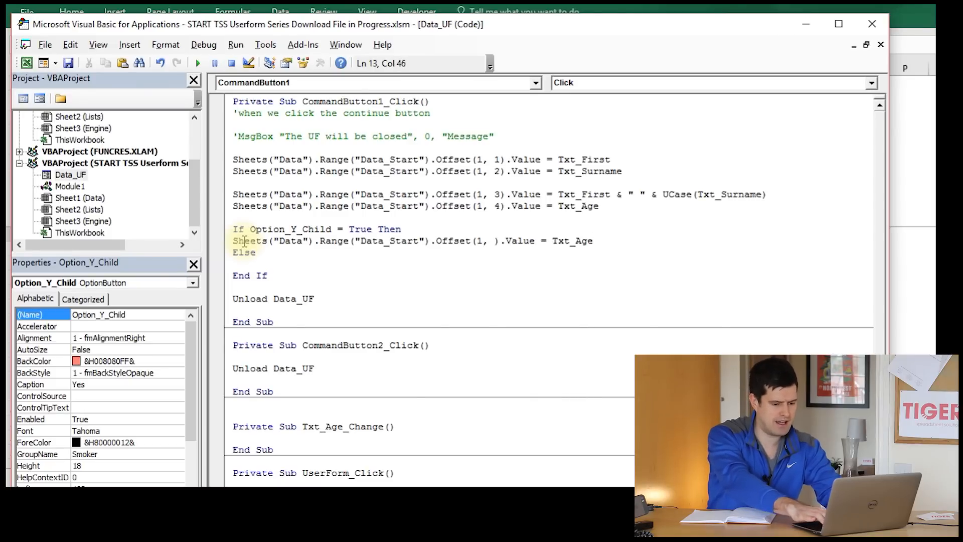
pyautogui.write('9')
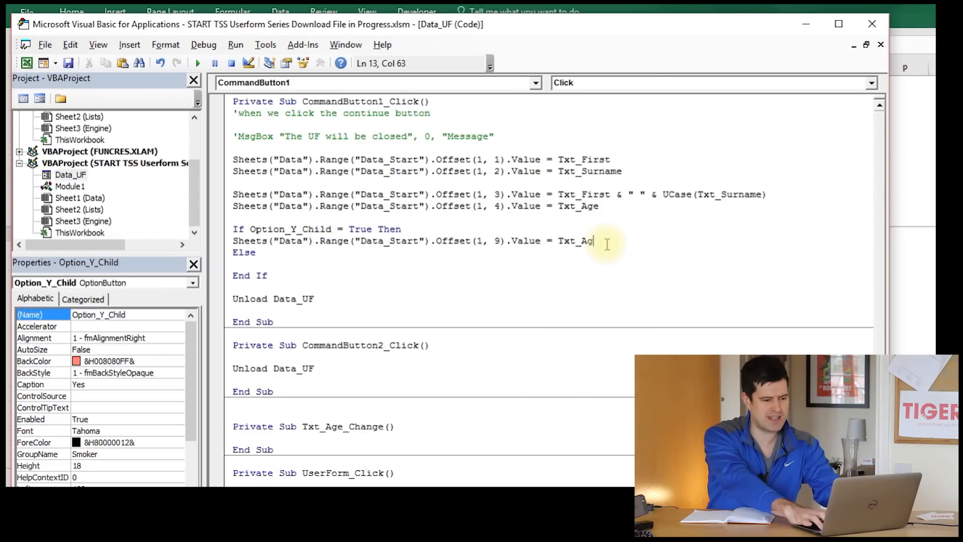
pyautogui.write('"Y')
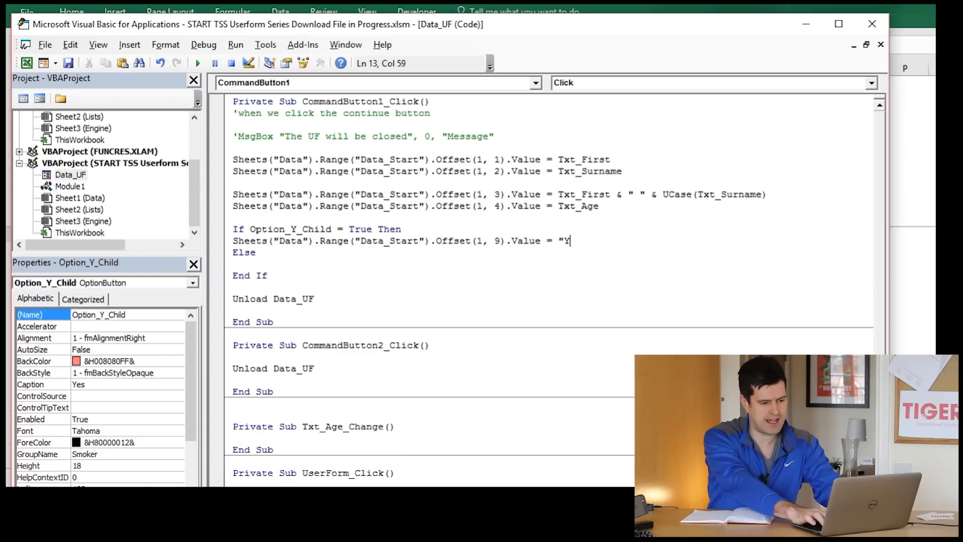
pyautogui.write('es')
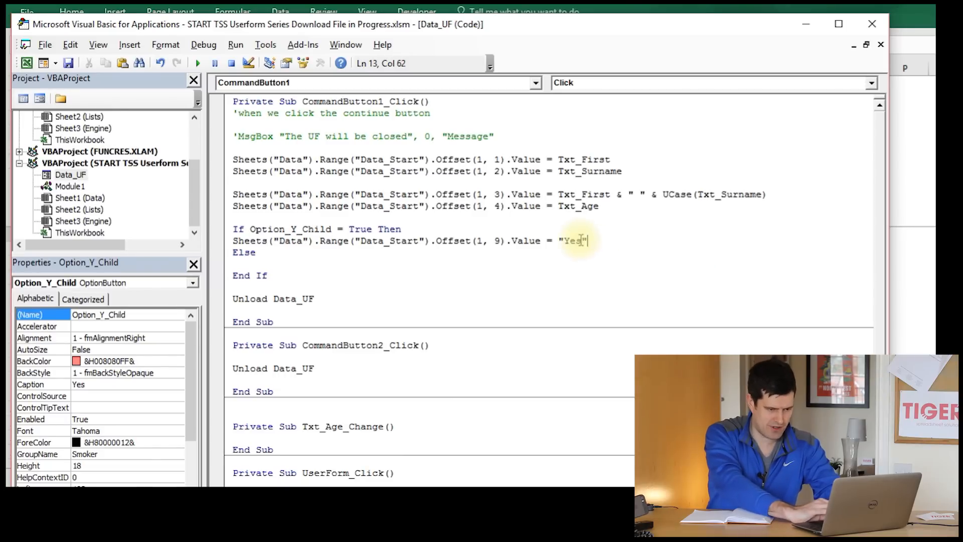
pyautogui.tripleClick(408, 240)
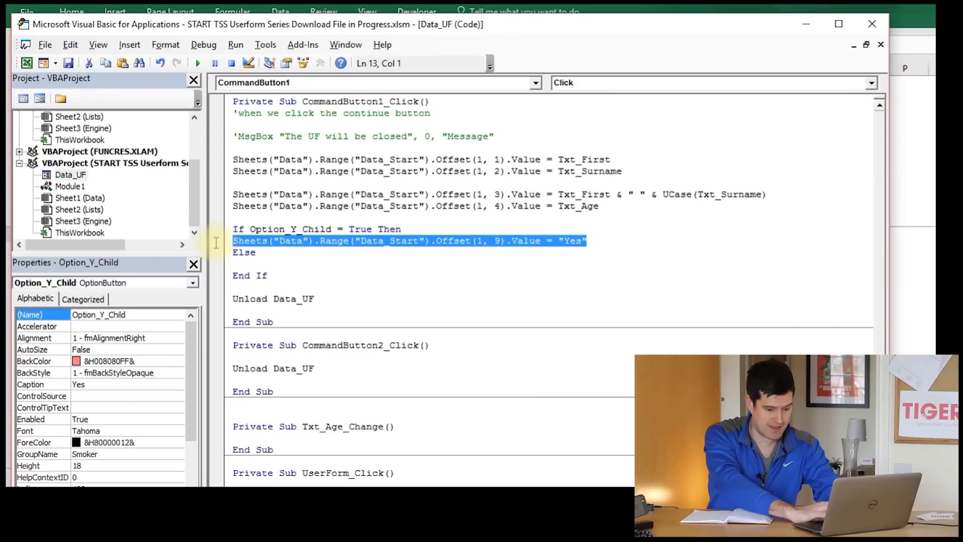
pyautogui.moveTo(216, 247)
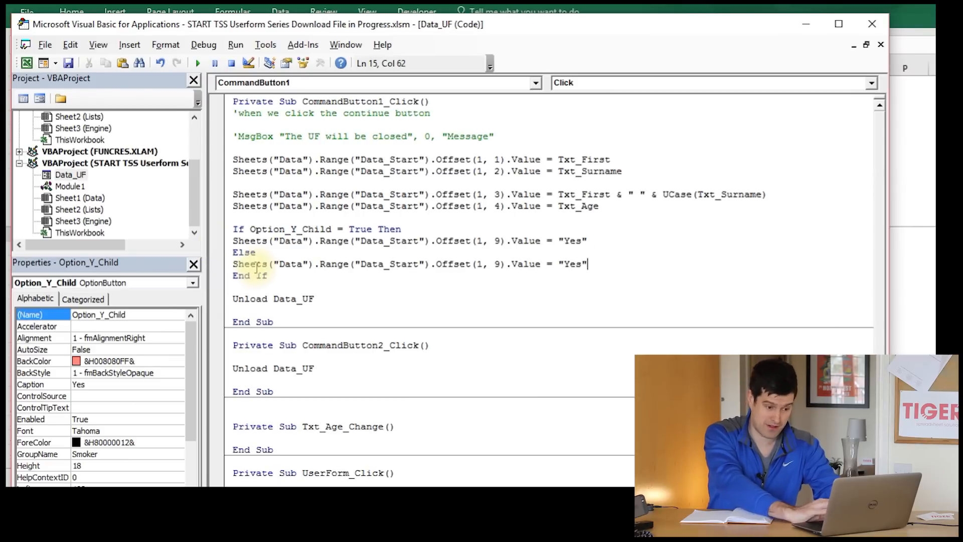
pyautogui.write('No')
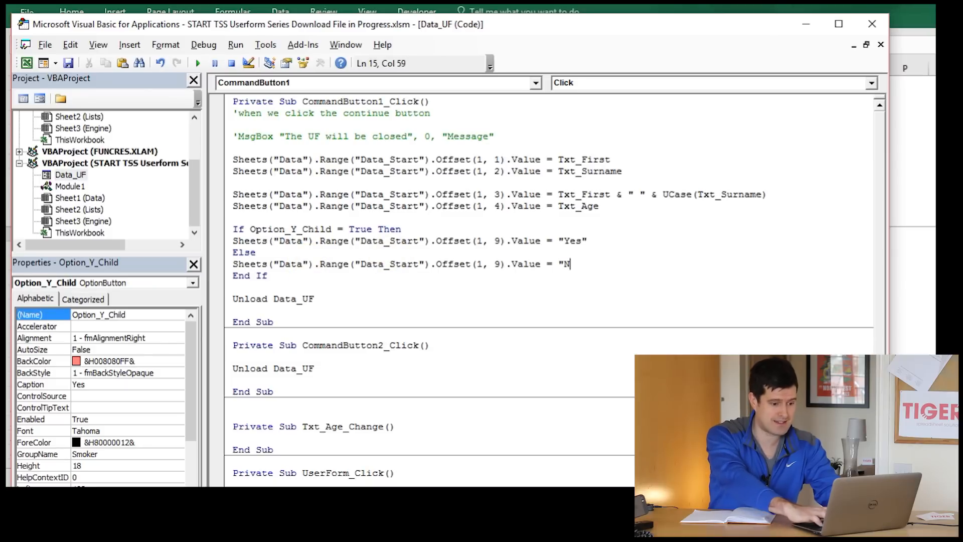
pyautogui.write('o')
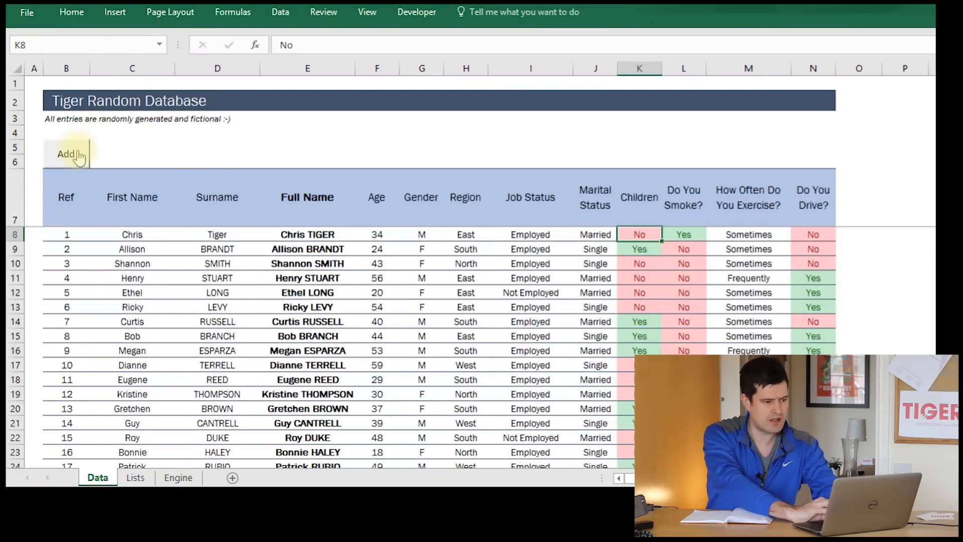
# - Submit a test entry with Children set to Yes, writing Yes into K8
pyautogui.click(66, 153)
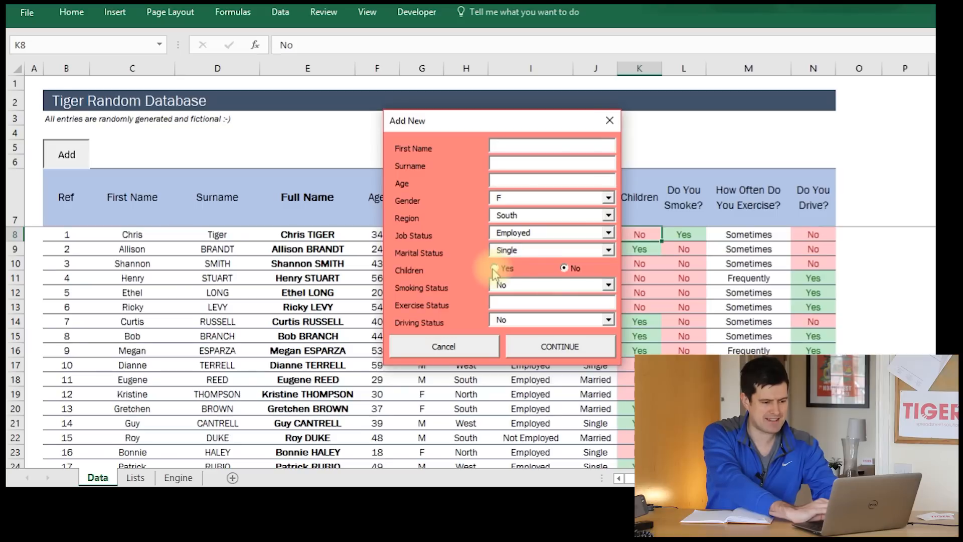
pyautogui.click(494, 269)
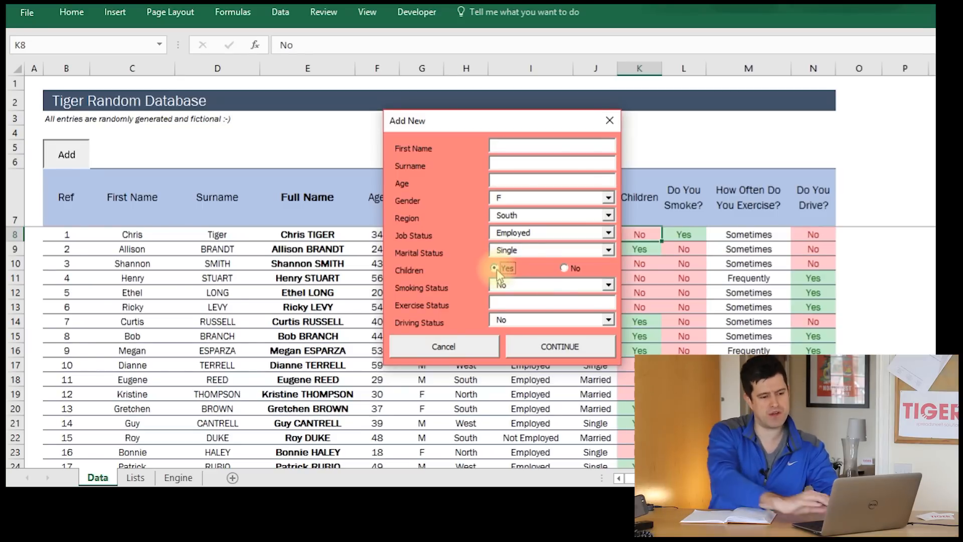
pyautogui.click(494, 269)
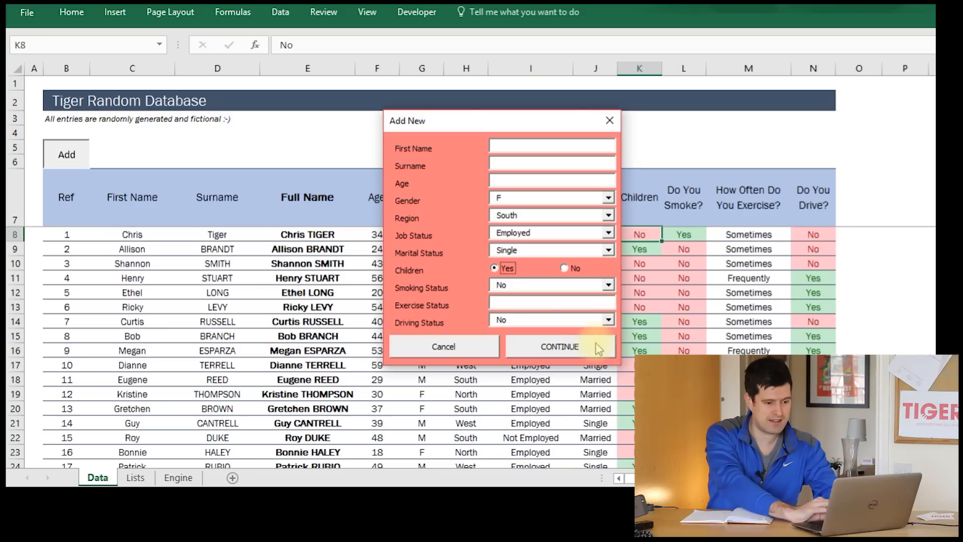
pyautogui.click(559, 346)
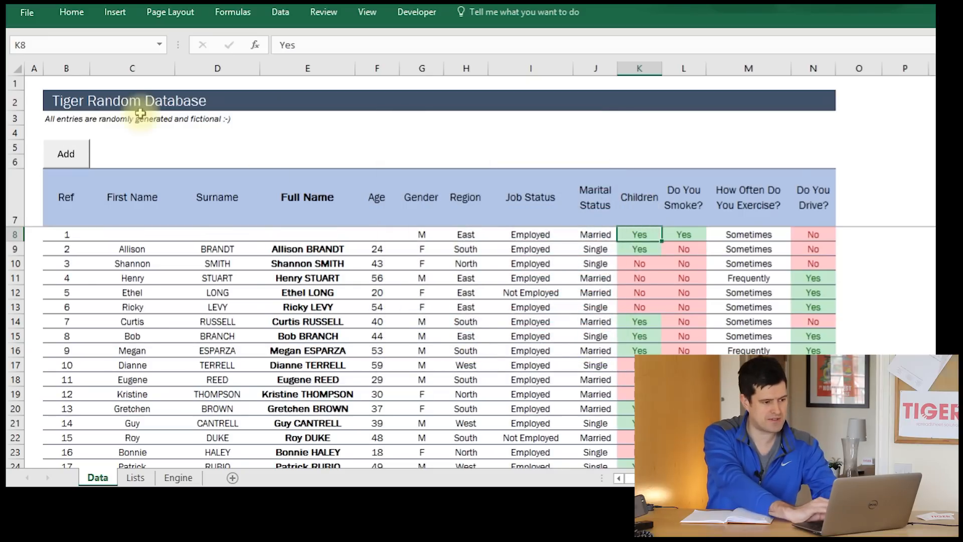
pyautogui.click(65, 153)
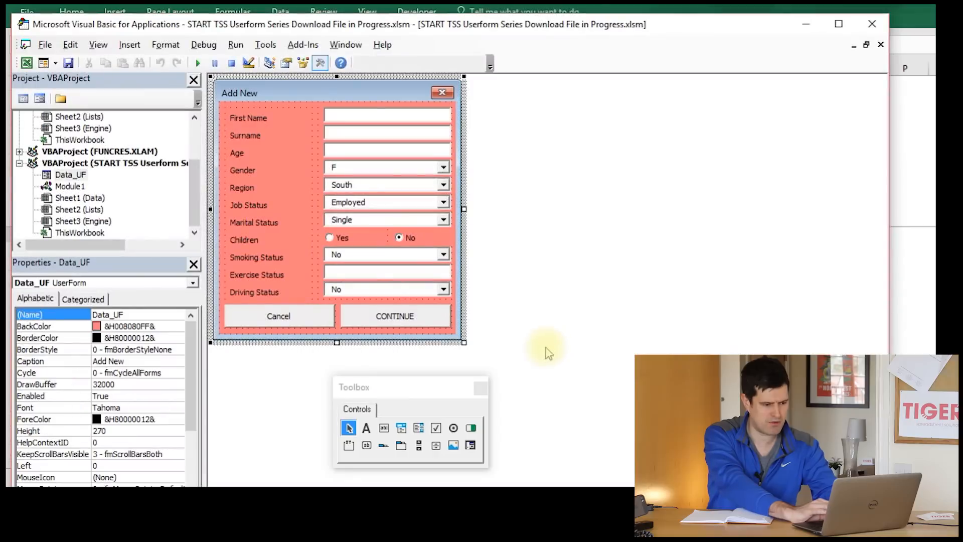
pyautogui.click(98, 44)
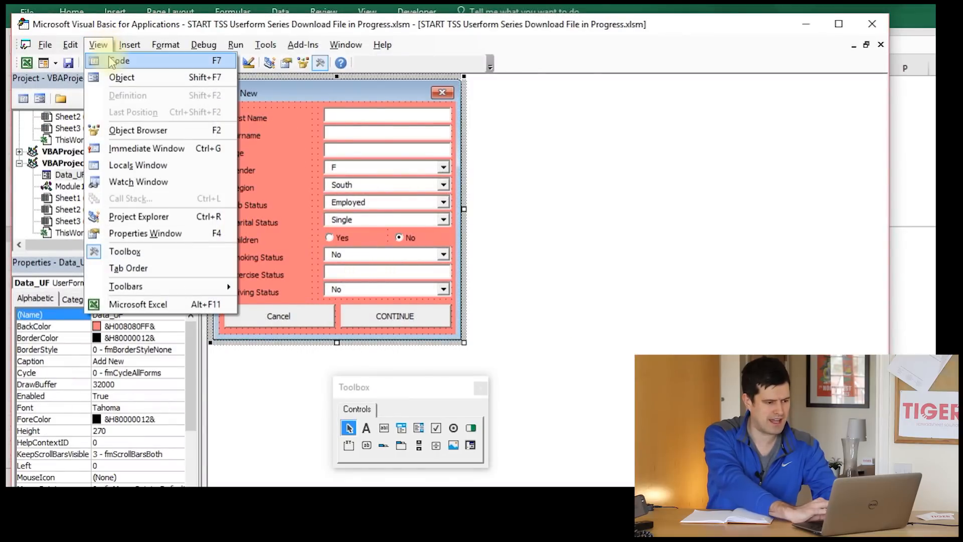
pyautogui.click(119, 60)
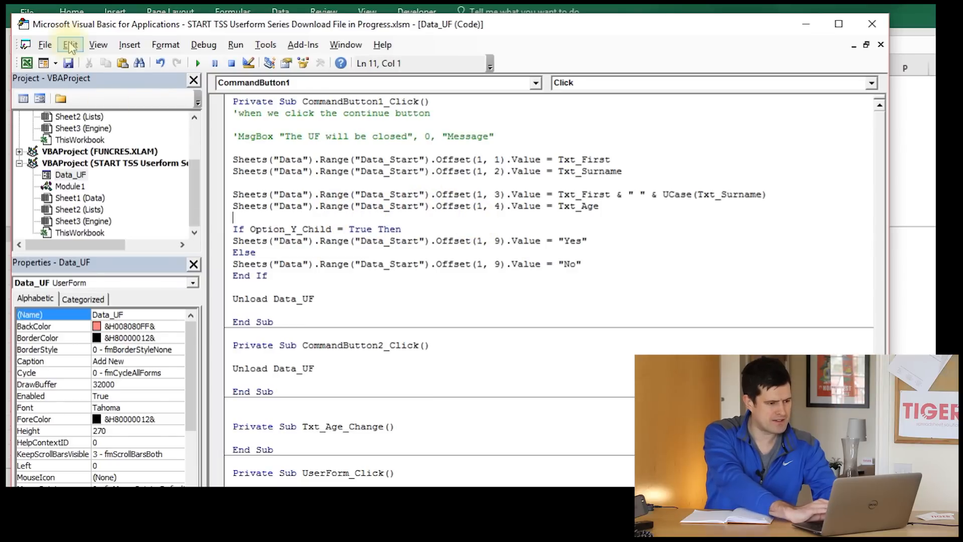
pyautogui.click(381, 44)
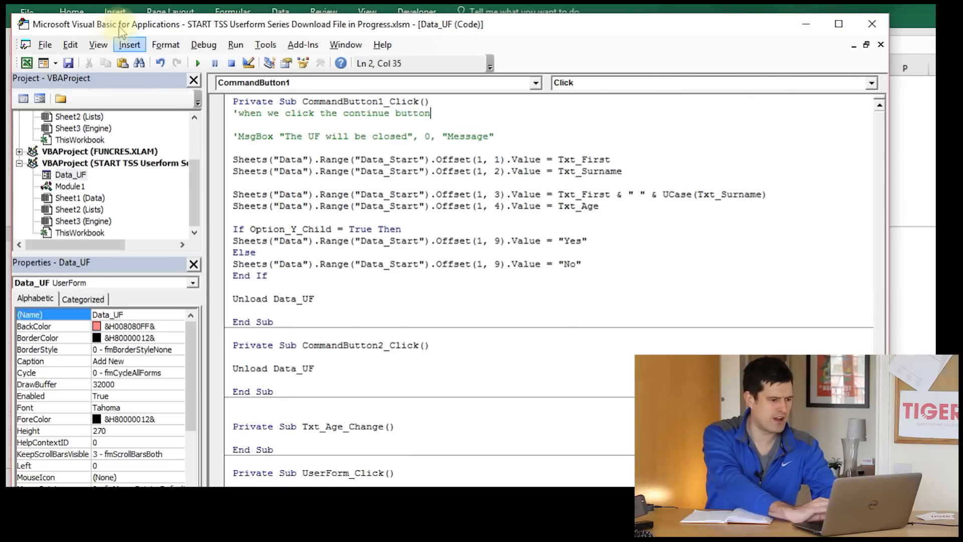
pyautogui.click(98, 44)
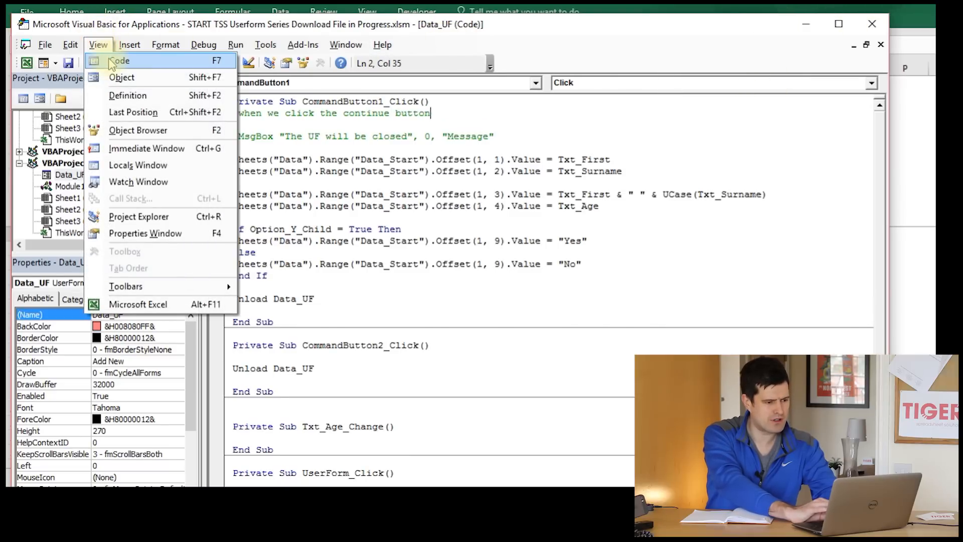
pyautogui.moveTo(121, 76)
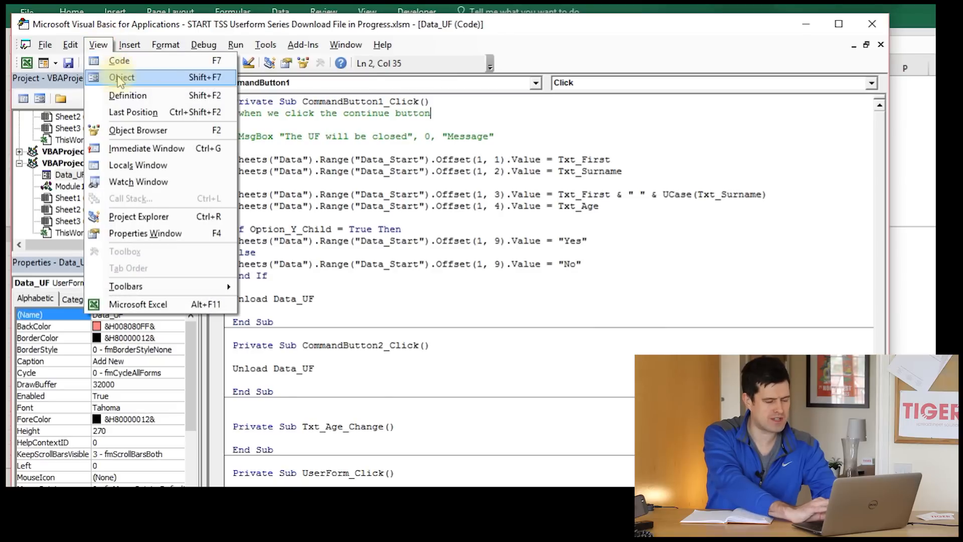
pyautogui.click(121, 77)
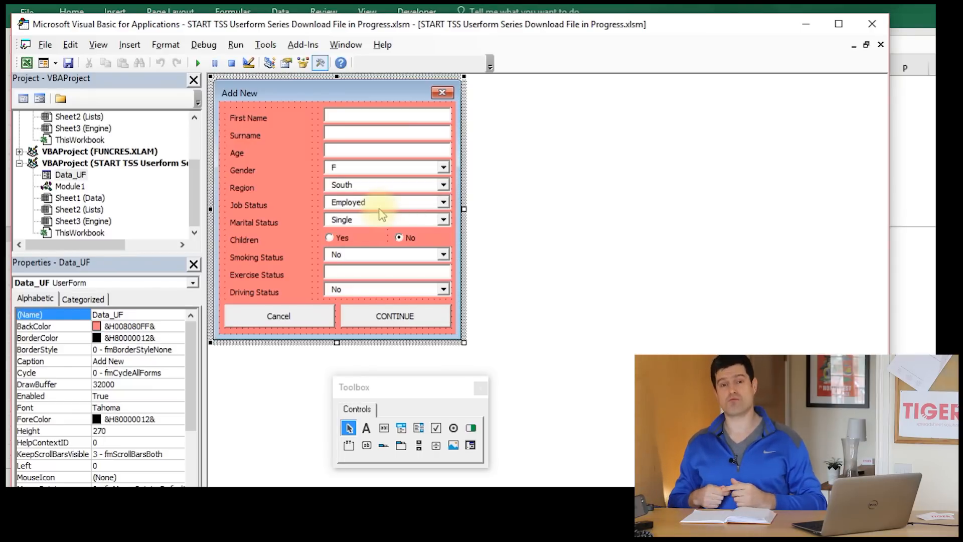
pyautogui.press('alt+tab')
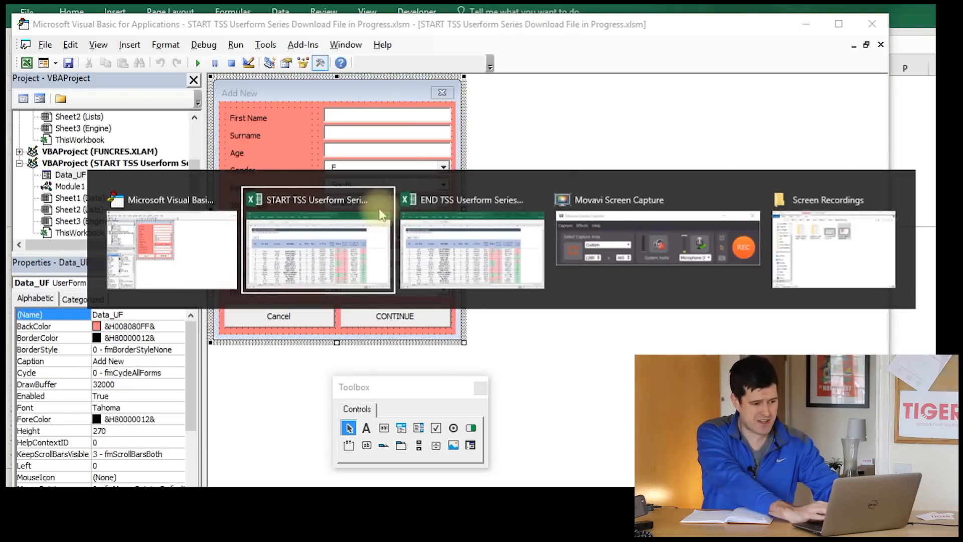